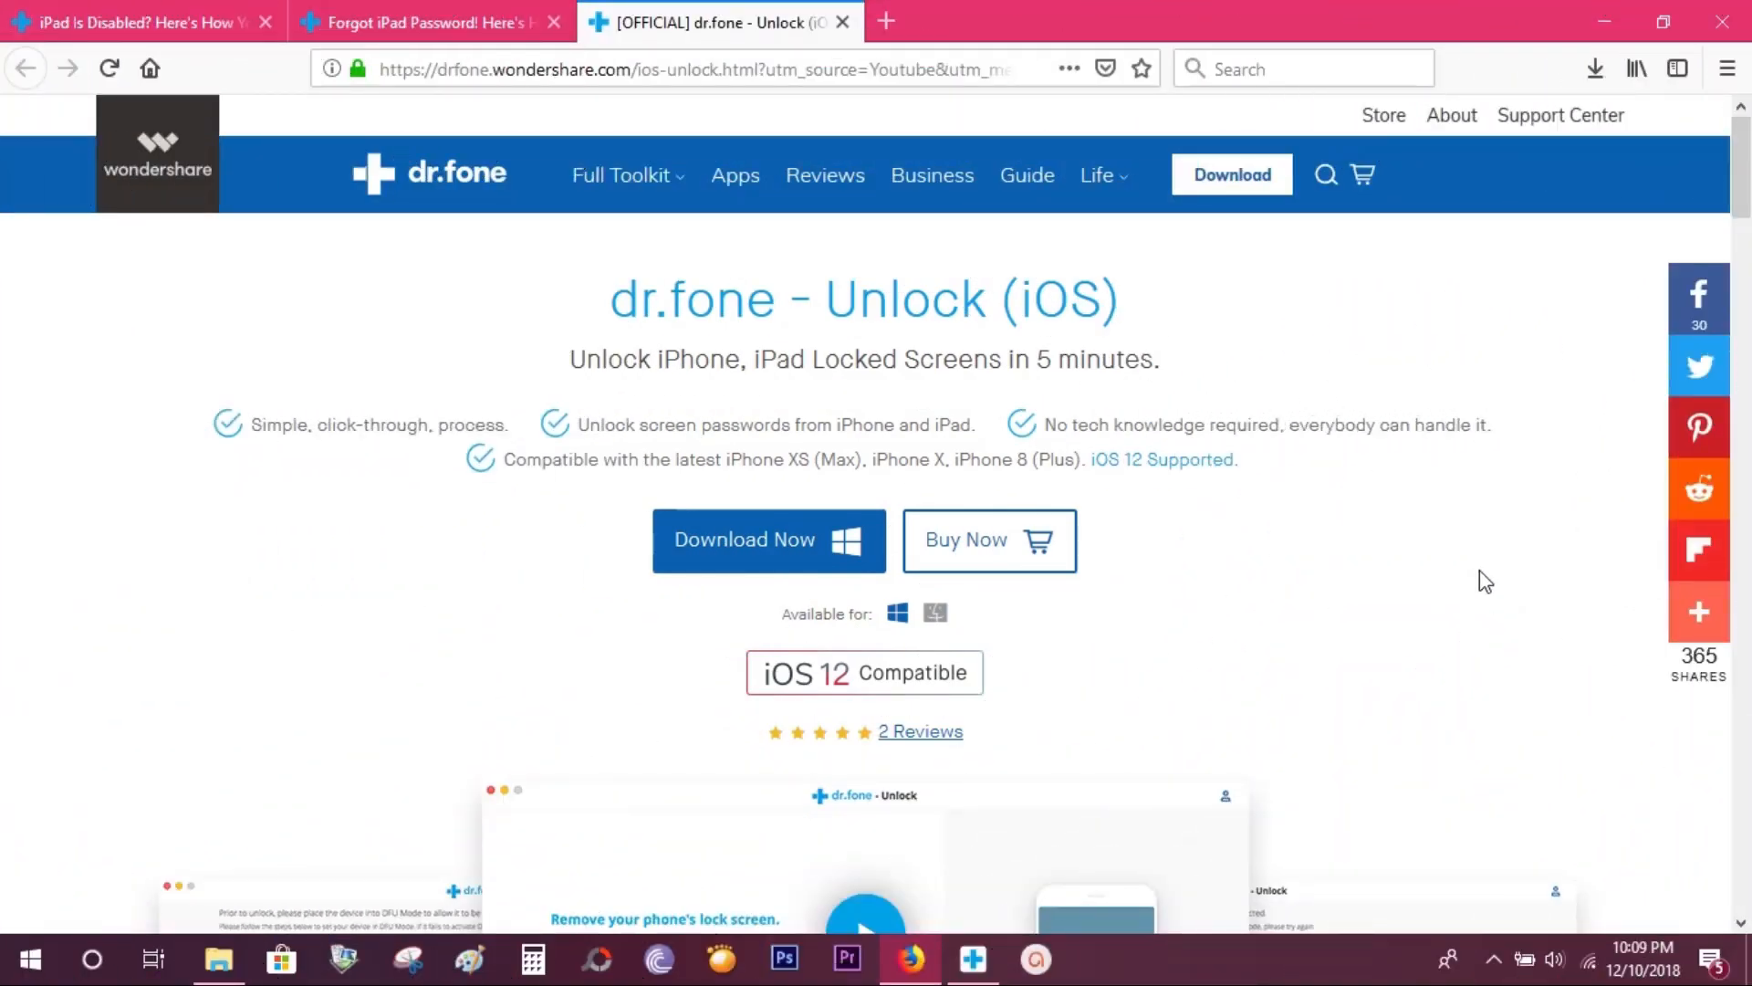
pyautogui.moveTo(942, 421)
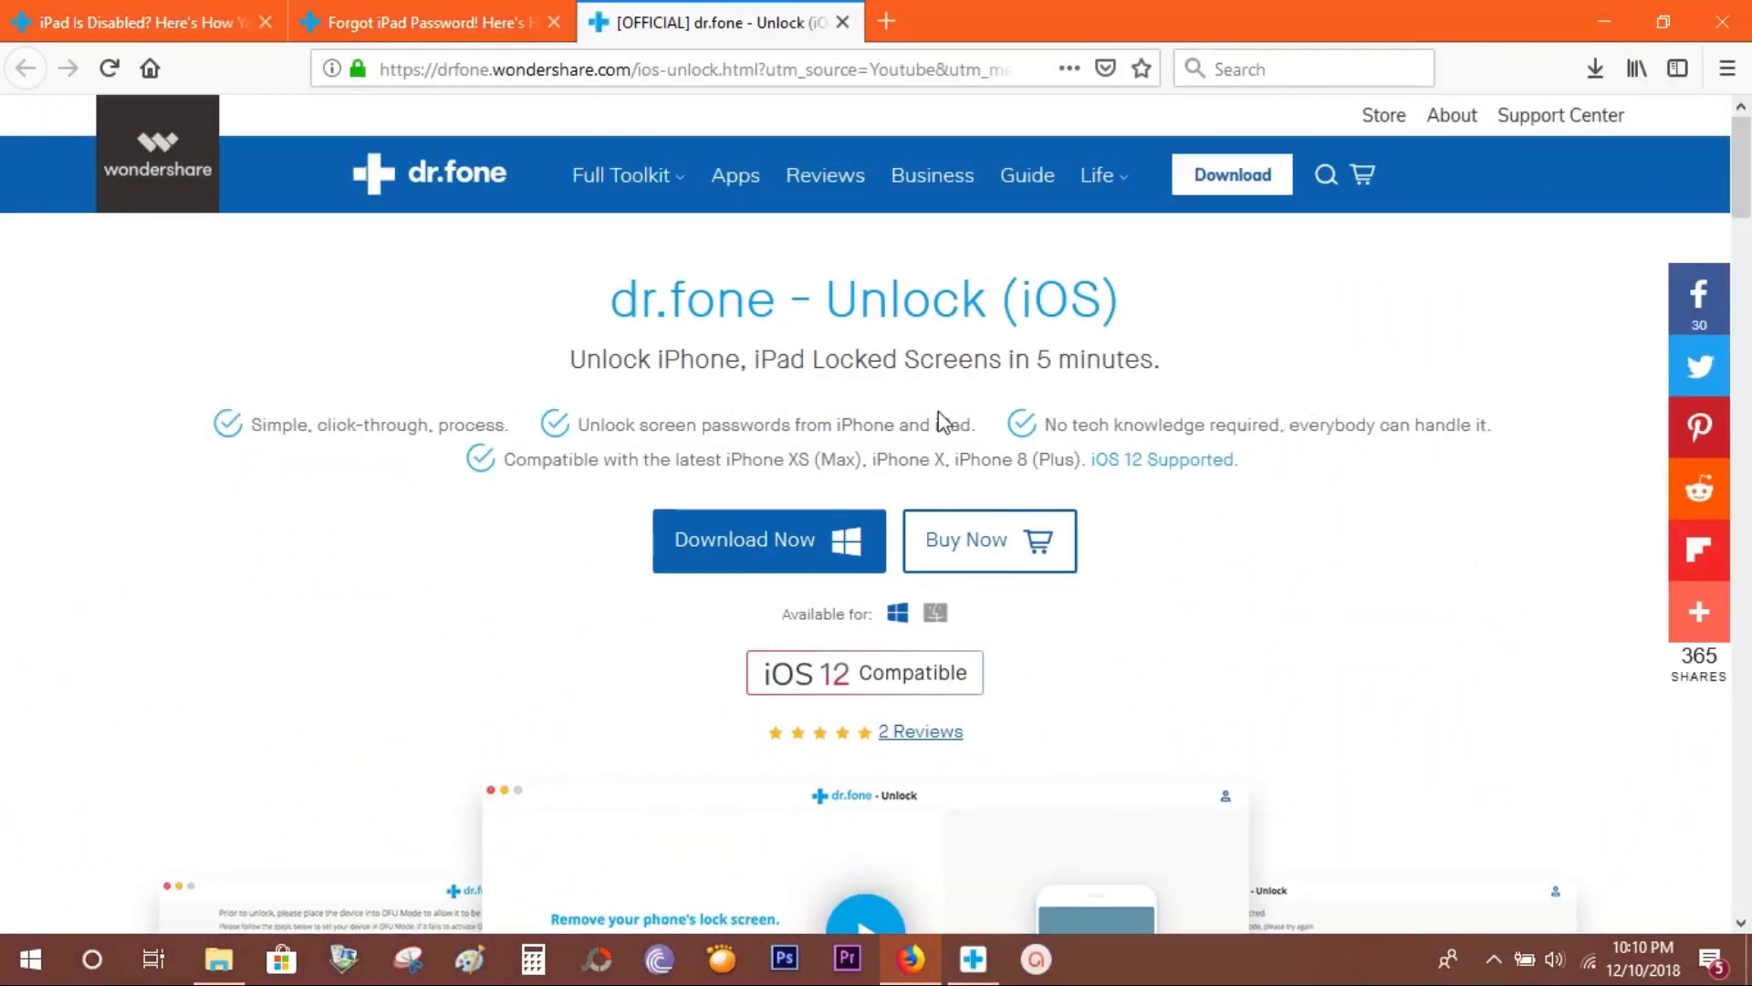
# Highlight the full 'dr.fone - Unlock (iOS)' page title, then clear the selection.
pyautogui.doubleClick(657, 299)
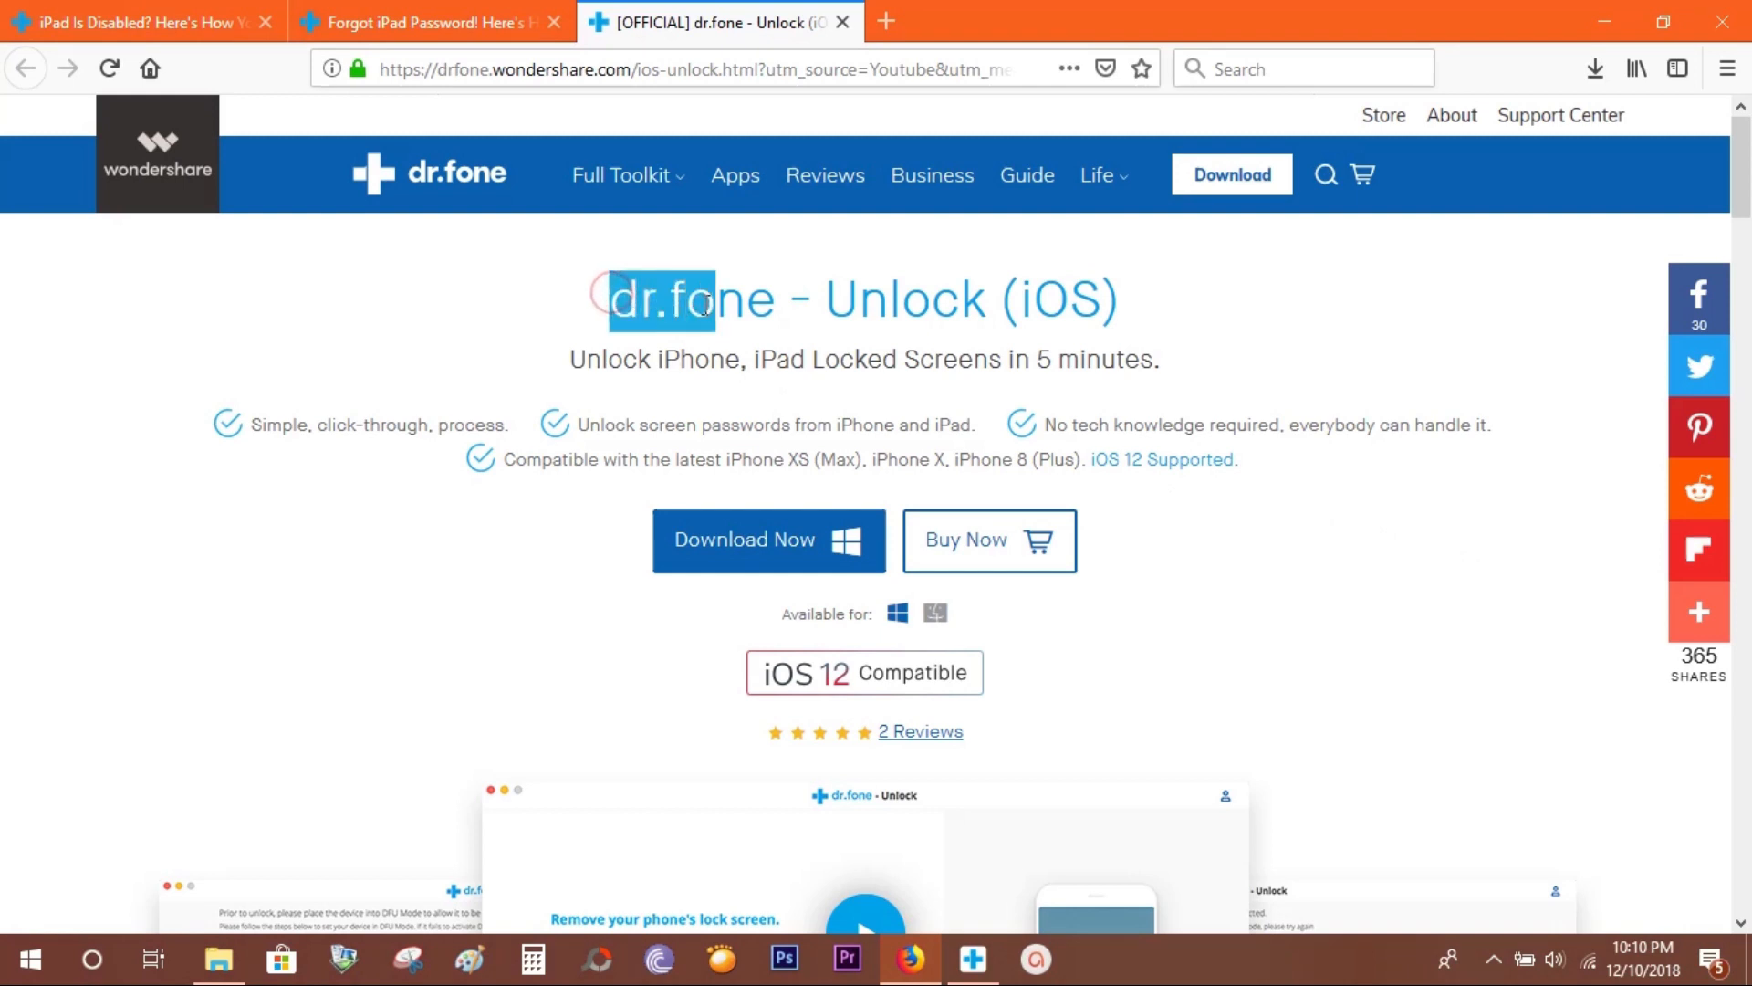
pyautogui.moveTo(704, 299); pyautogui.dragTo(928, 302)
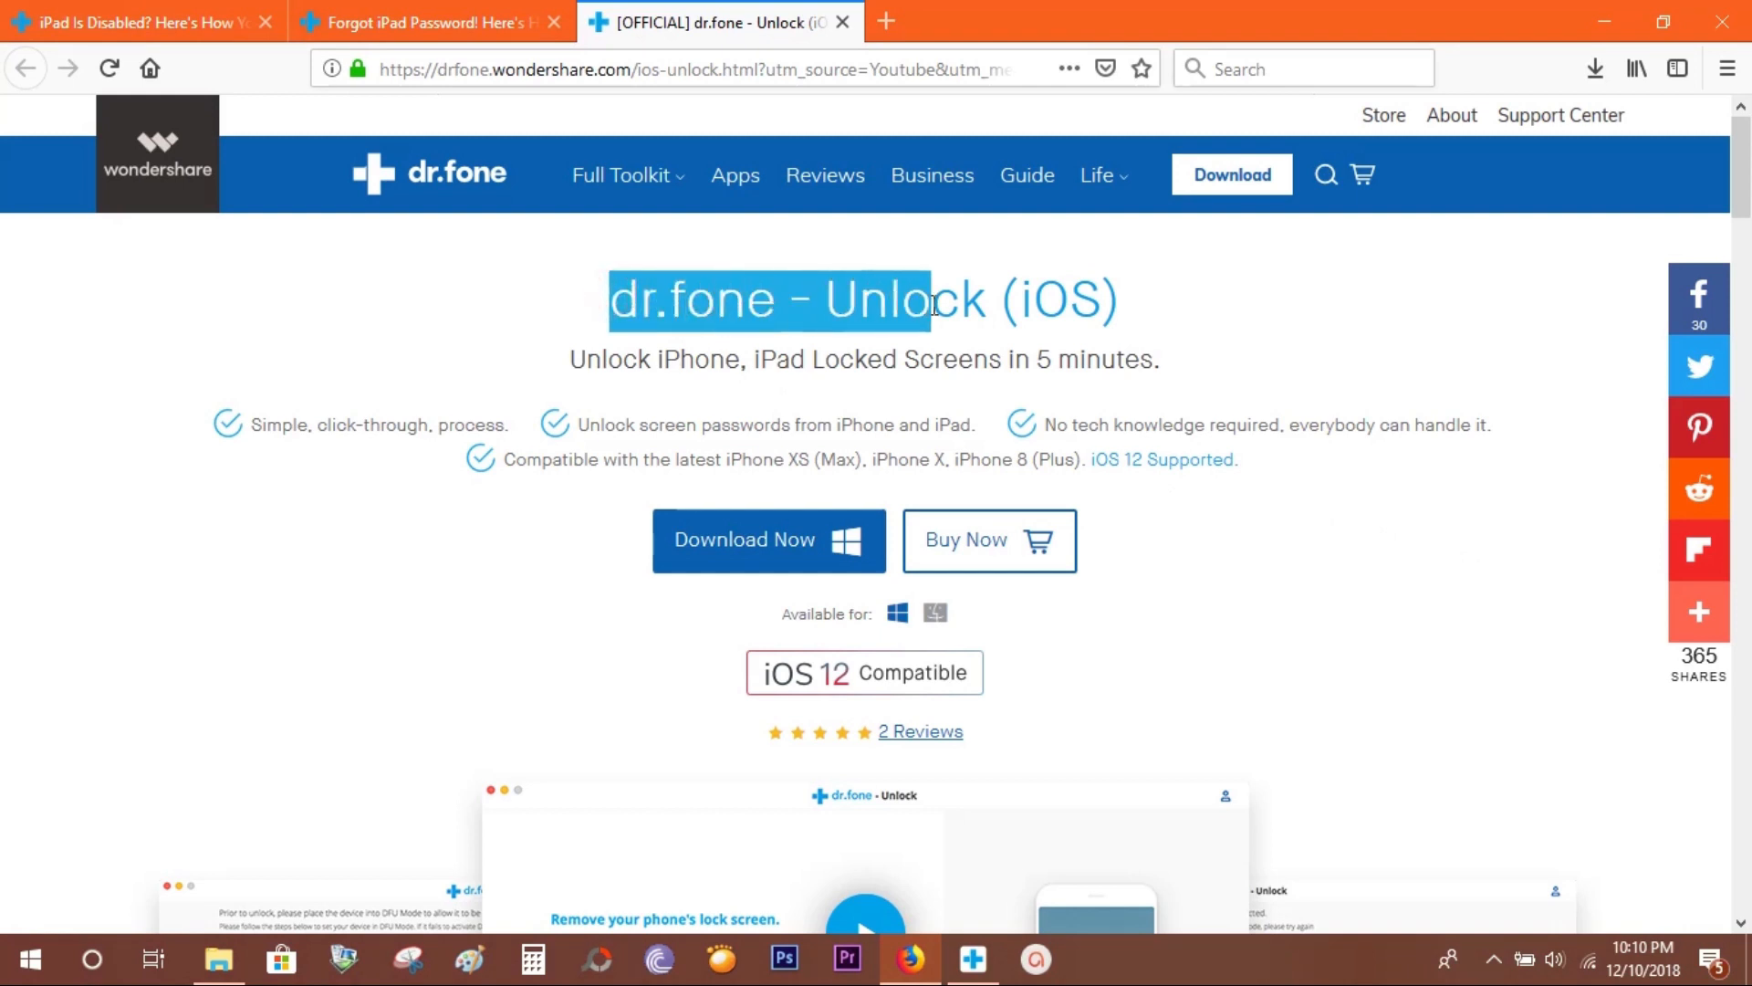
pyautogui.moveTo(928, 303); pyautogui.dragTo(1124, 302)
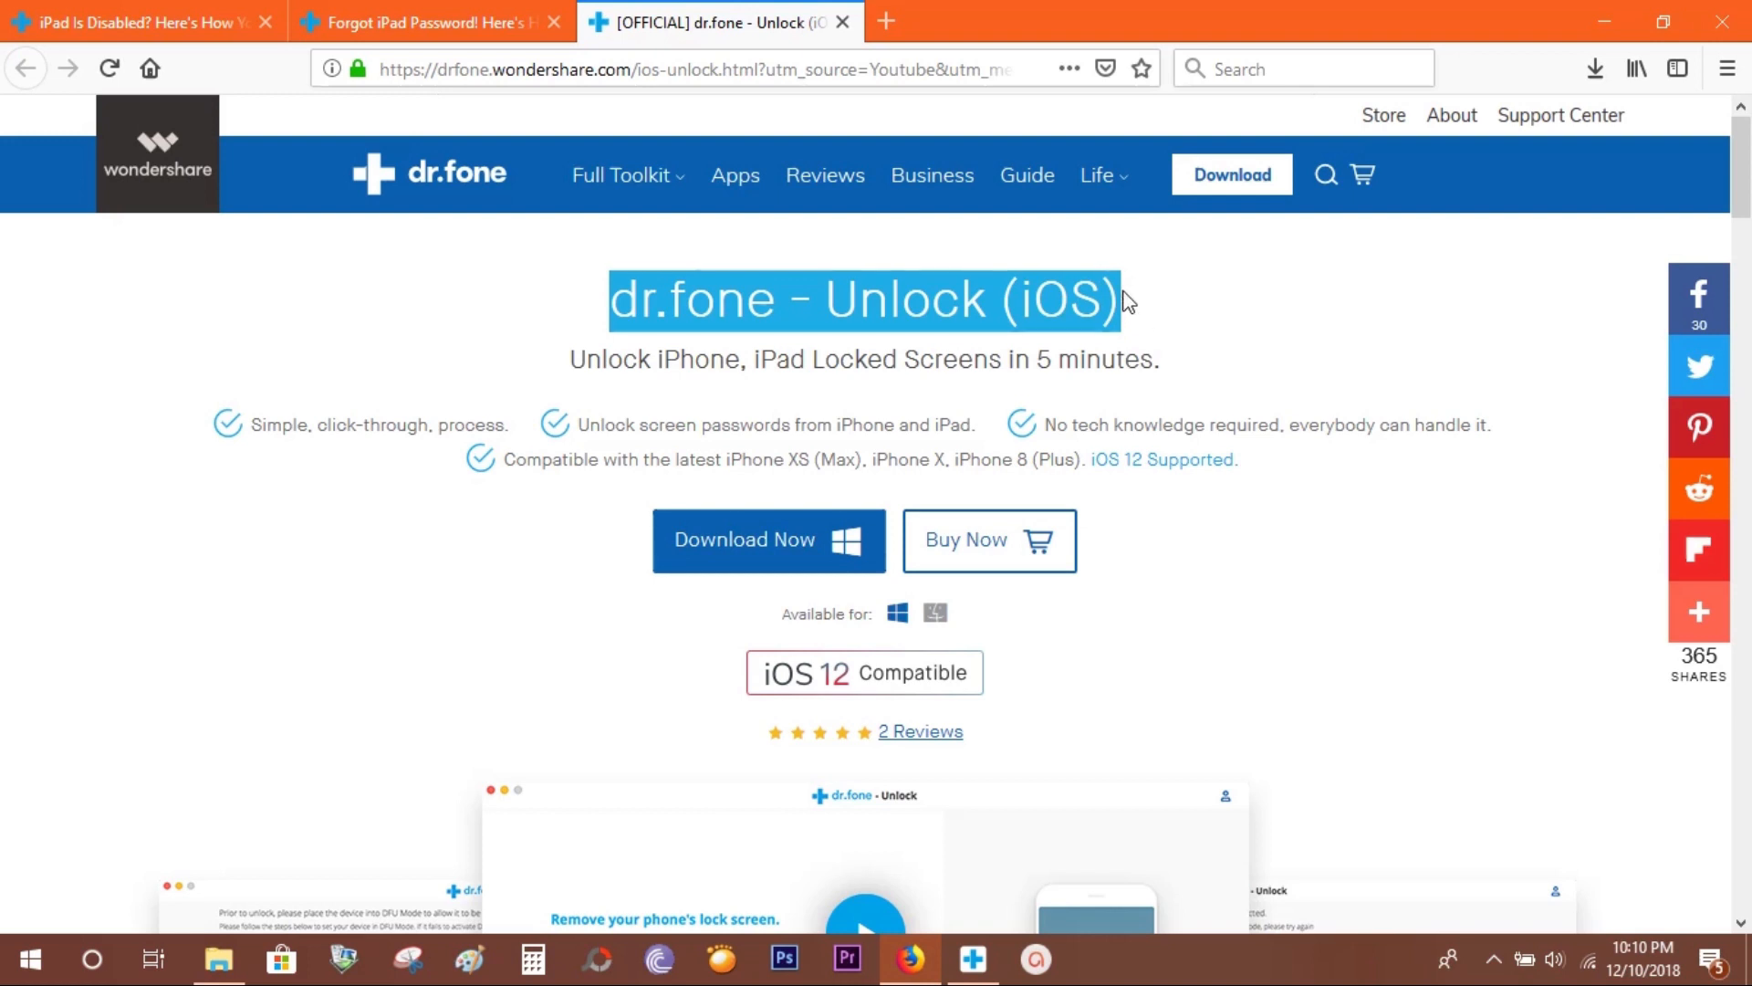
pyautogui.click(666, 368)
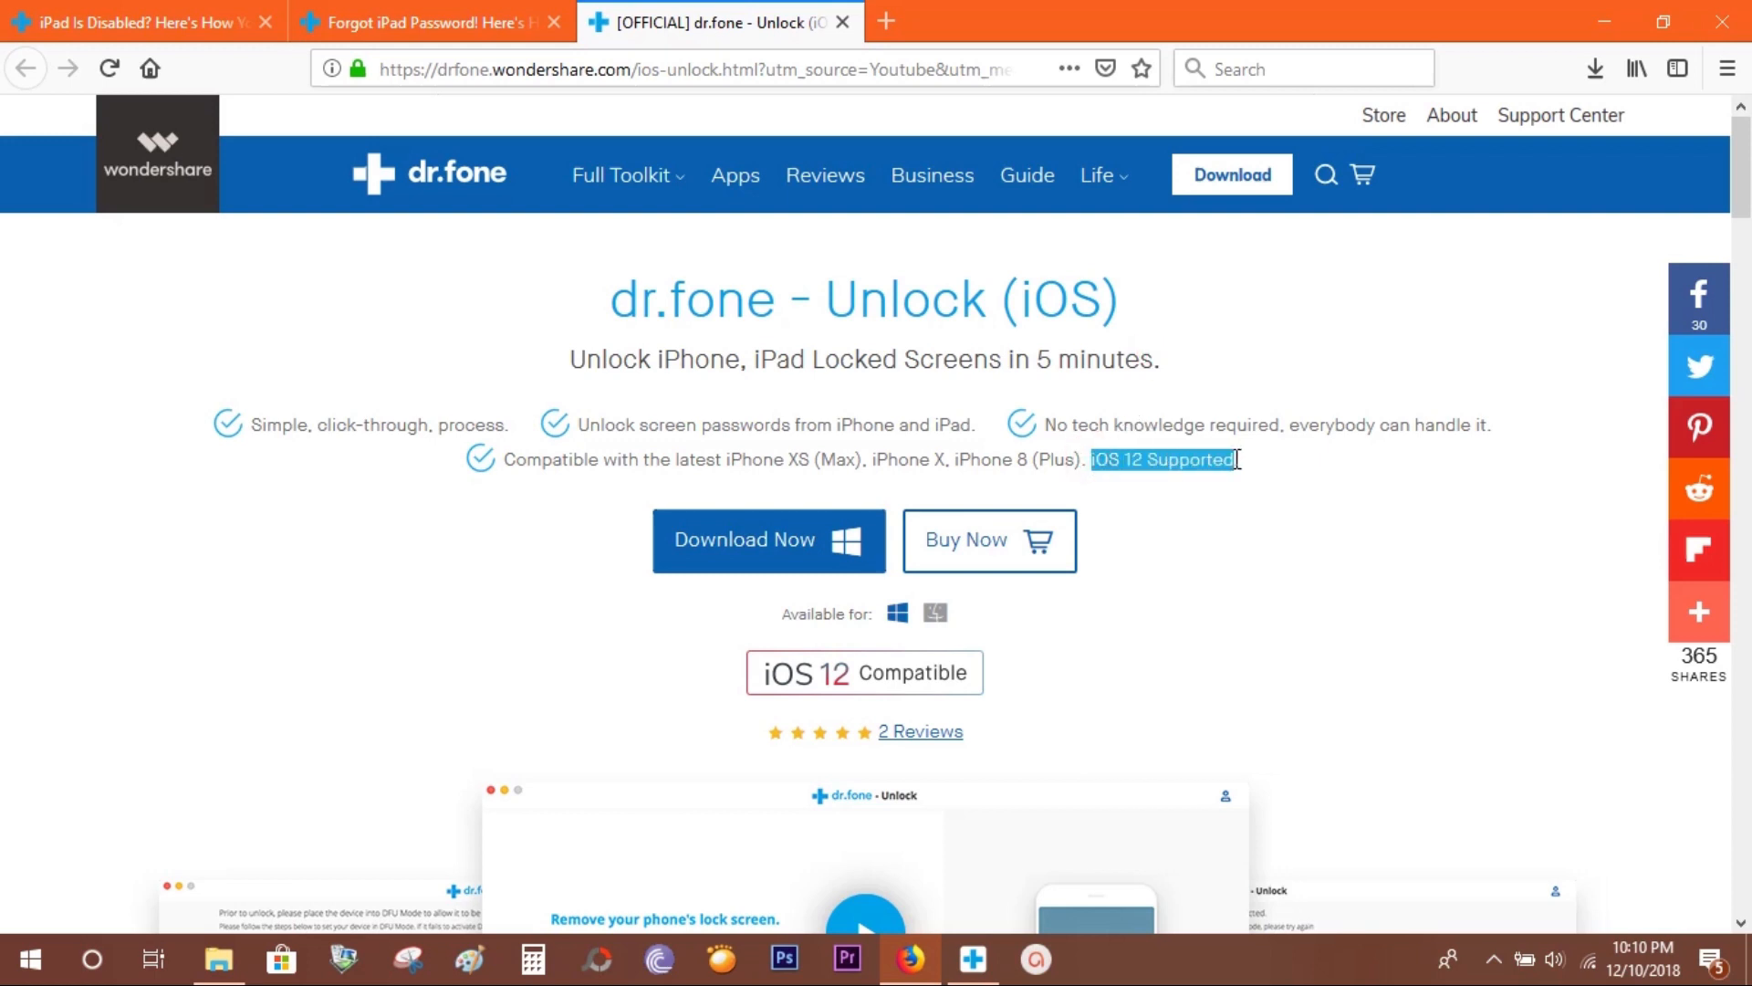
pyautogui.moveTo(965, 539)
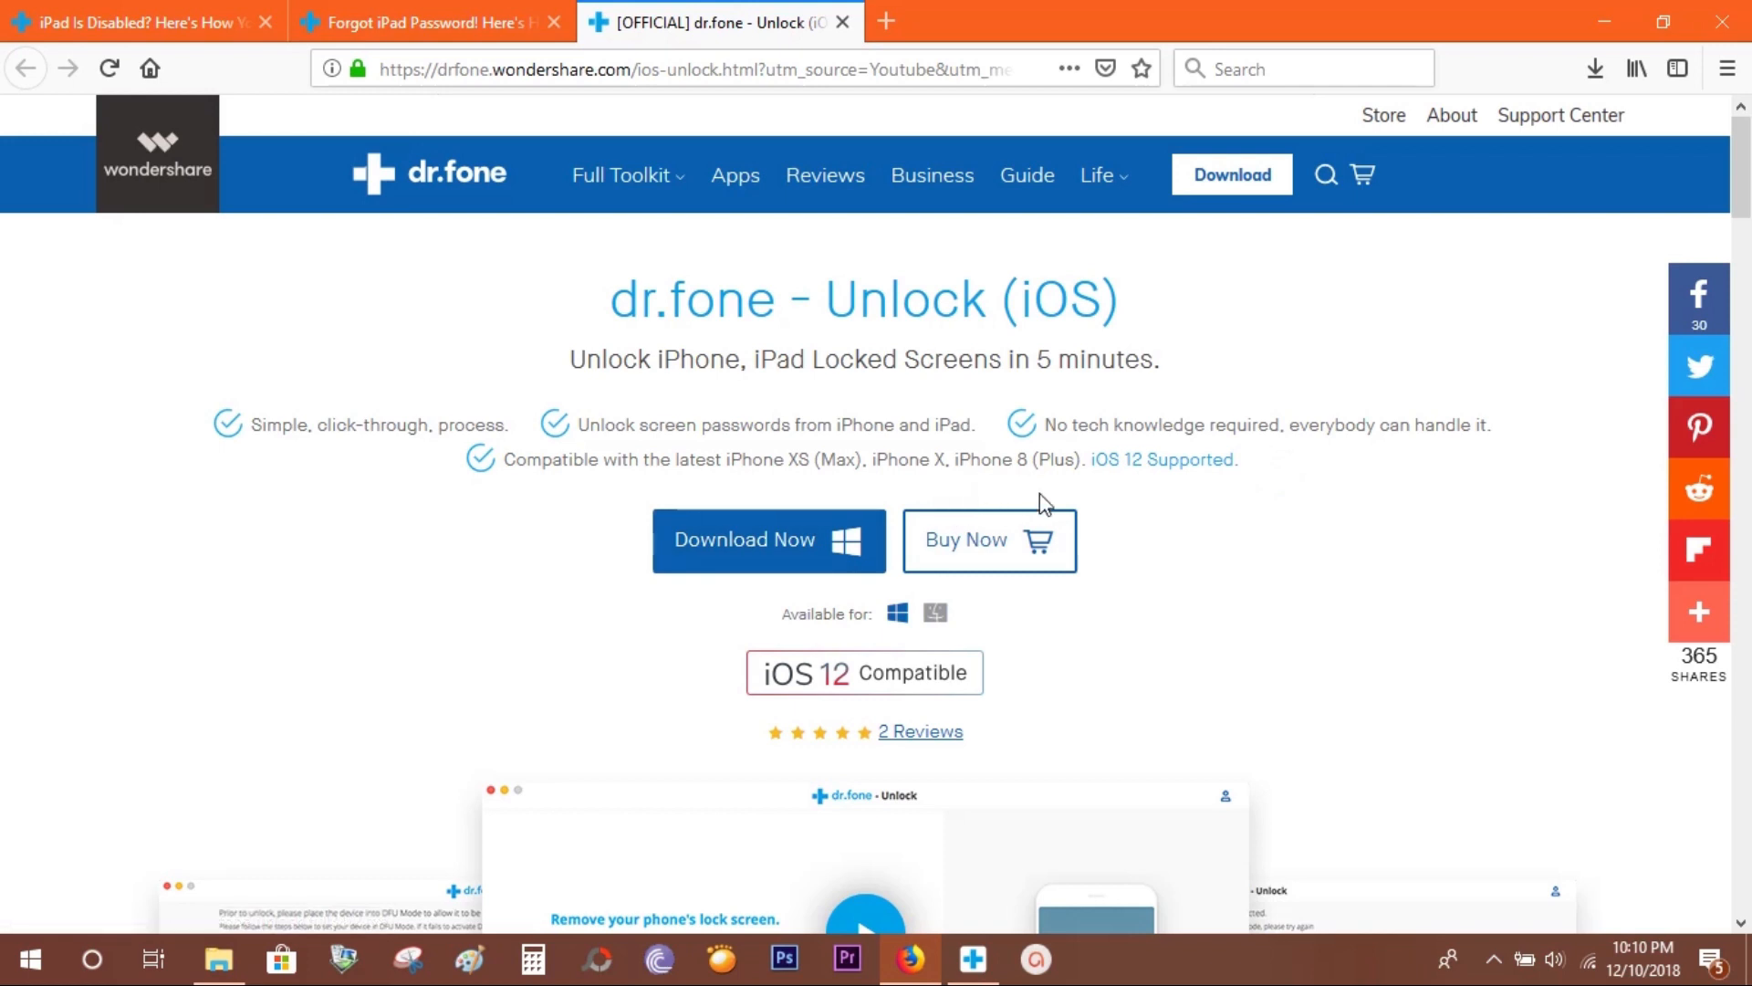
# Scroll through the article, highlighting the broken screen situation description along the way.
pyautogui.scroll(-3)
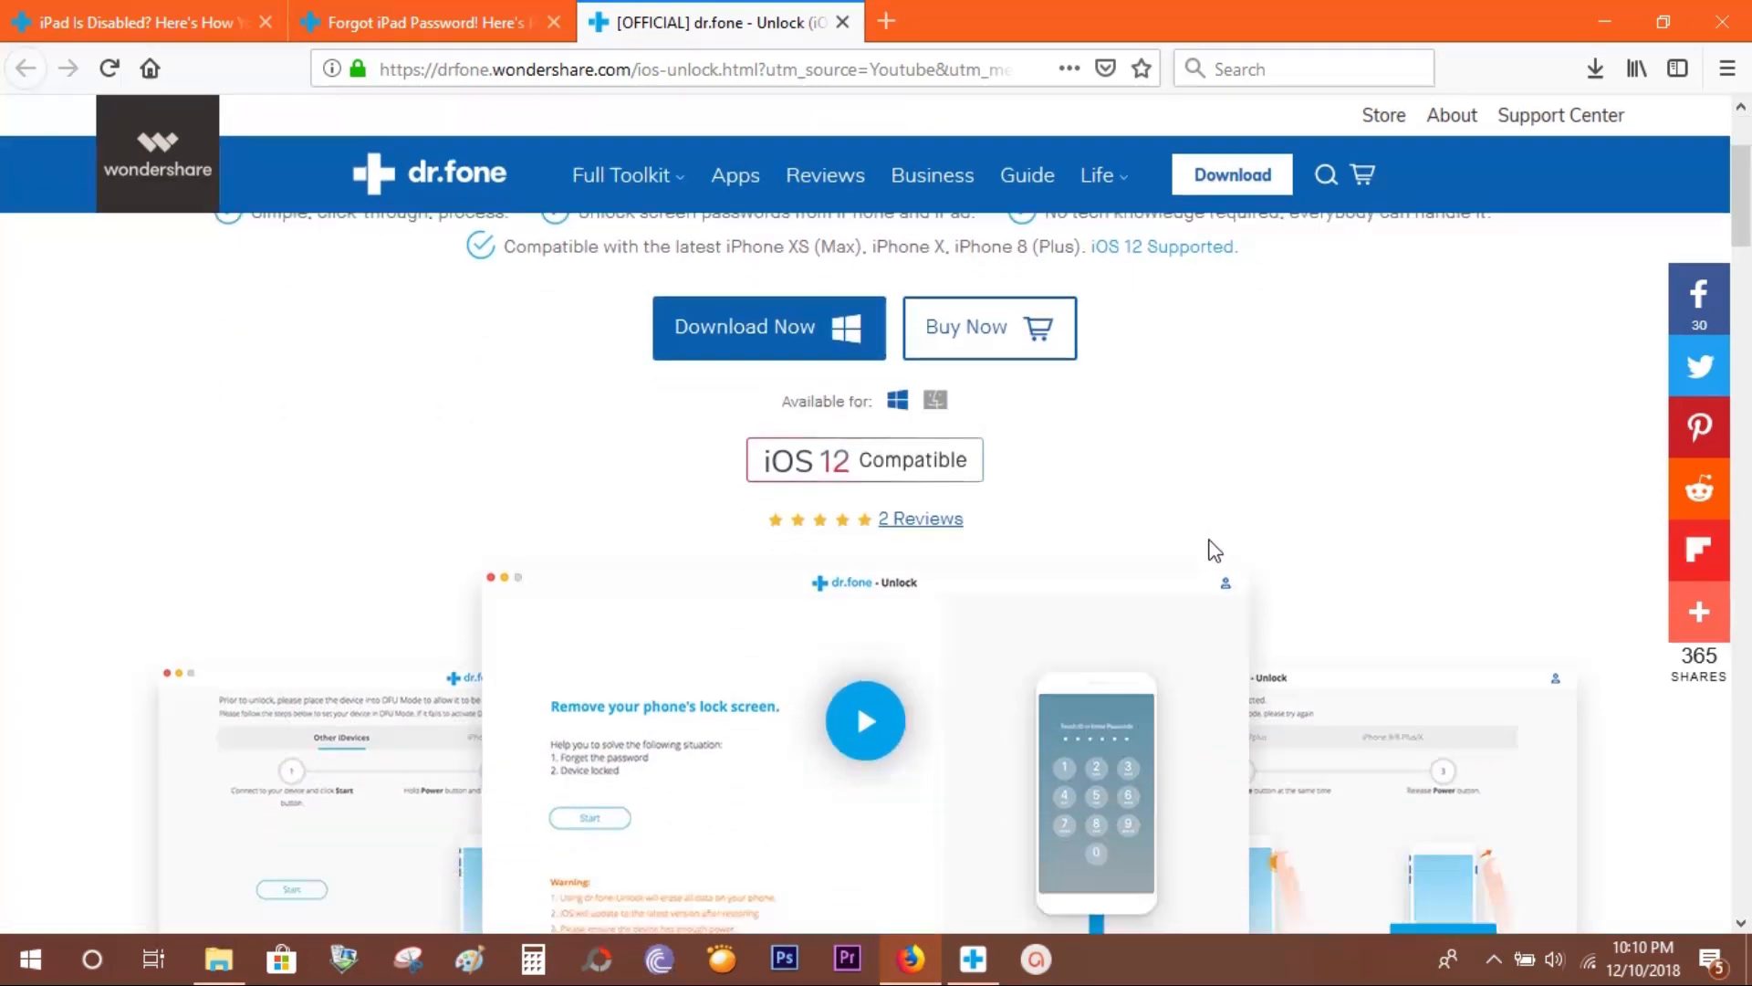
pyautogui.scroll(-3)
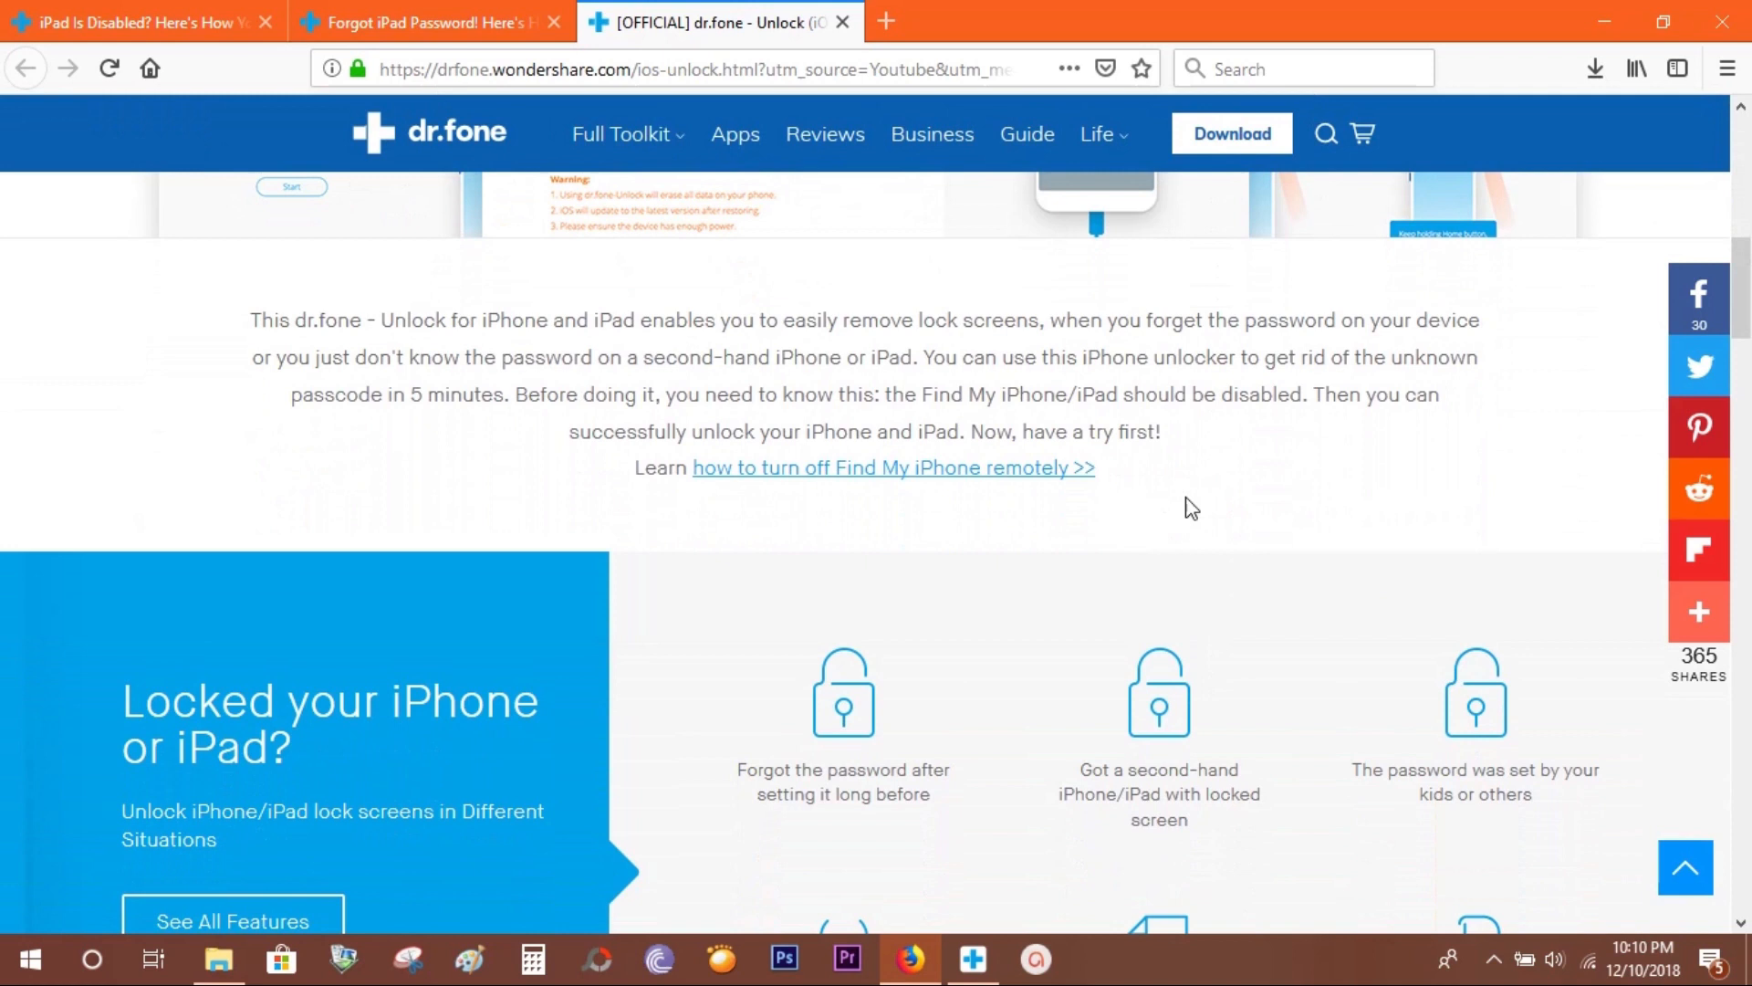
pyautogui.moveTo(1227, 436)
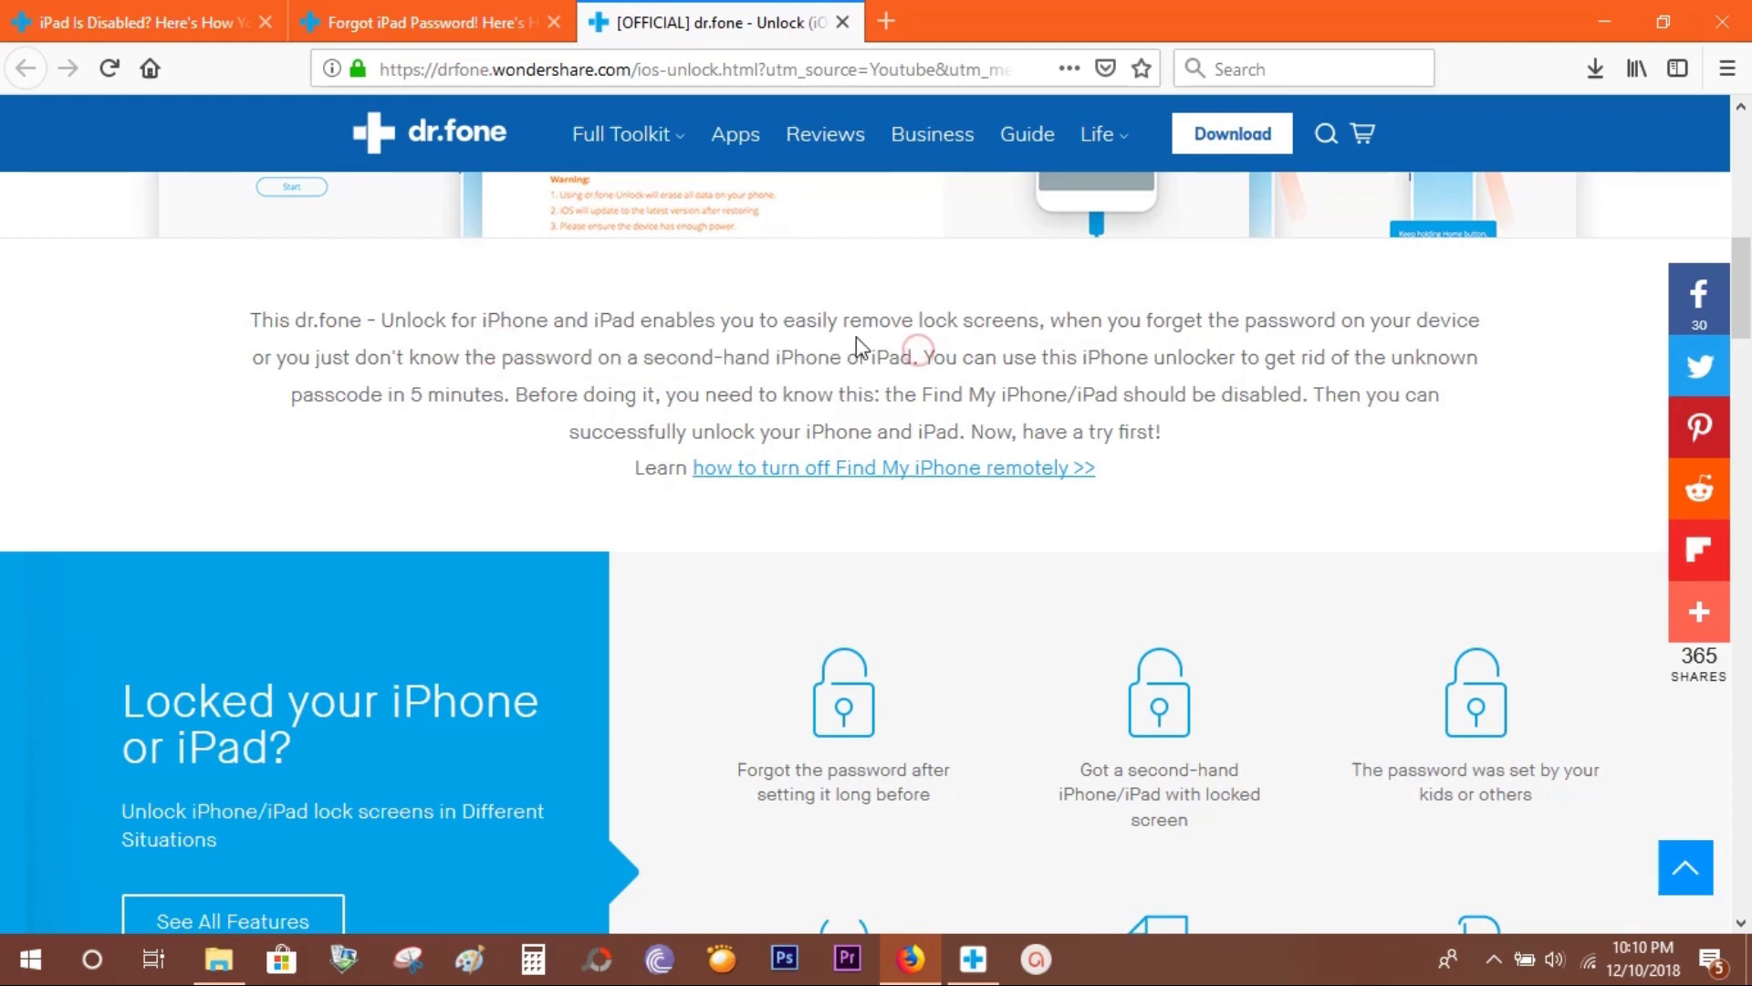
pyautogui.scroll(-3)
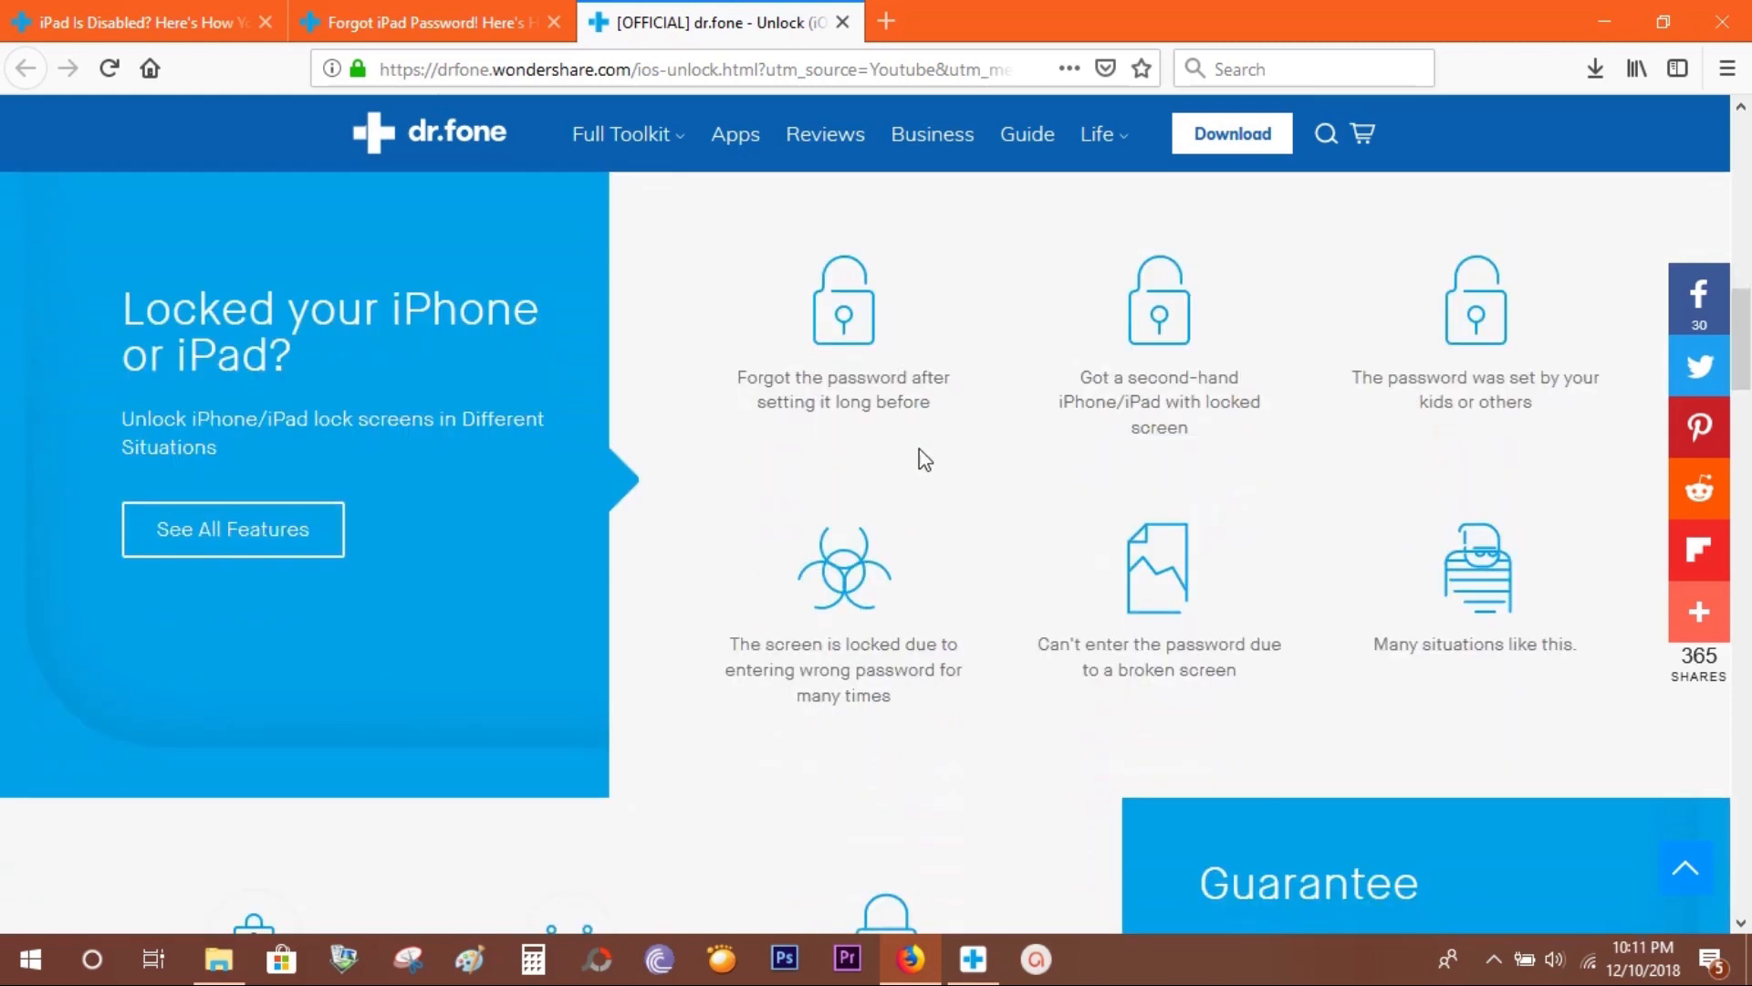
pyautogui.moveTo(1494, 424)
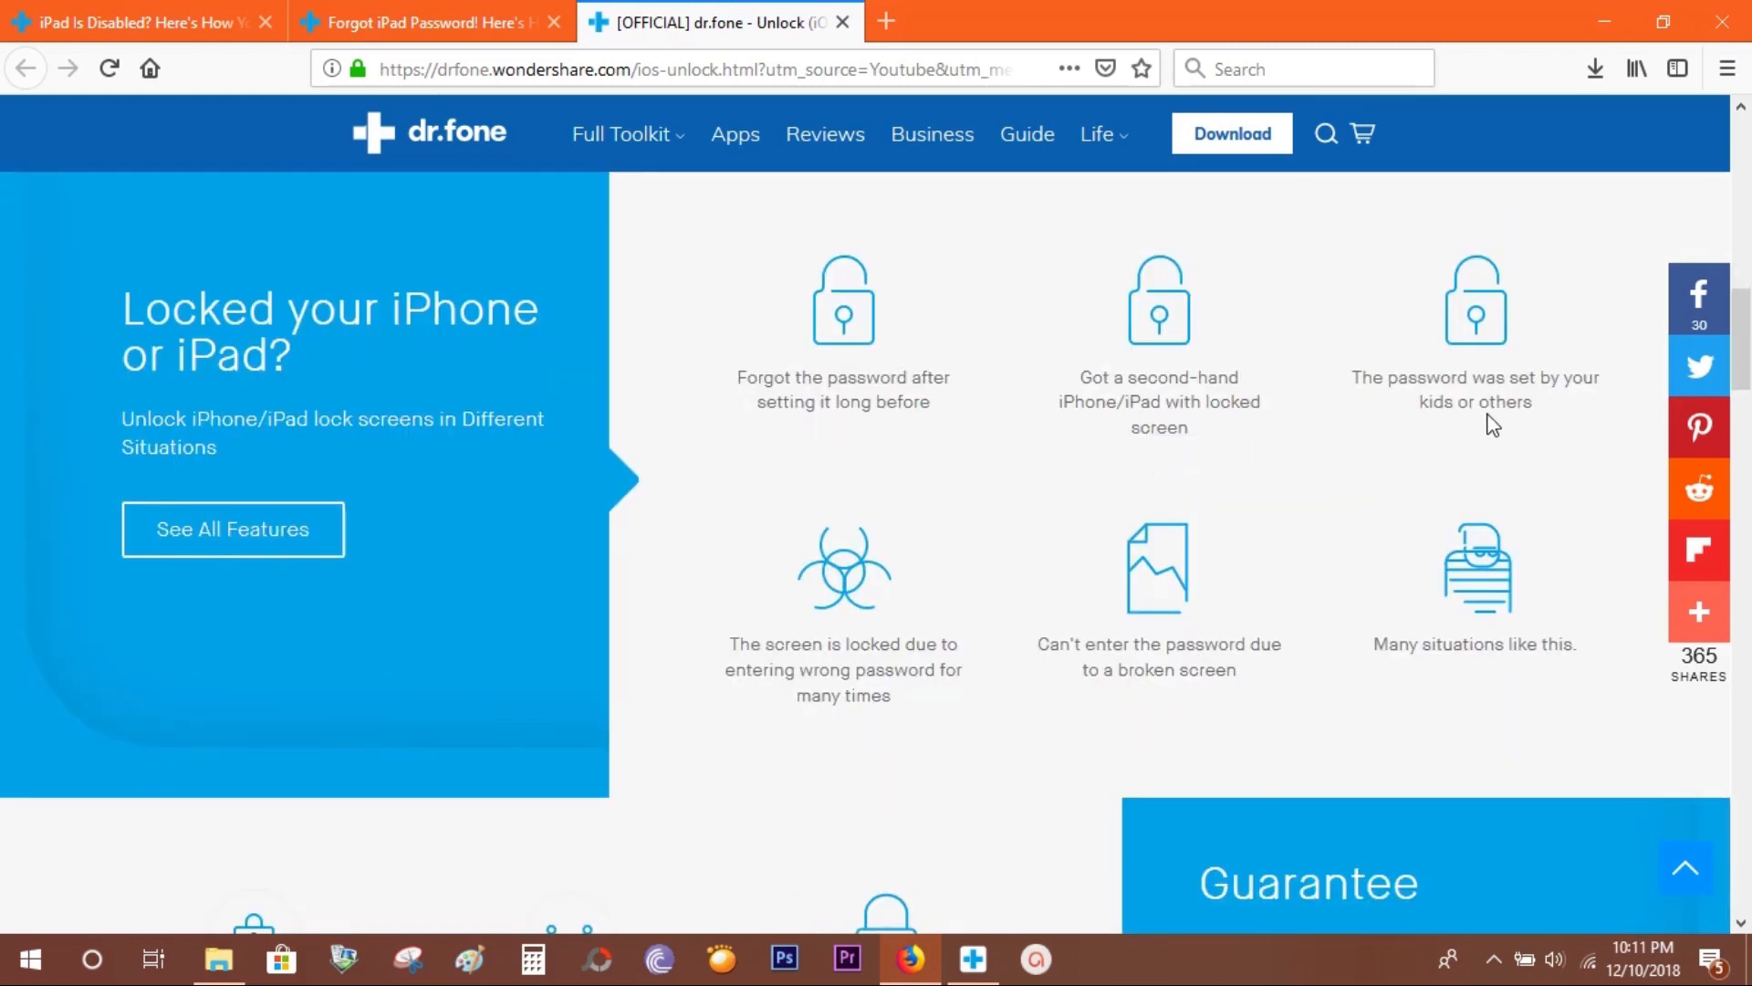
pyautogui.moveTo(1535, 471)
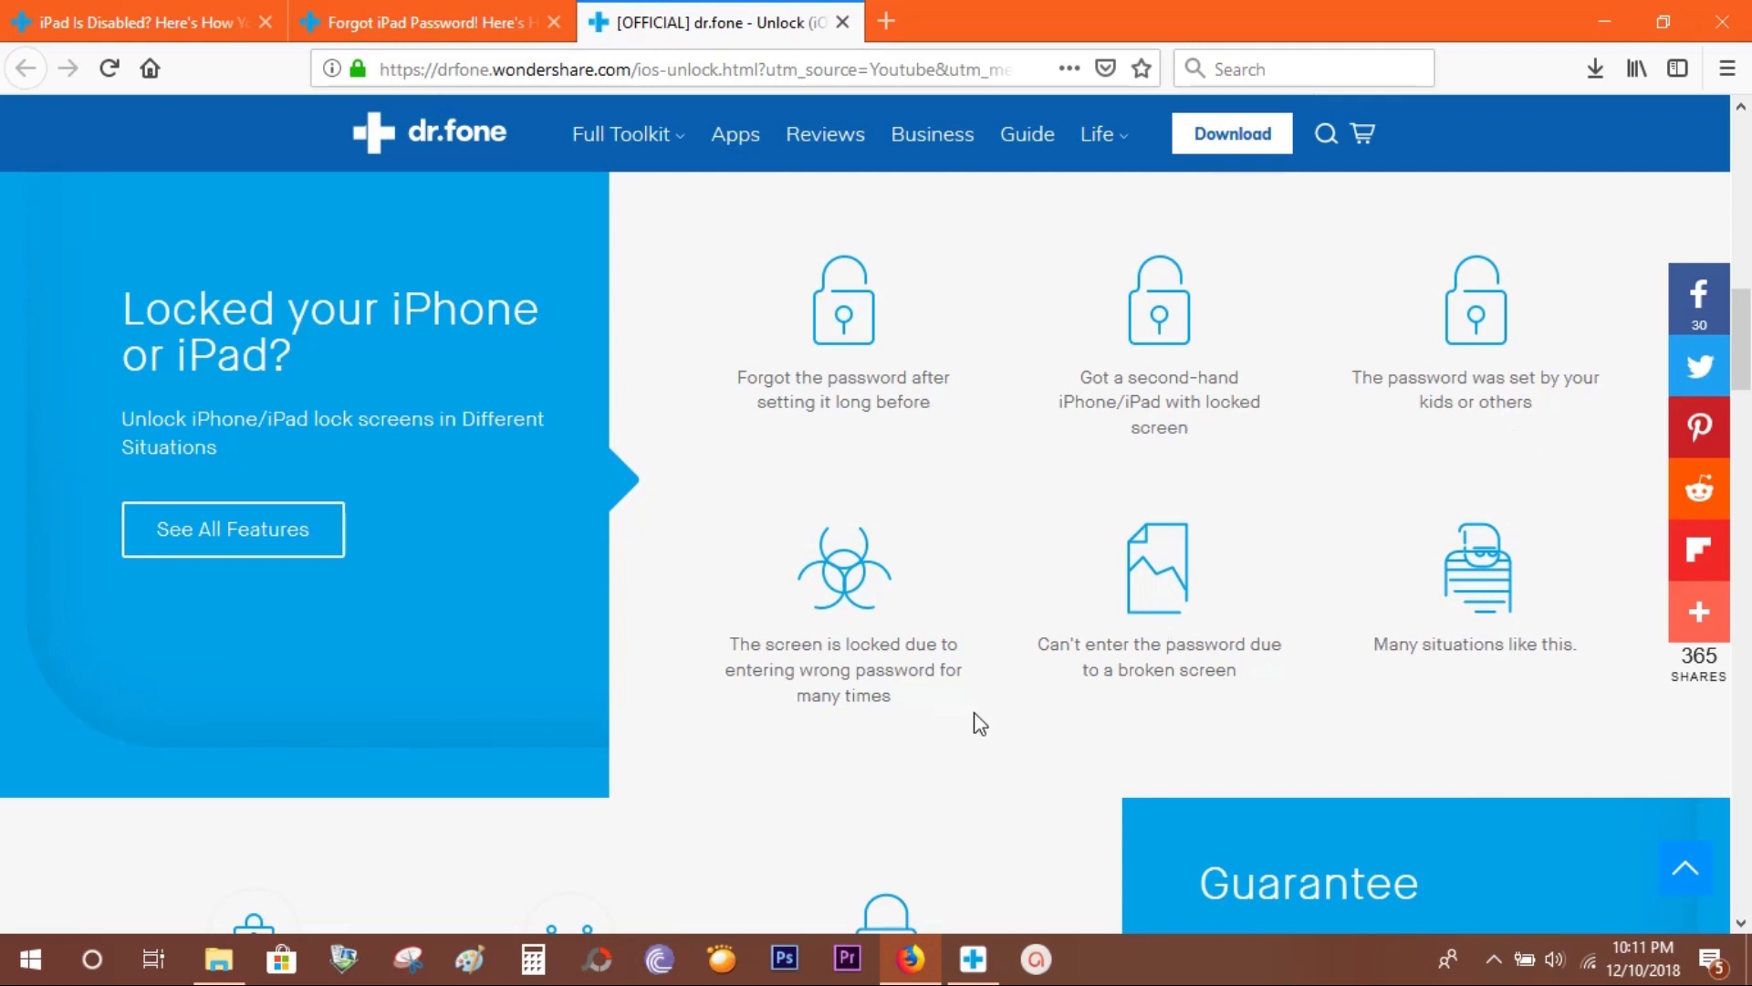
pyautogui.moveTo(1152, 648)
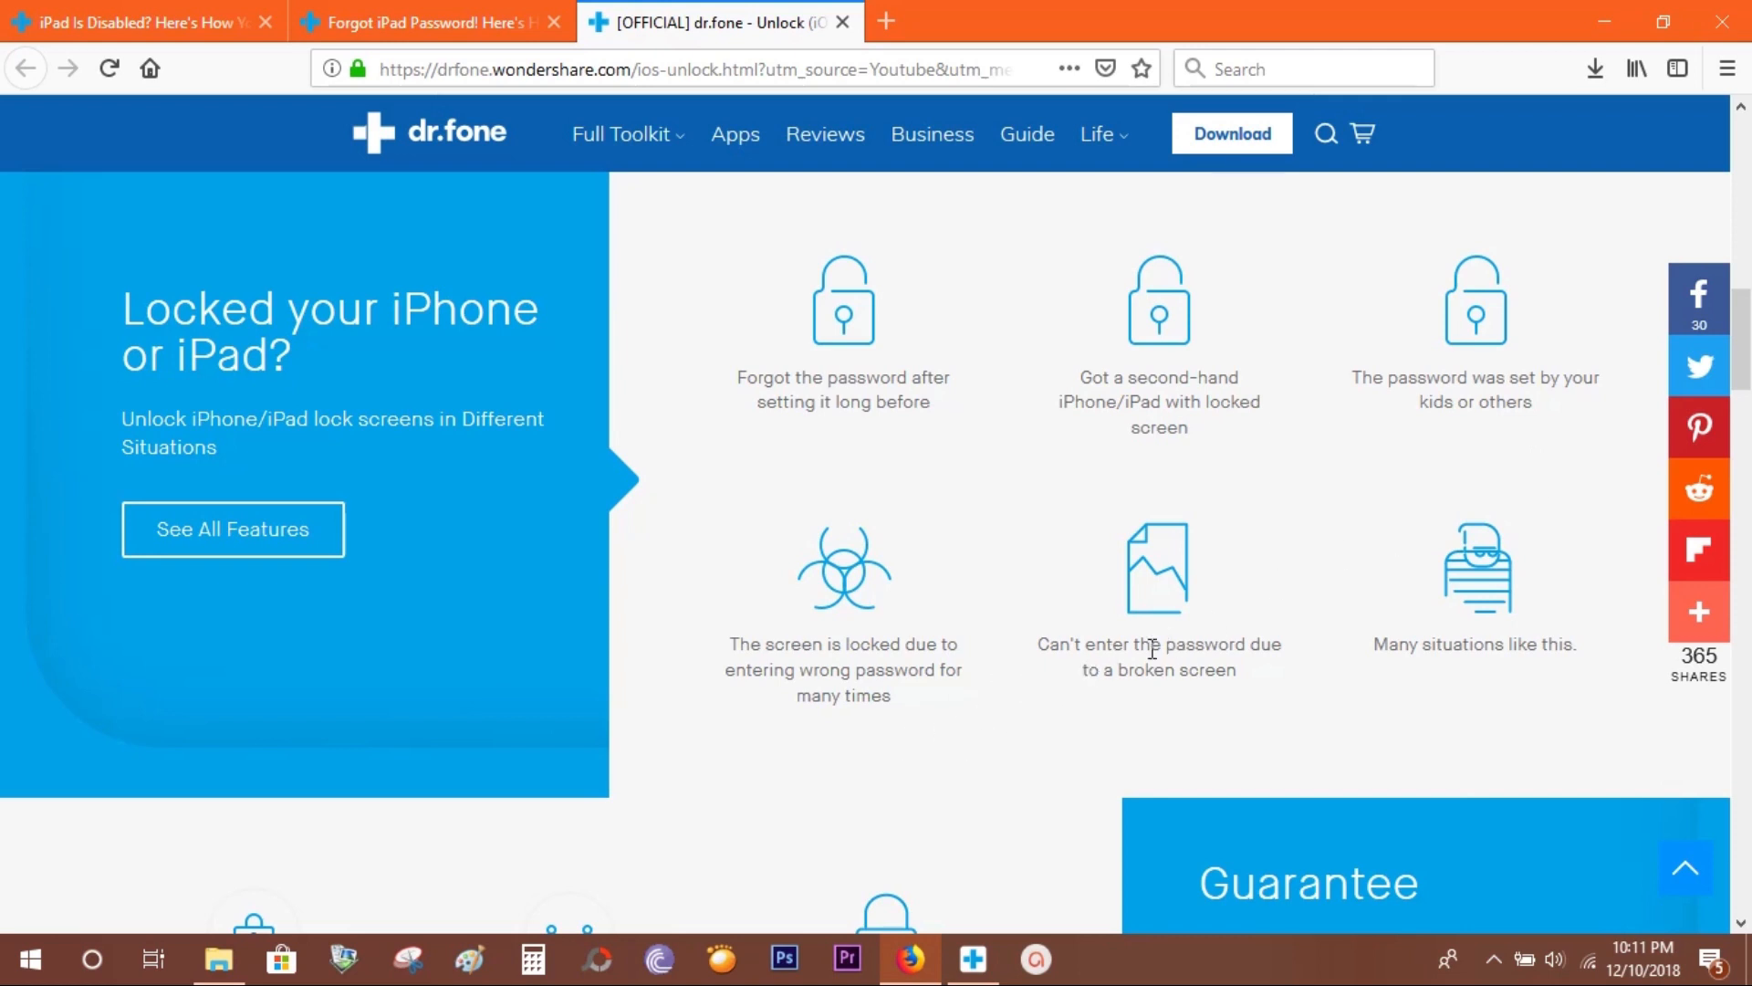
pyautogui.moveTo(1041, 643); pyautogui.dragTo(1238, 669)
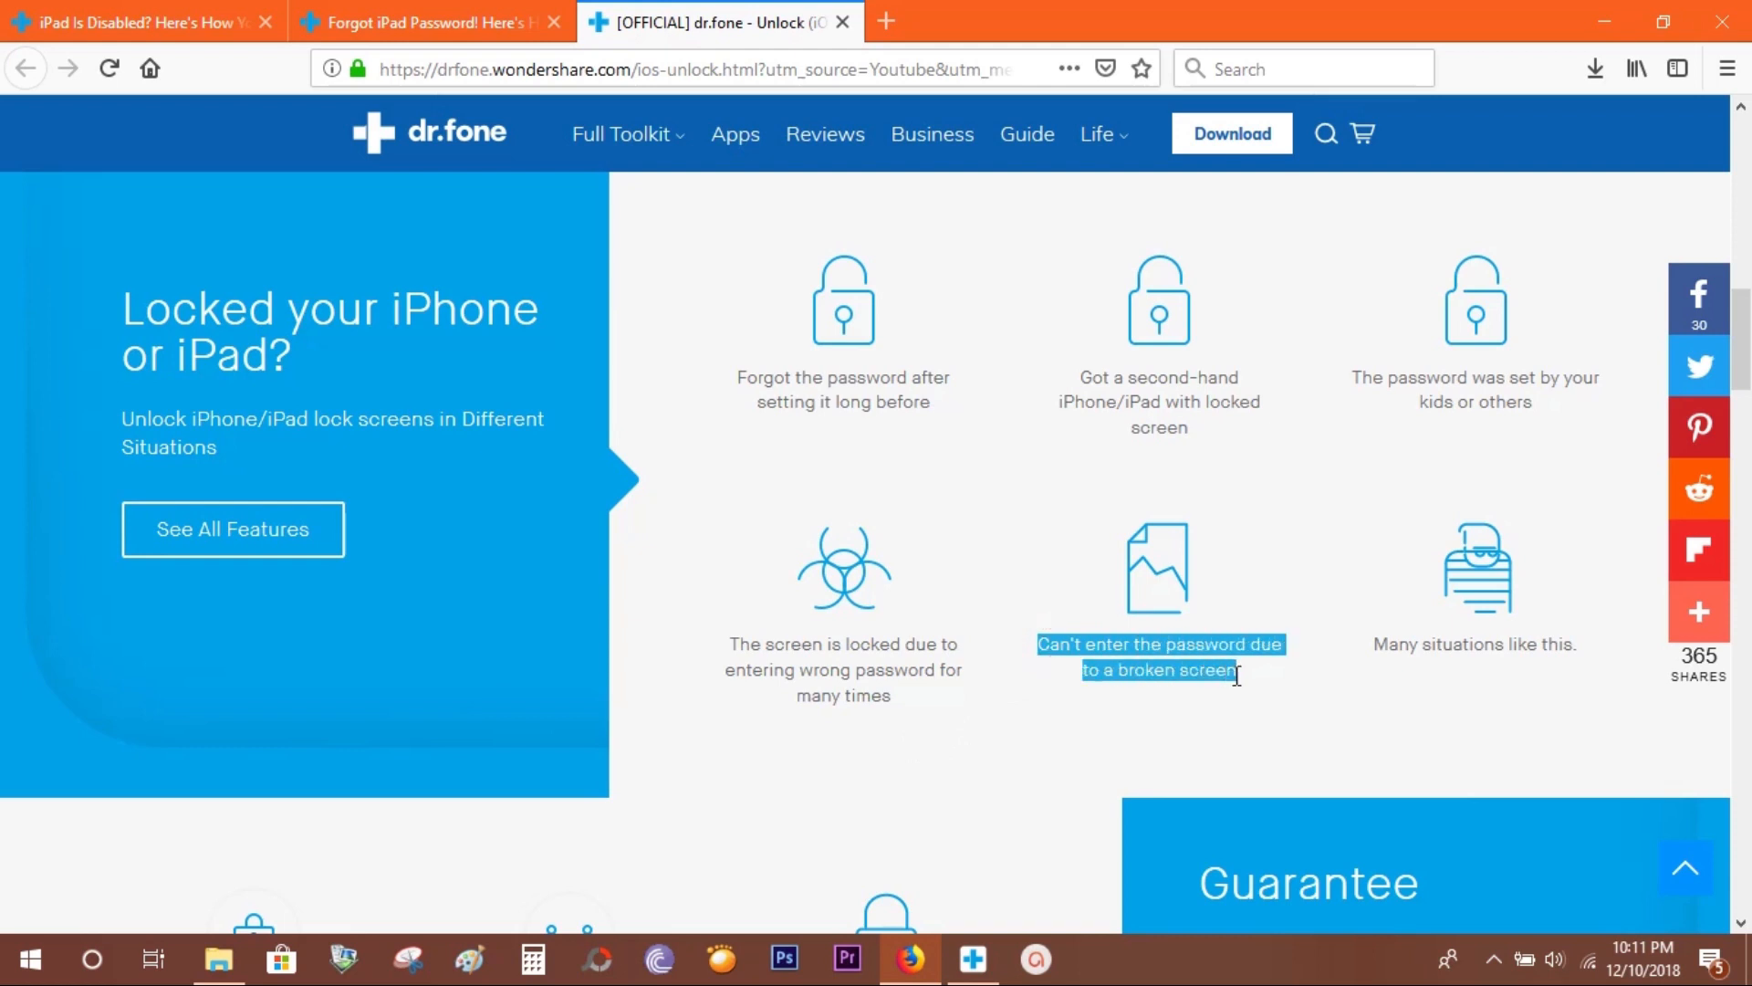
pyautogui.moveTo(1245, 688)
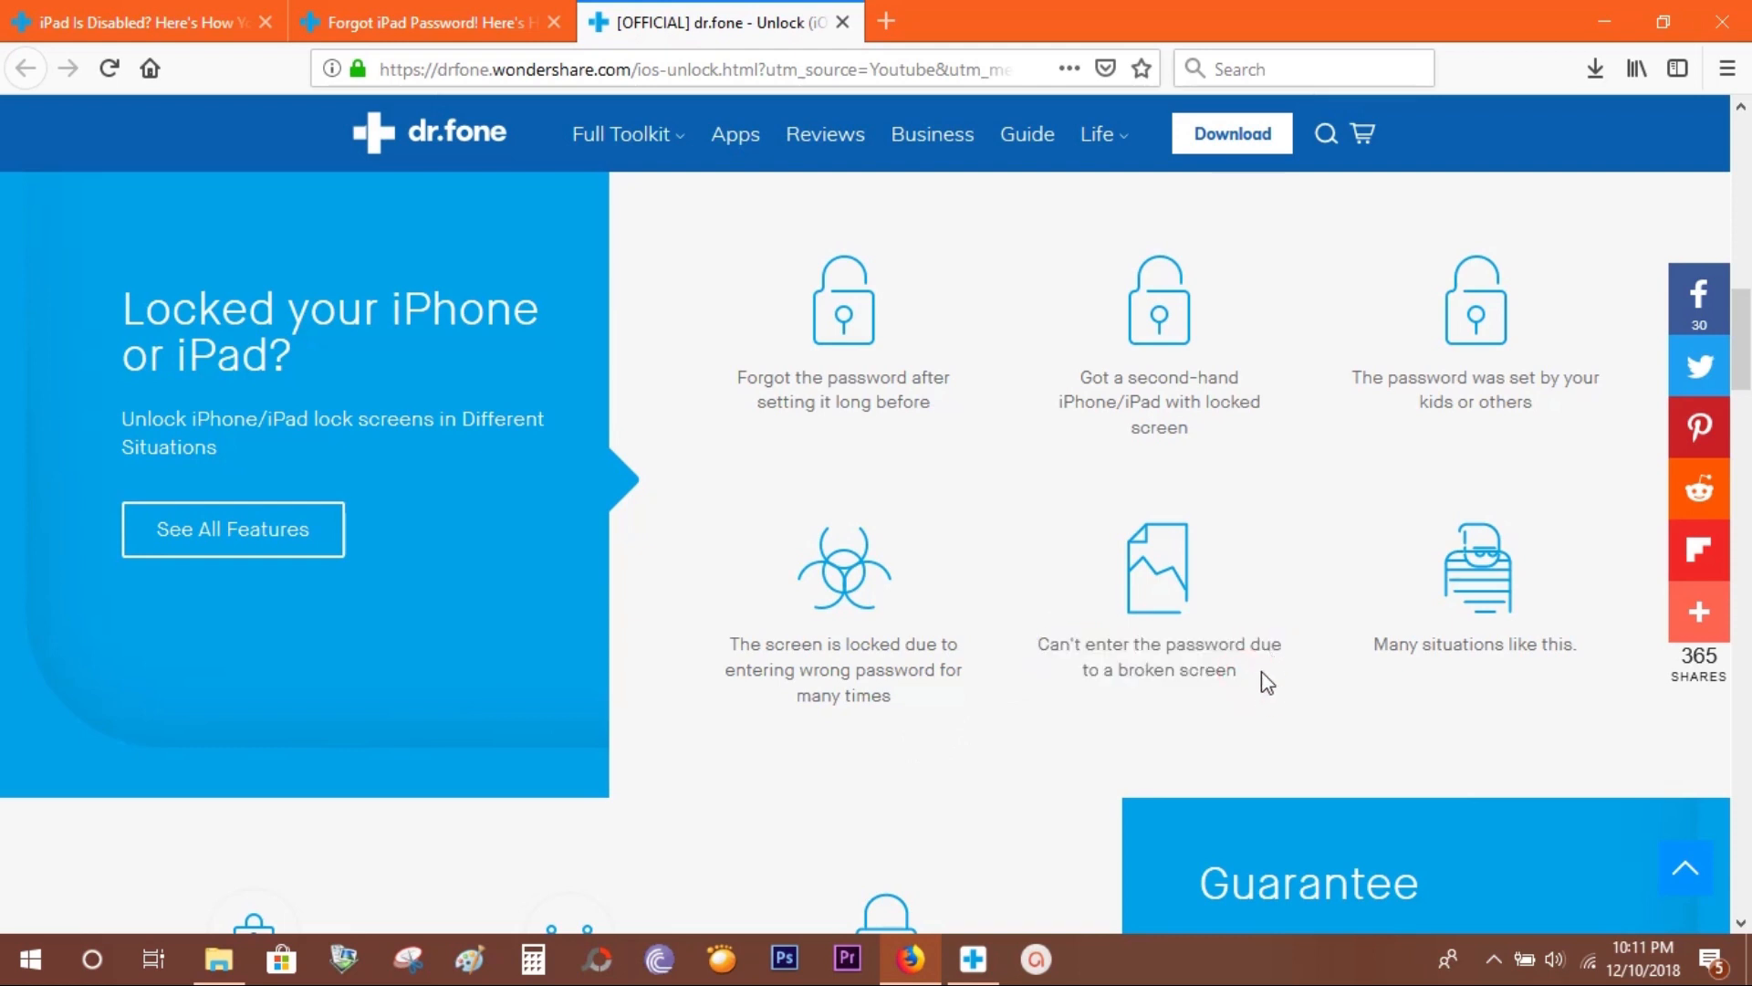
pyautogui.scroll(-3)
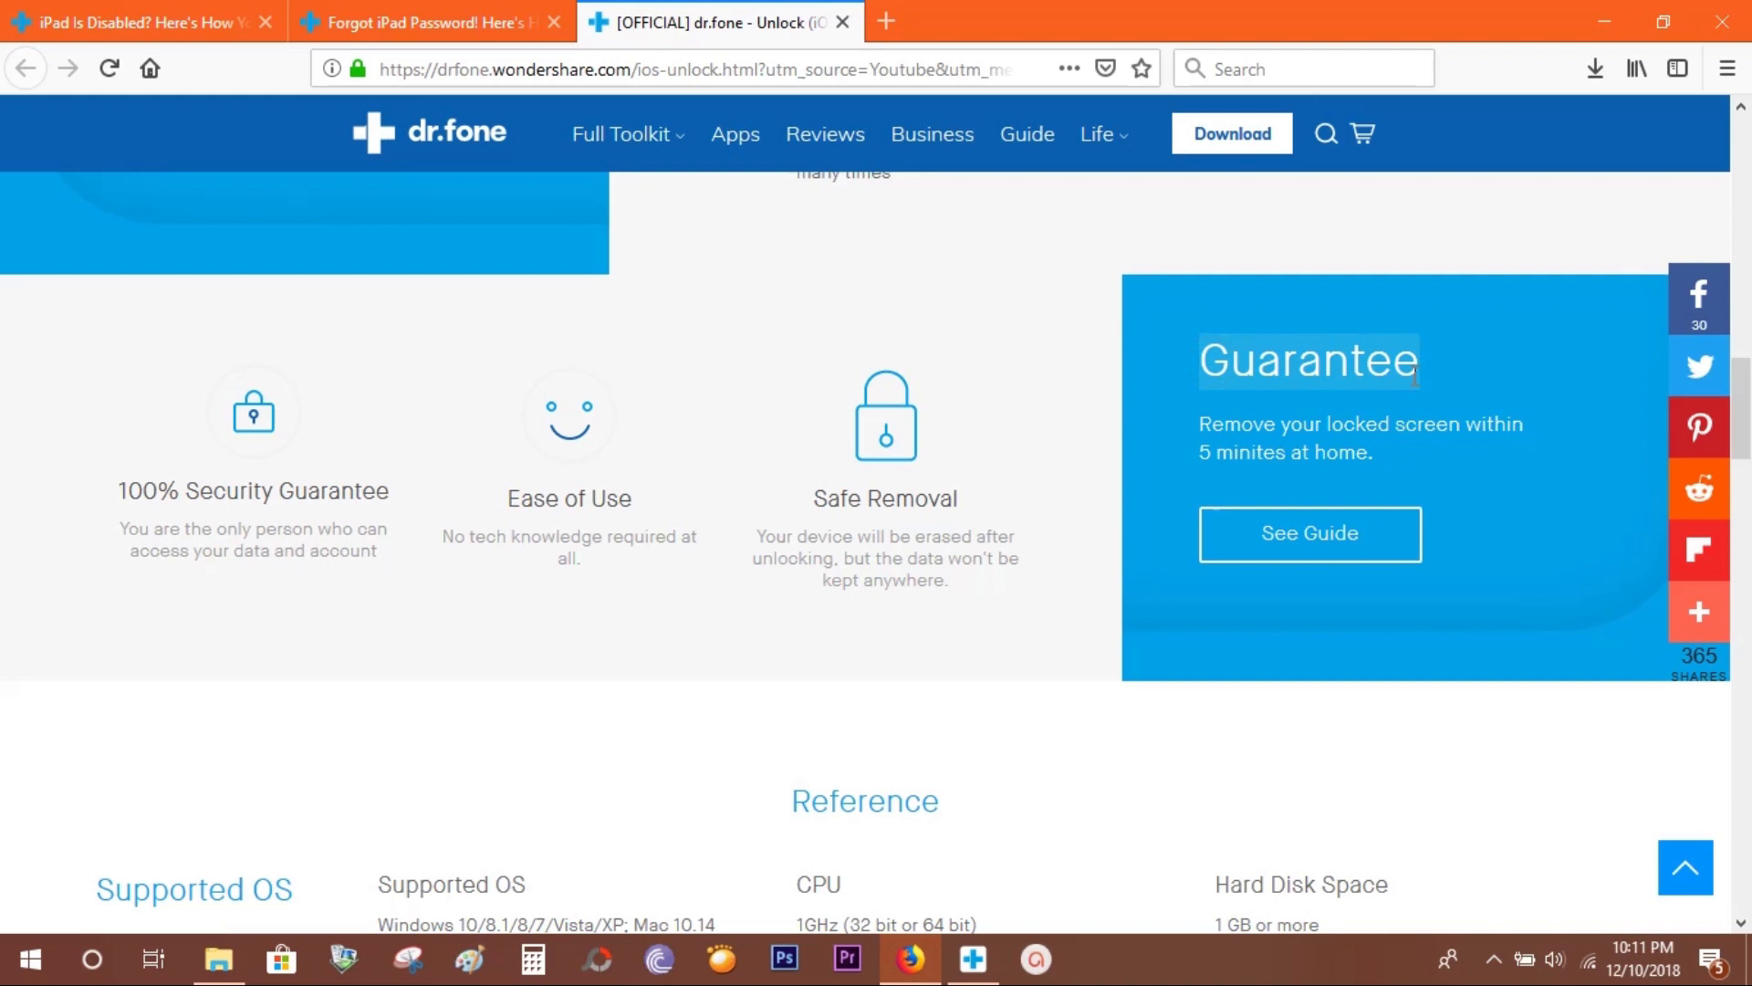
pyautogui.moveTo(995, 586)
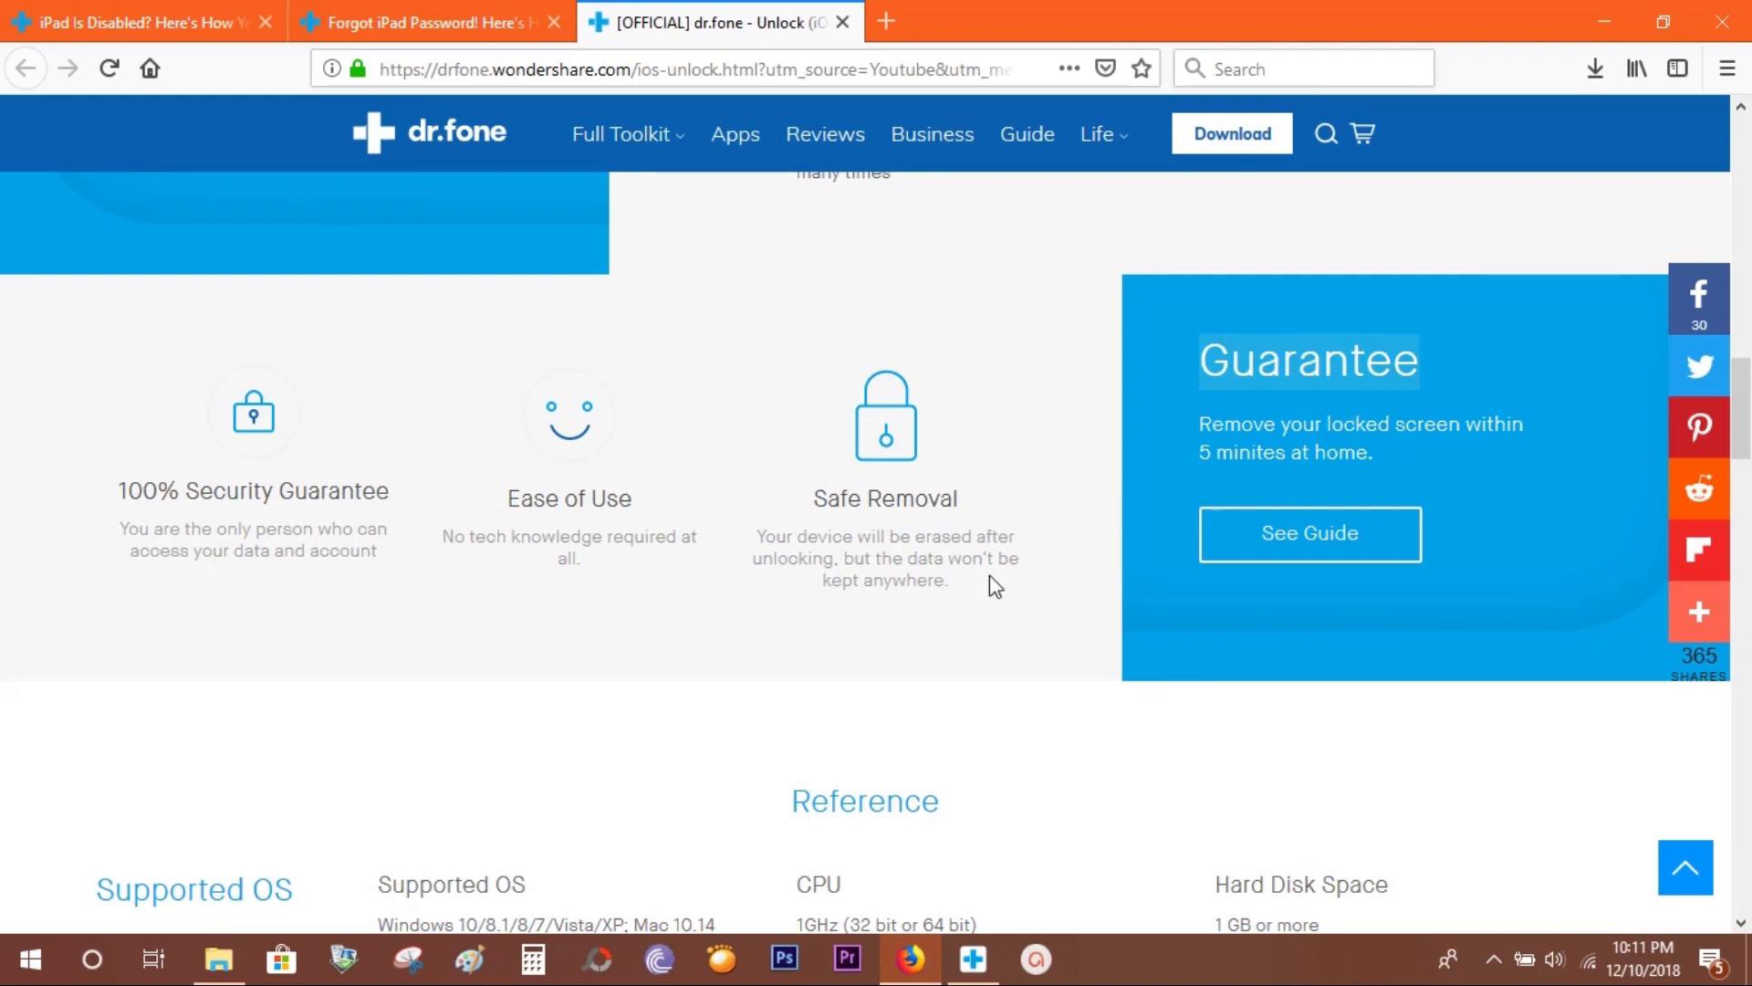
pyautogui.scroll(-3)
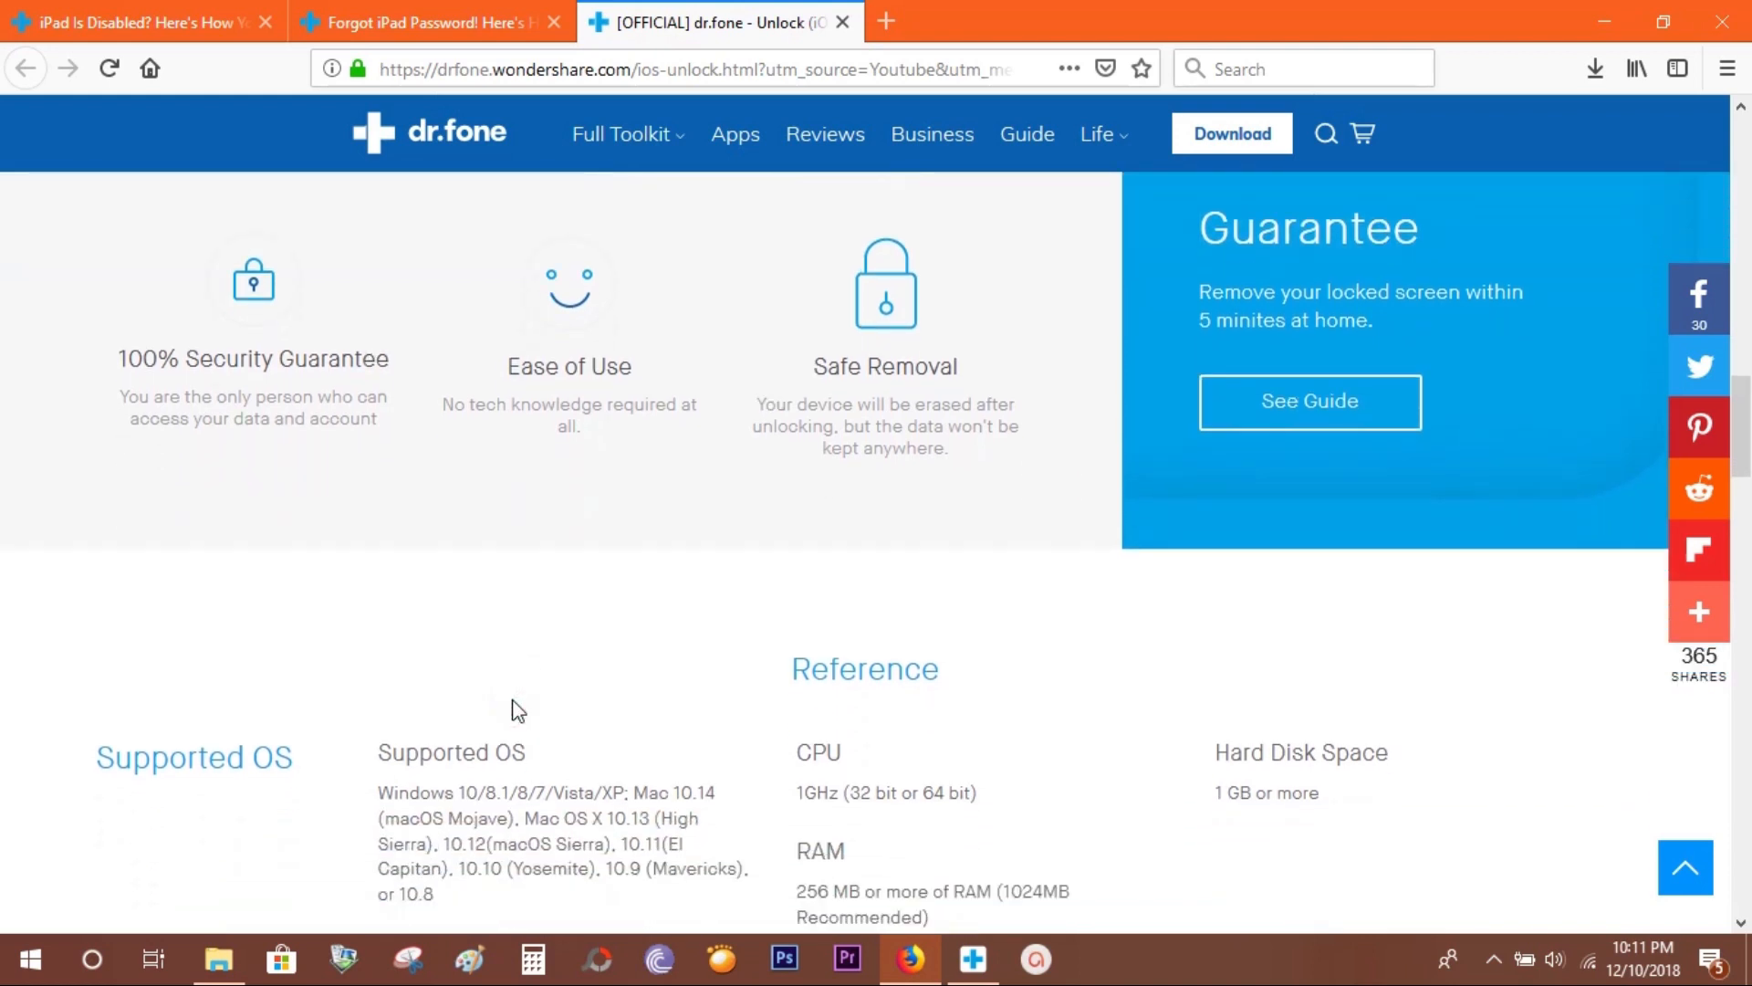
pyautogui.scroll(-3)
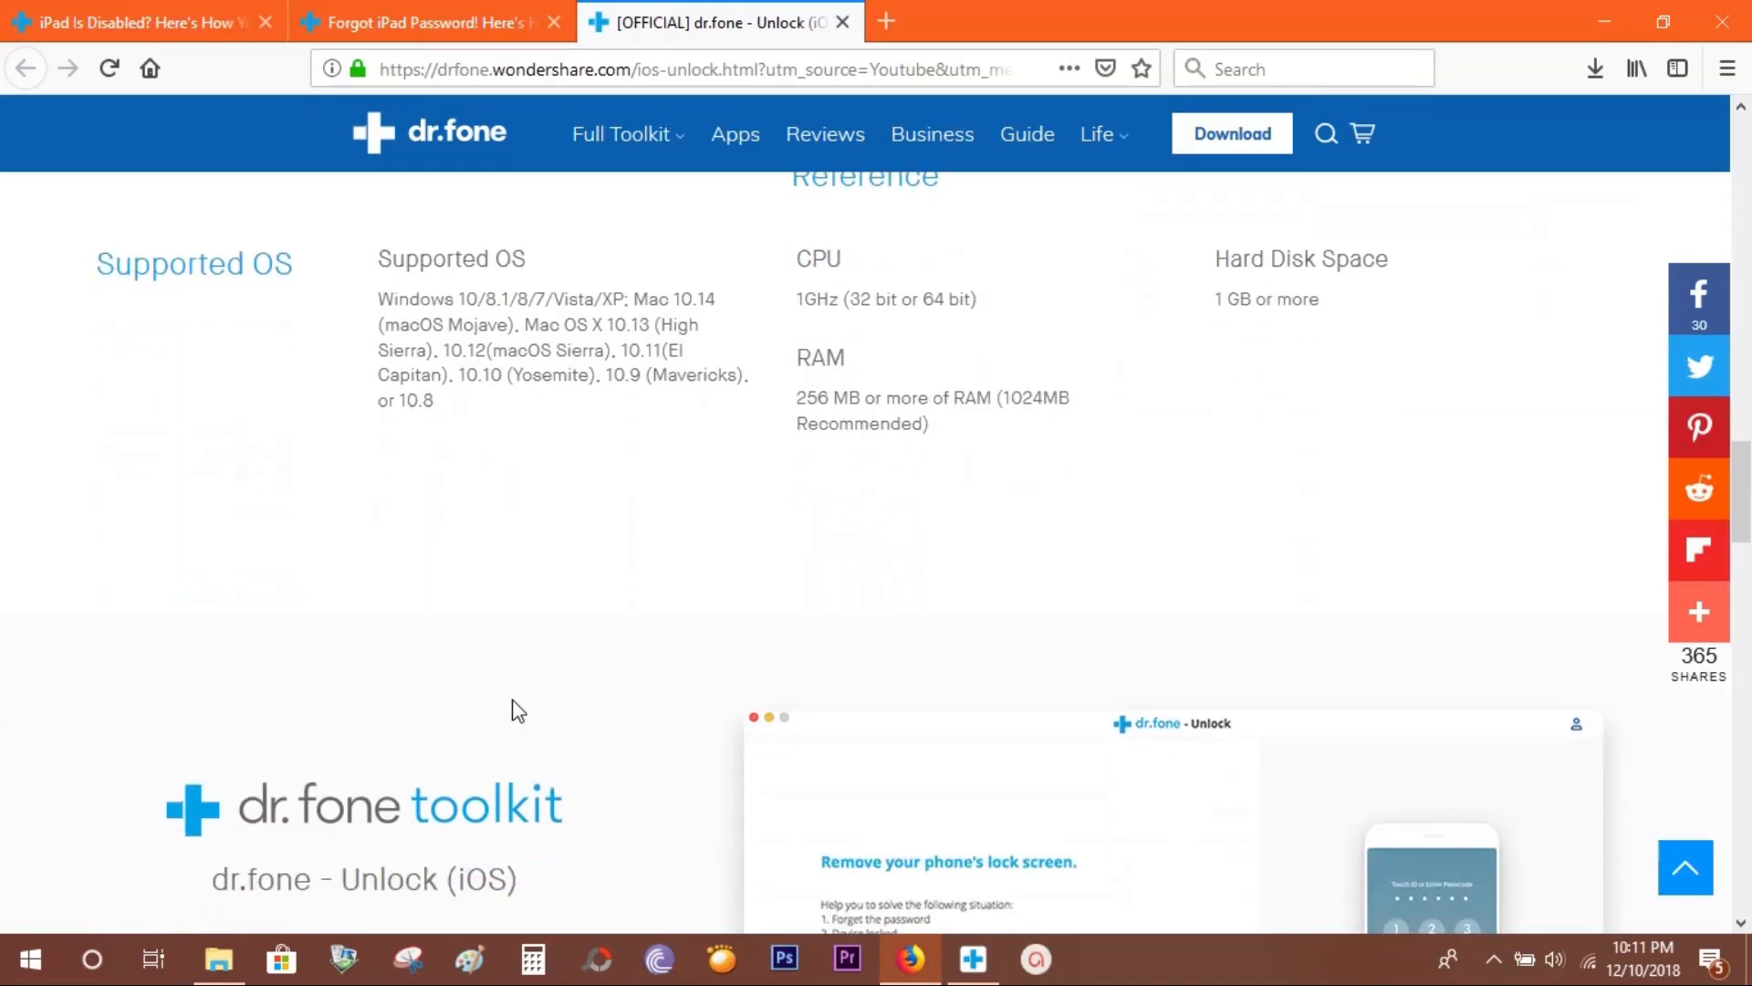
pyautogui.scroll(-3)
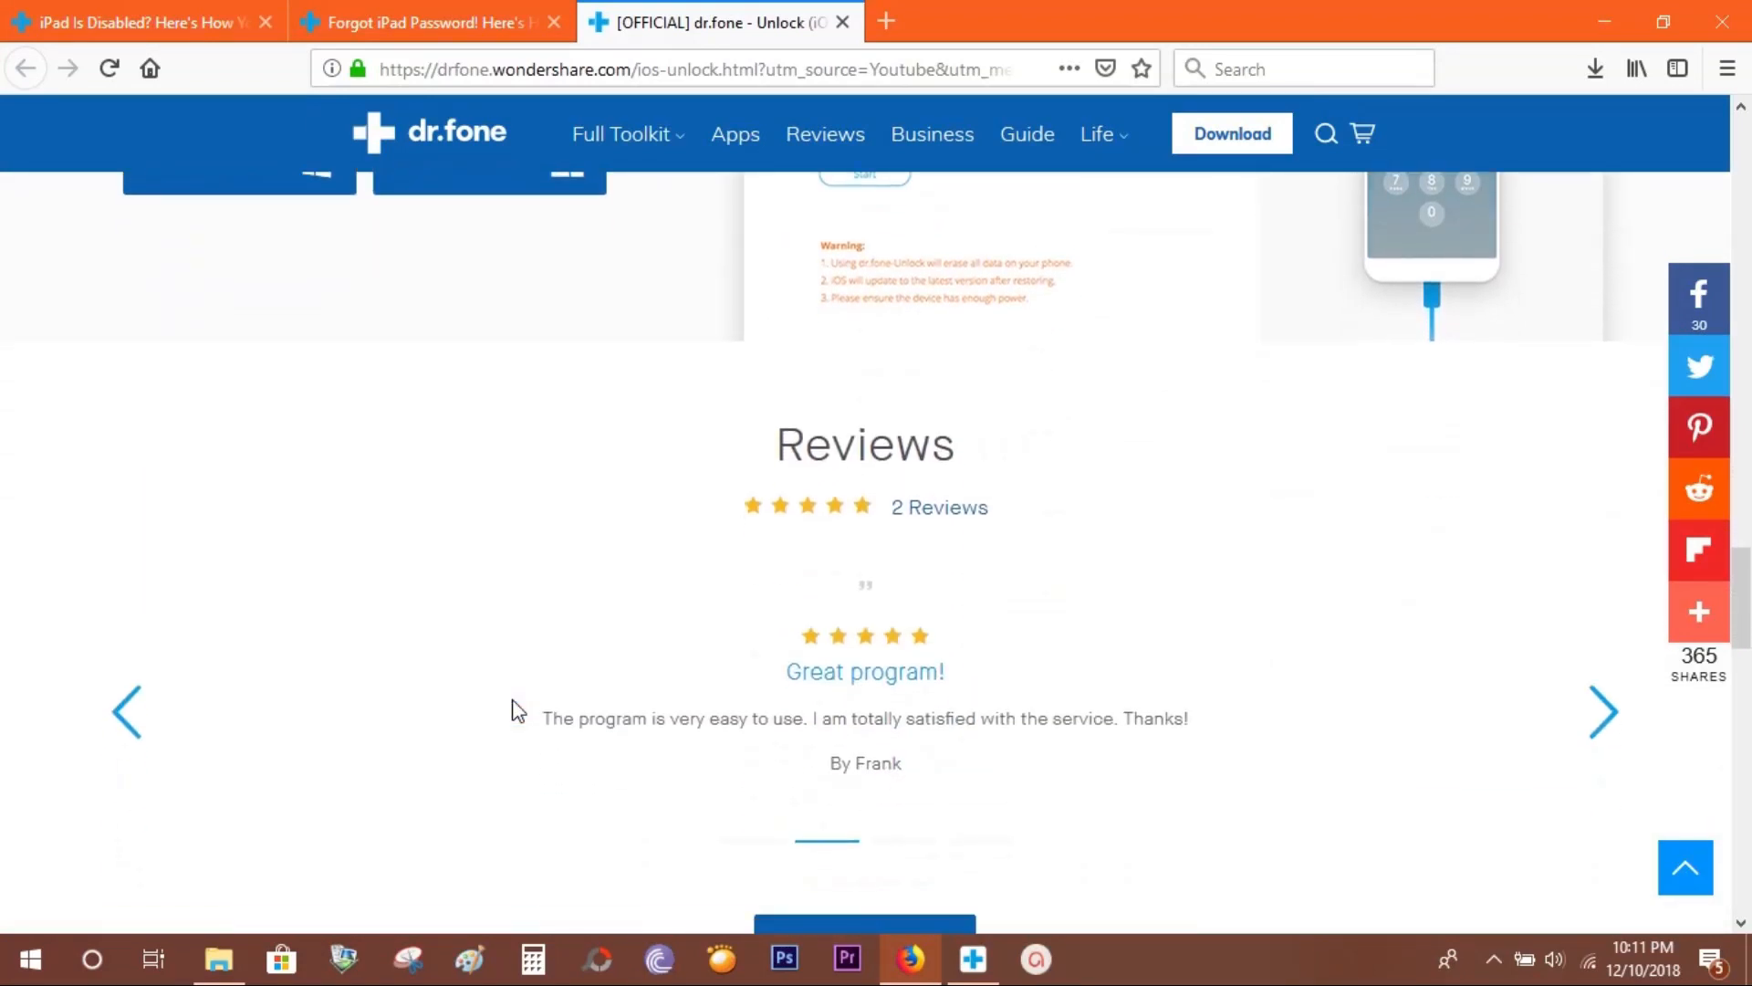
pyautogui.scroll(3)
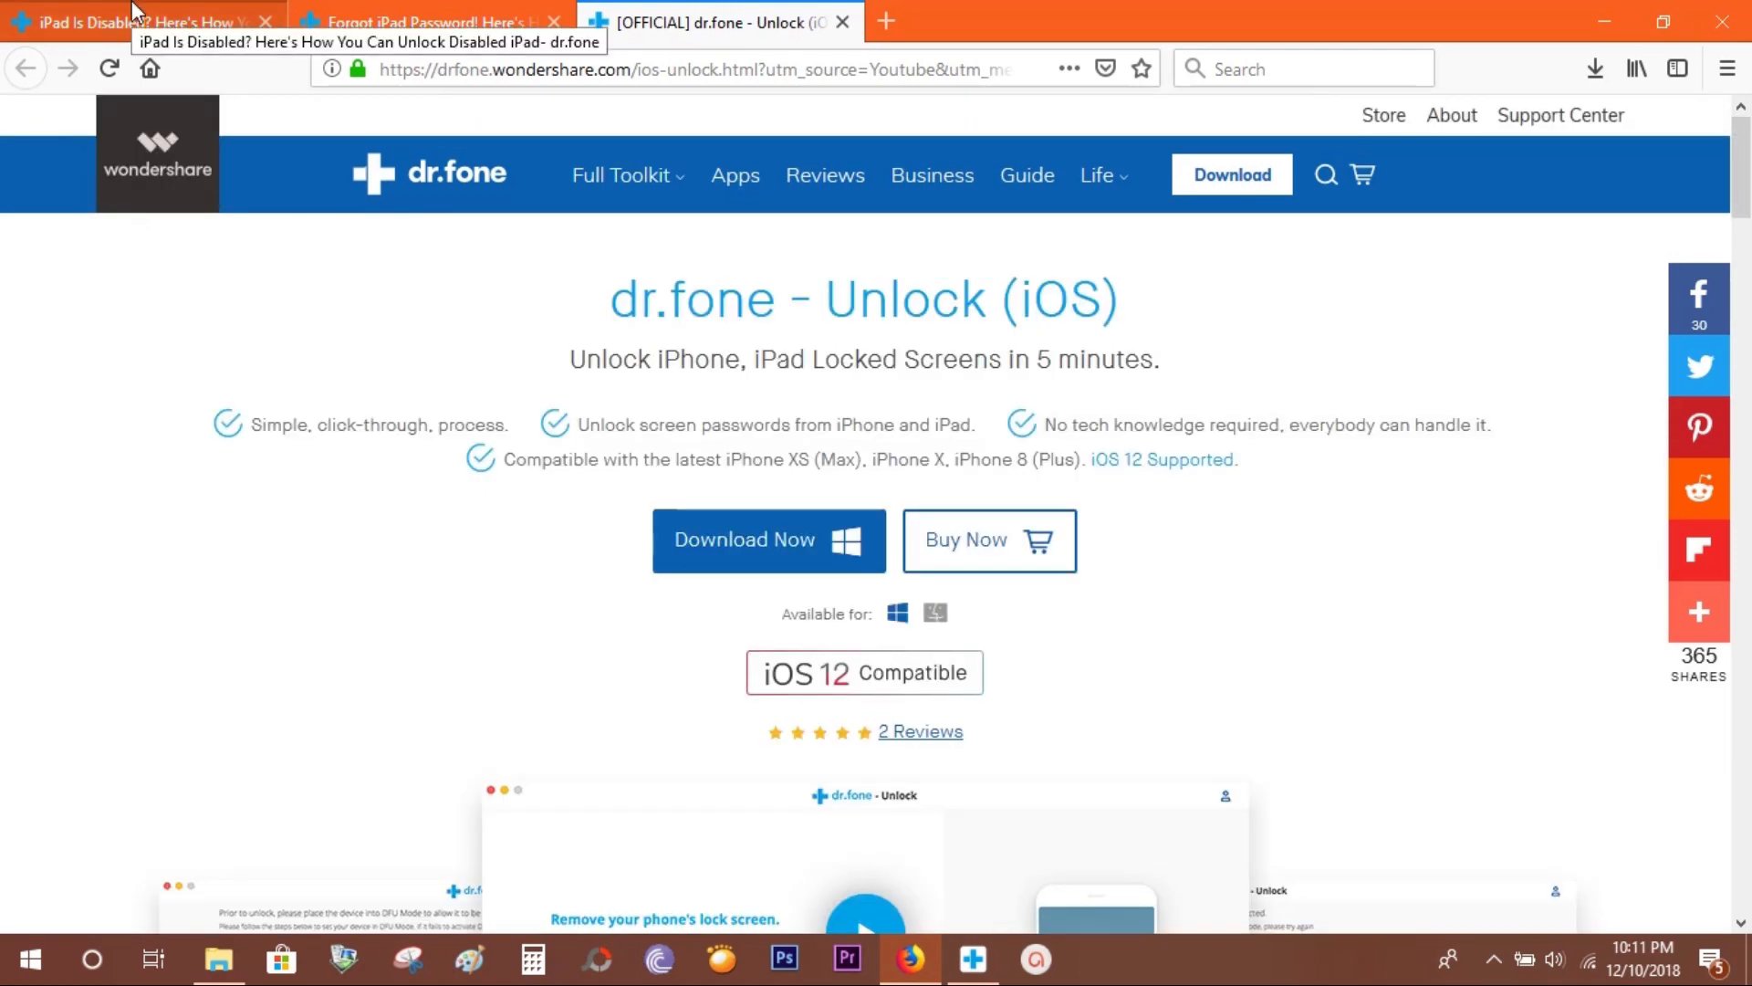
# Skim the 'iPad Is Disabled' tab, then the 'Forgot iPad Password' tab.
pyautogui.click(135, 21)
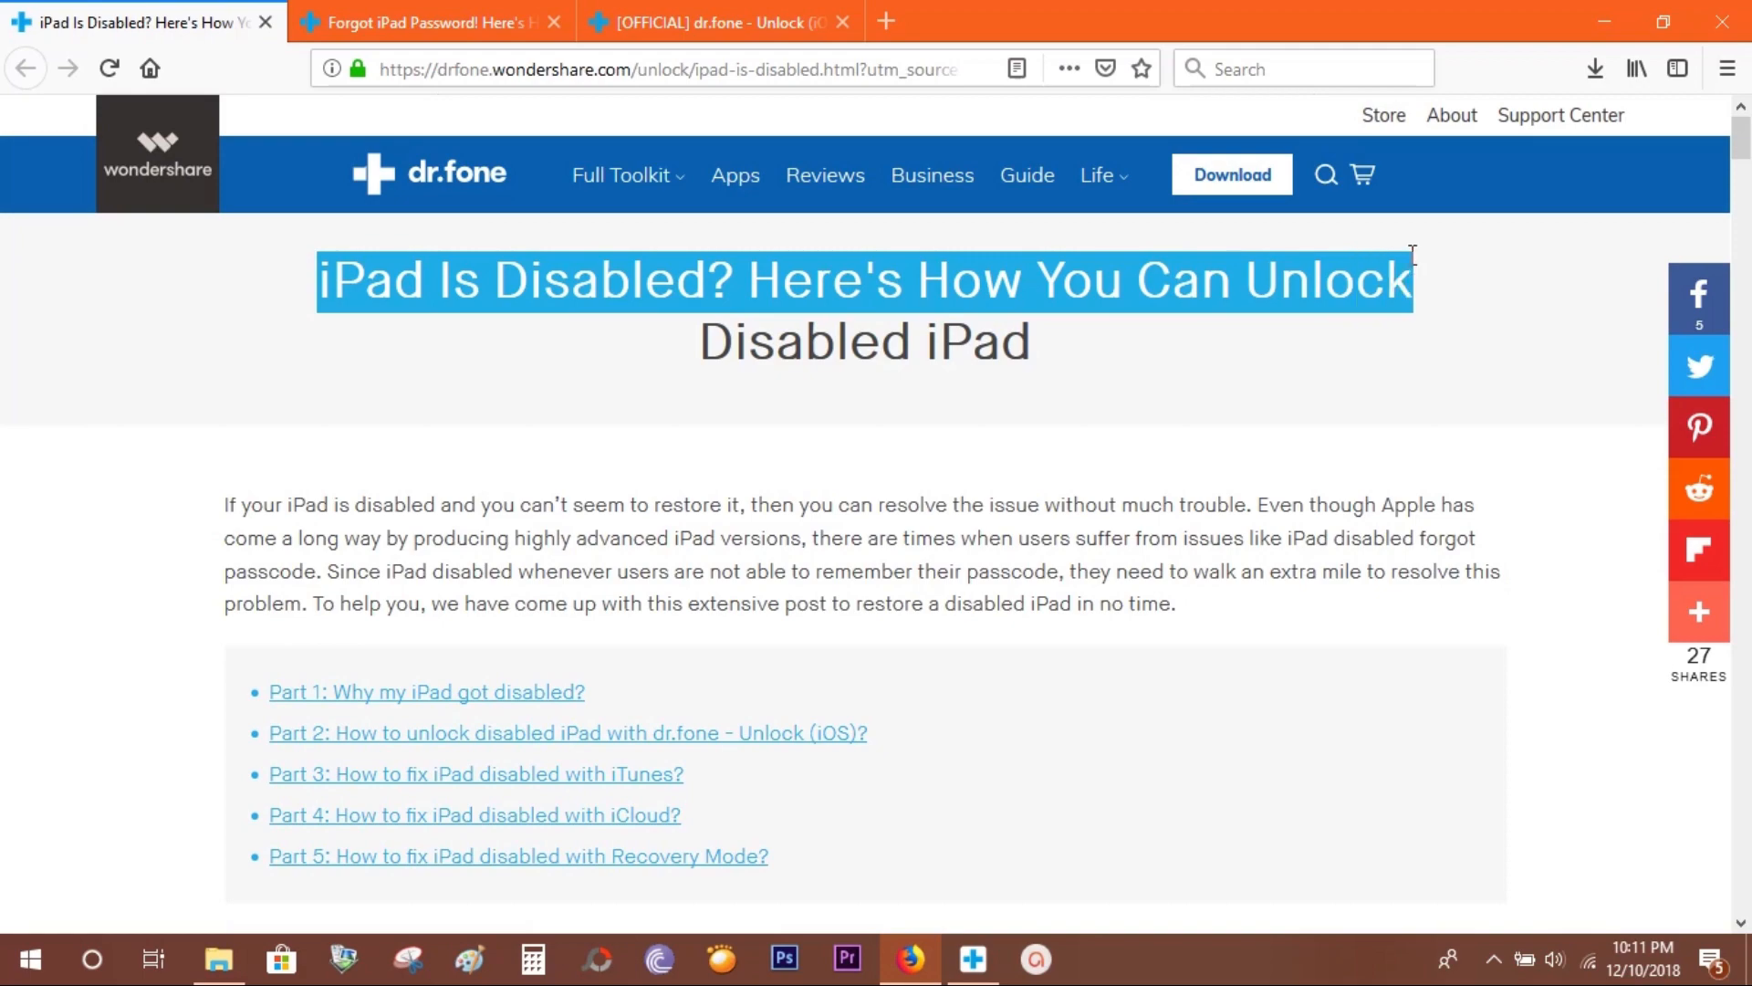
pyautogui.scroll(-3)
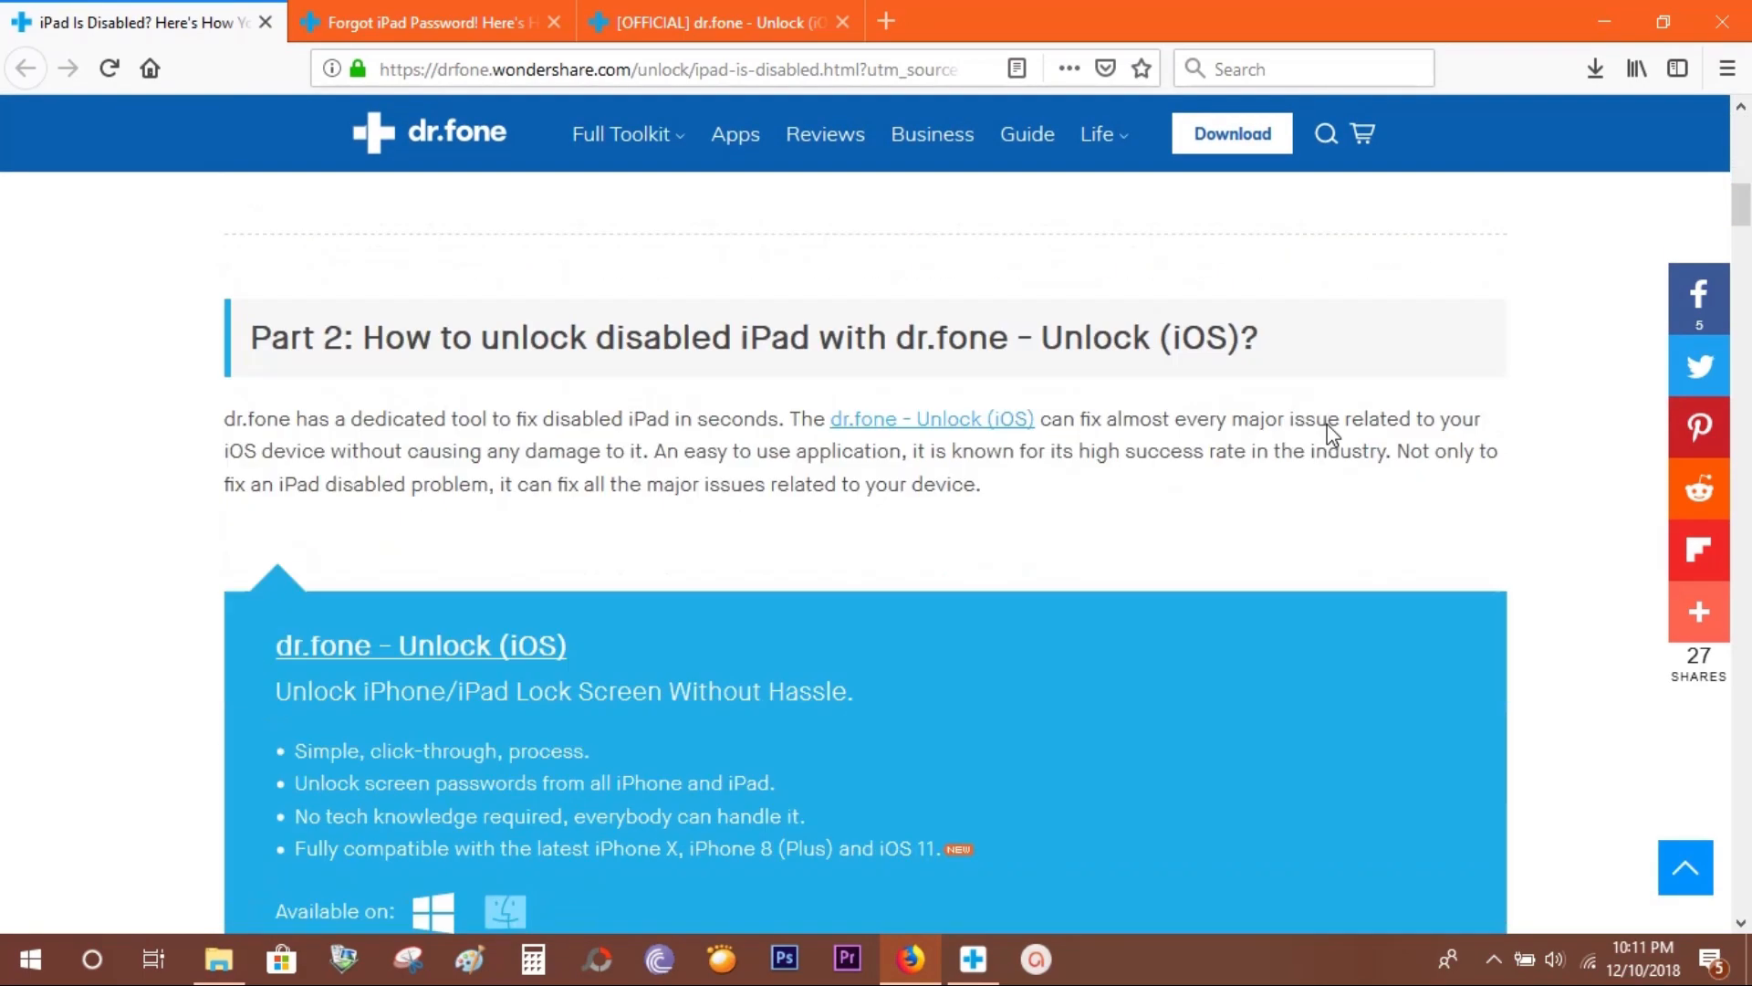
pyautogui.scroll(3)
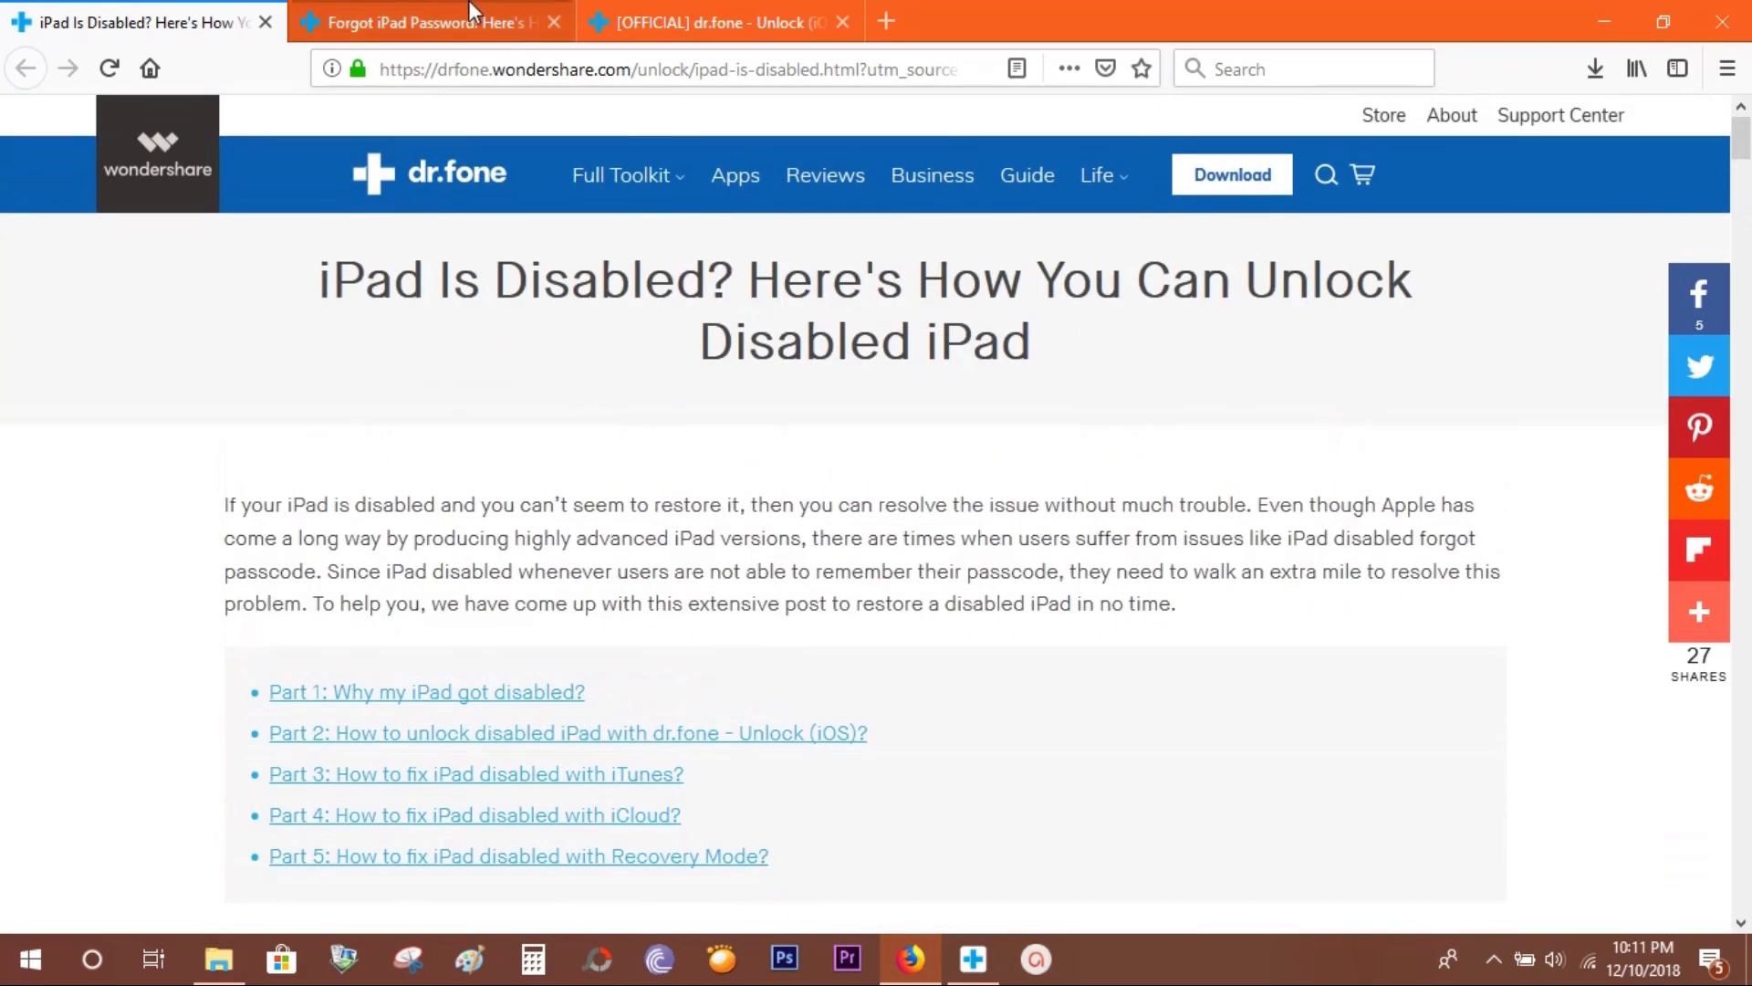
pyautogui.click(425, 21)
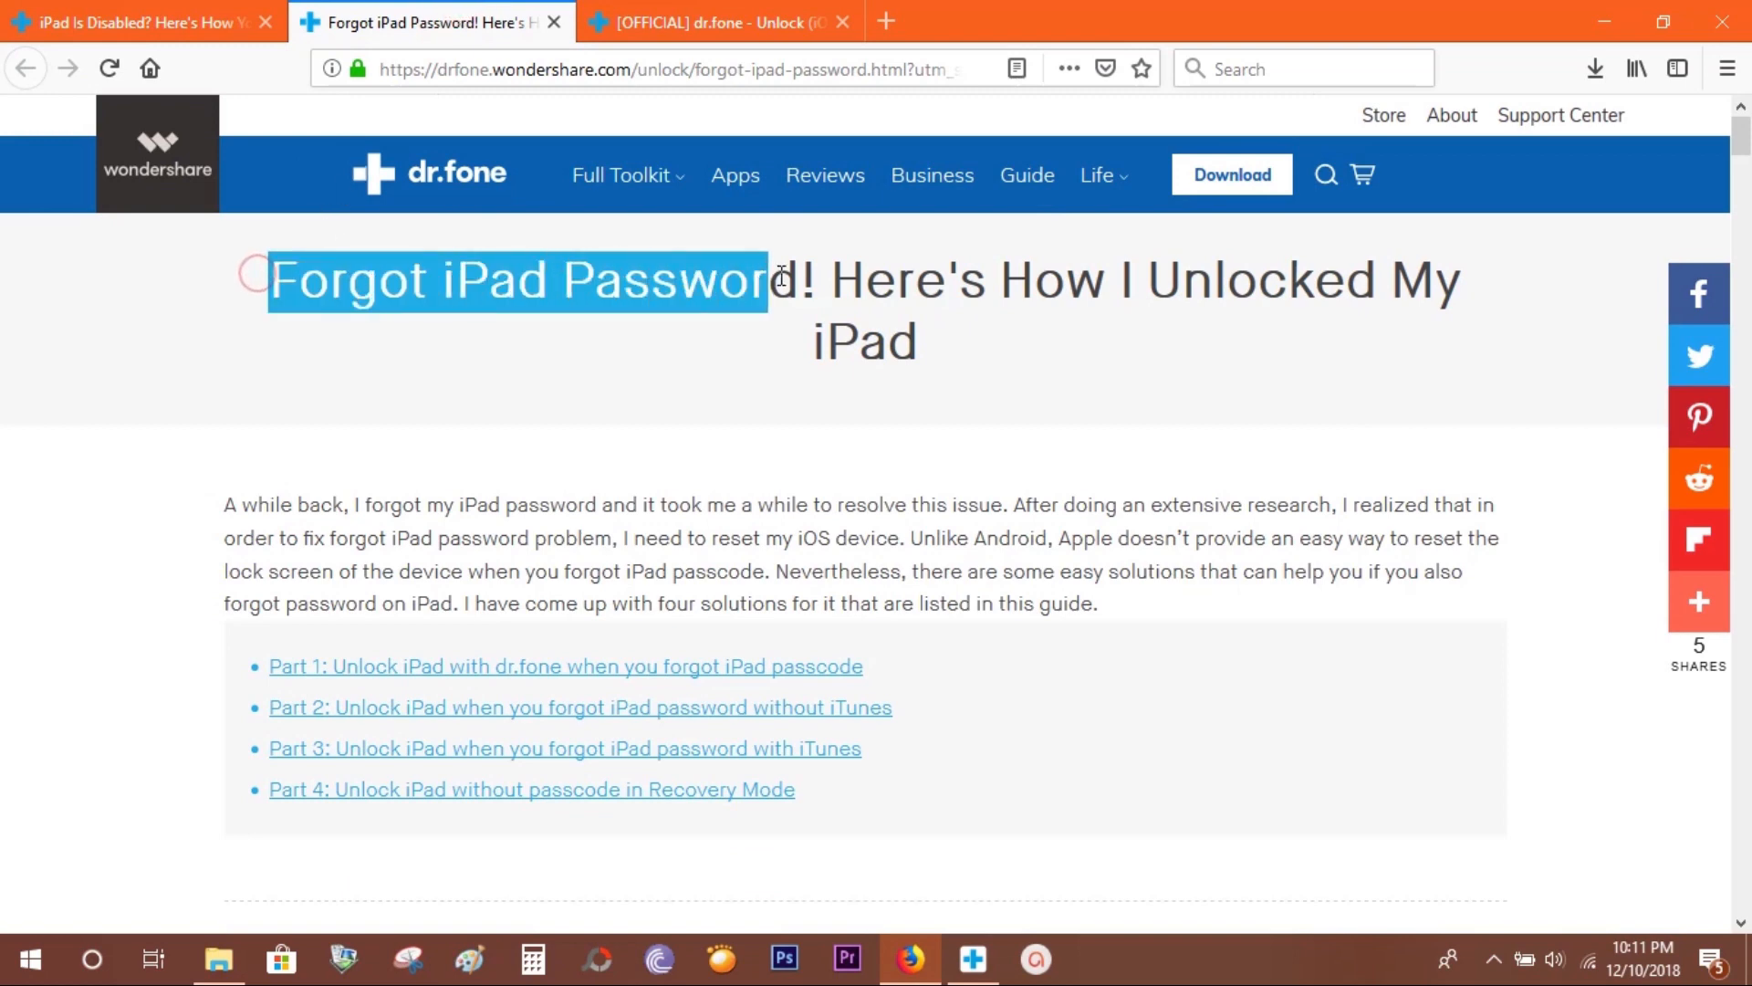
pyautogui.scroll(-3)
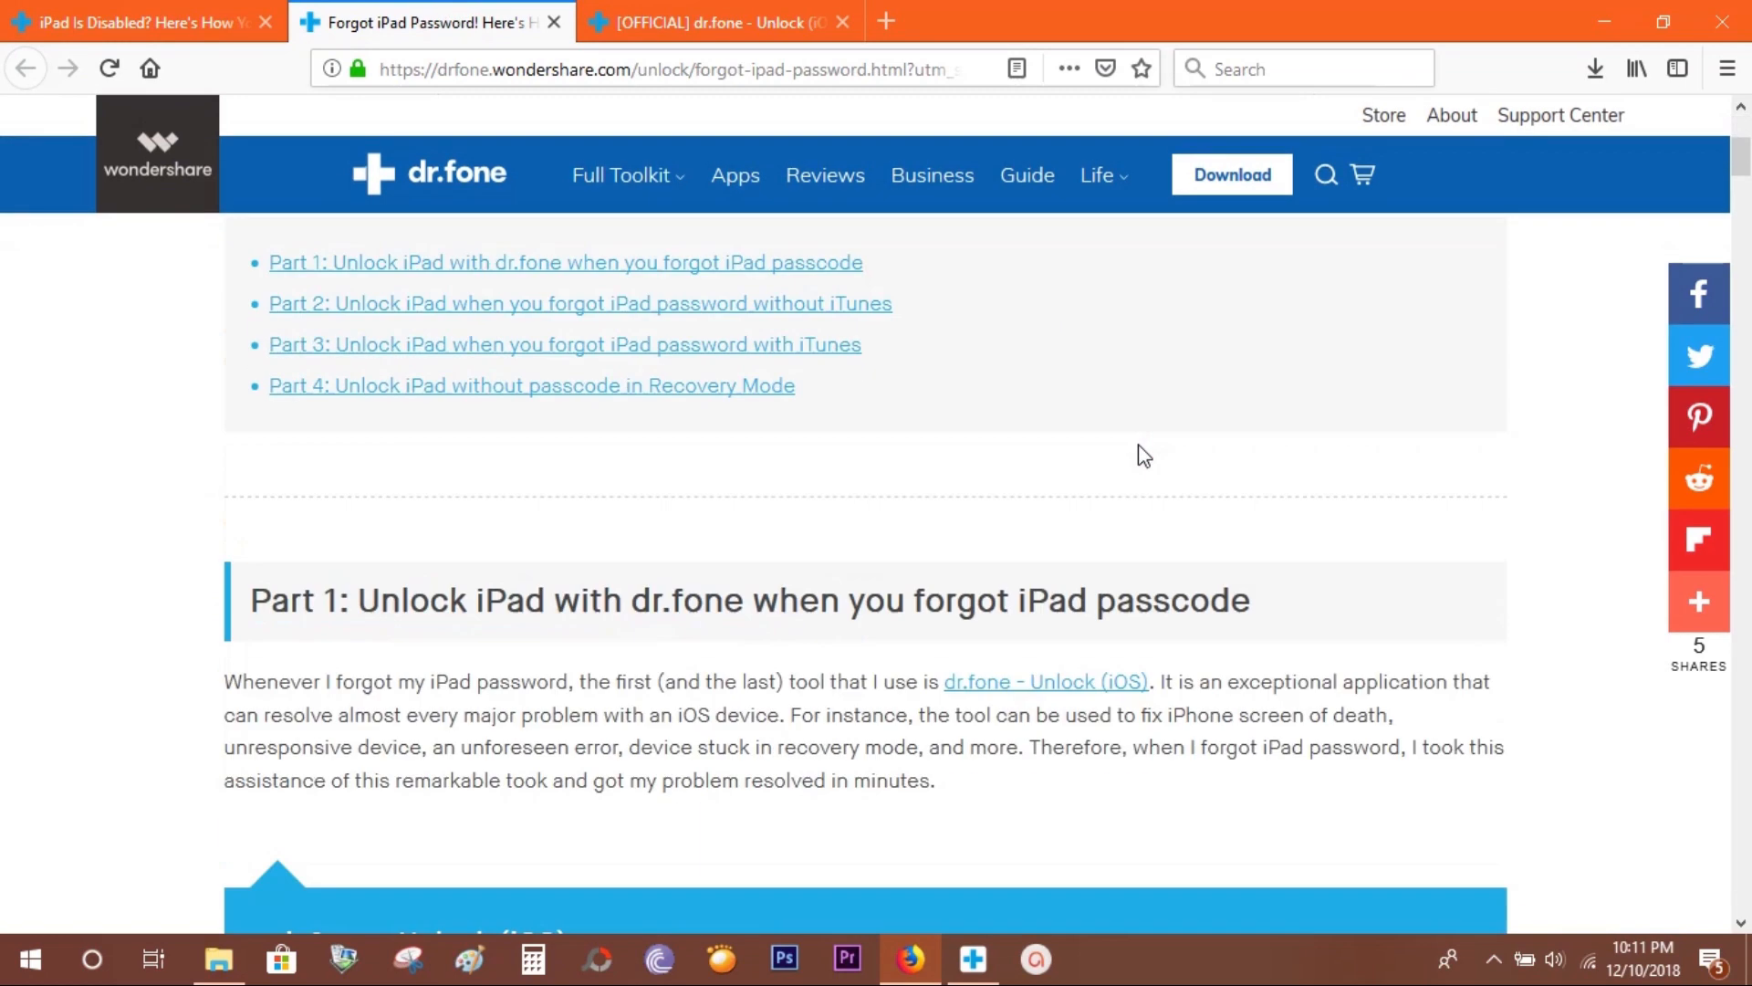
pyautogui.scroll(3)
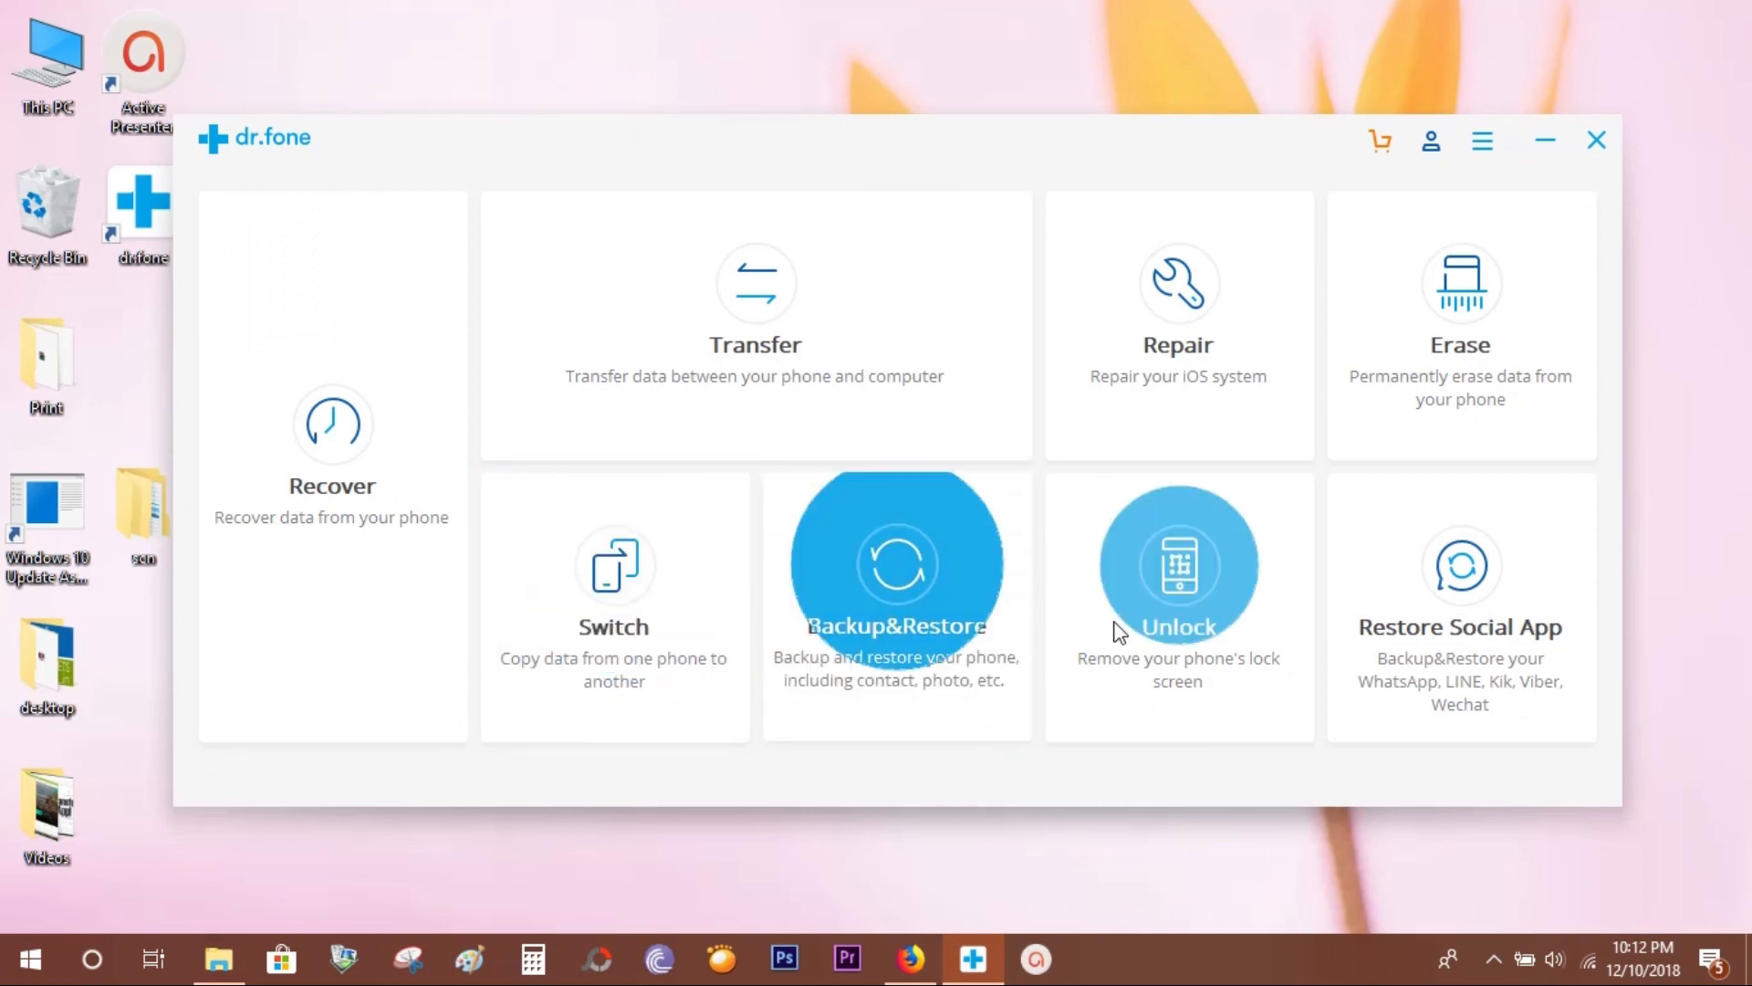
pyautogui.moveTo(1195, 576)
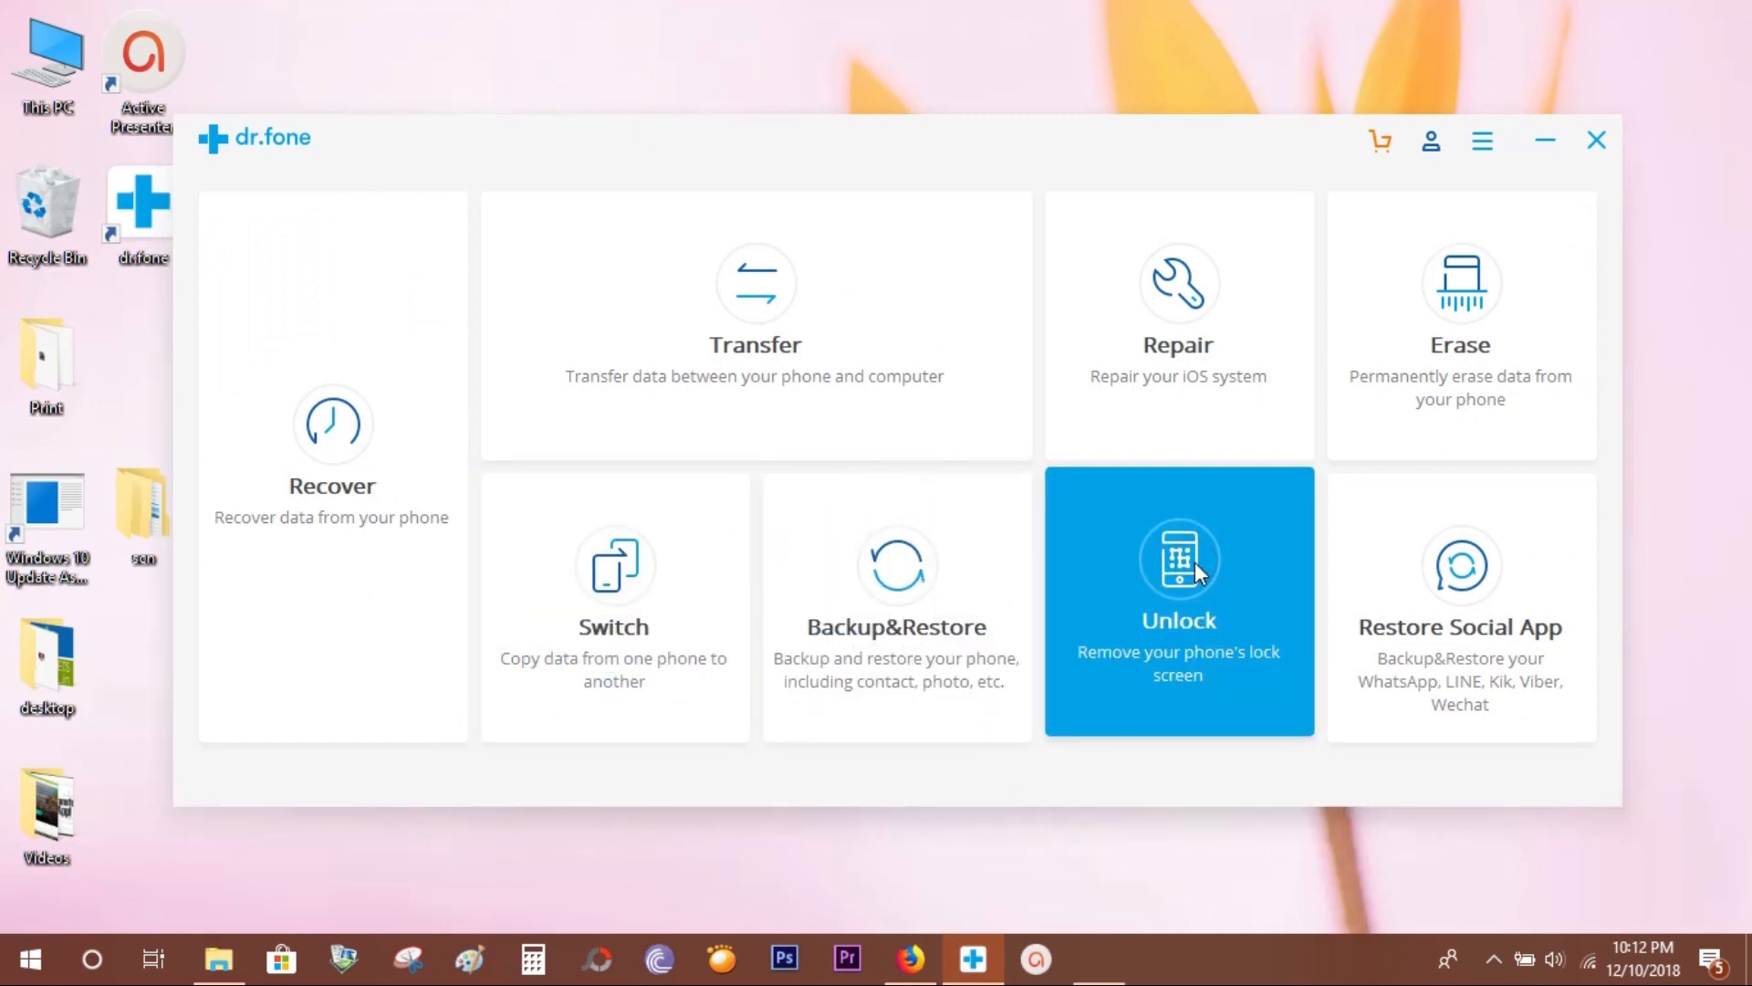
# Open the Unlock tile from the dr.fone home window.
pyautogui.click(1176, 603)
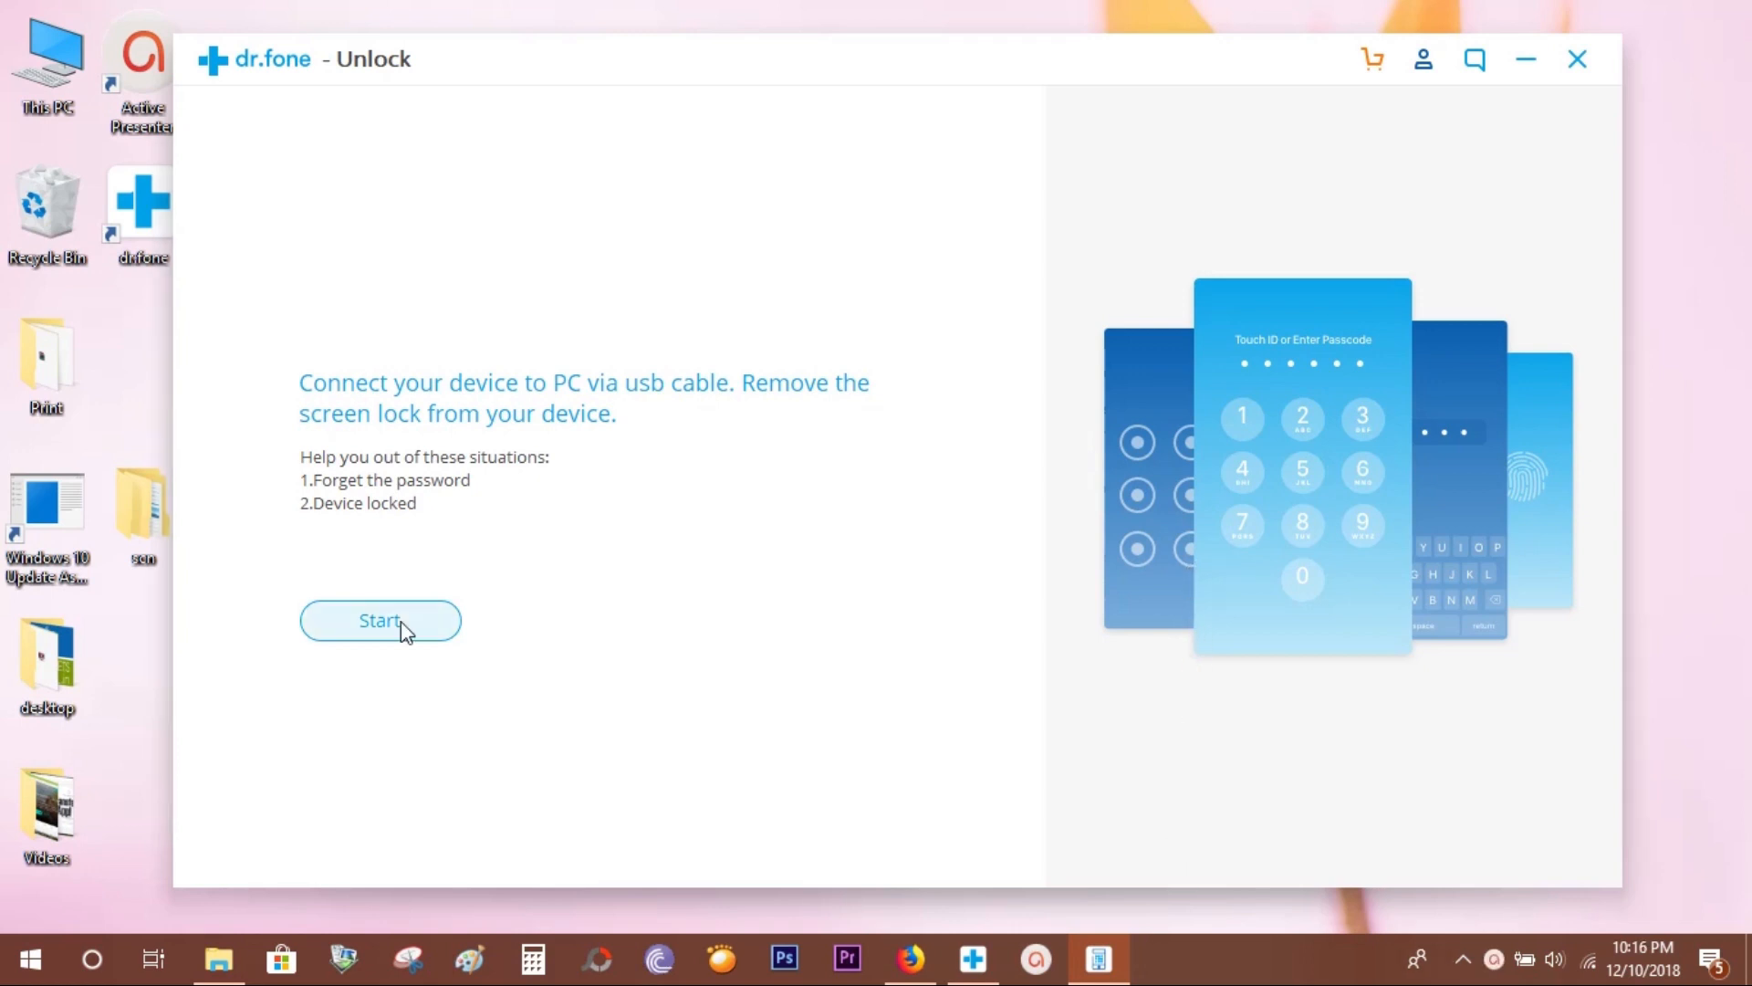
# Start the screen lock removal on the dr.fone - Unlock screen.
pyautogui.click(380, 621)
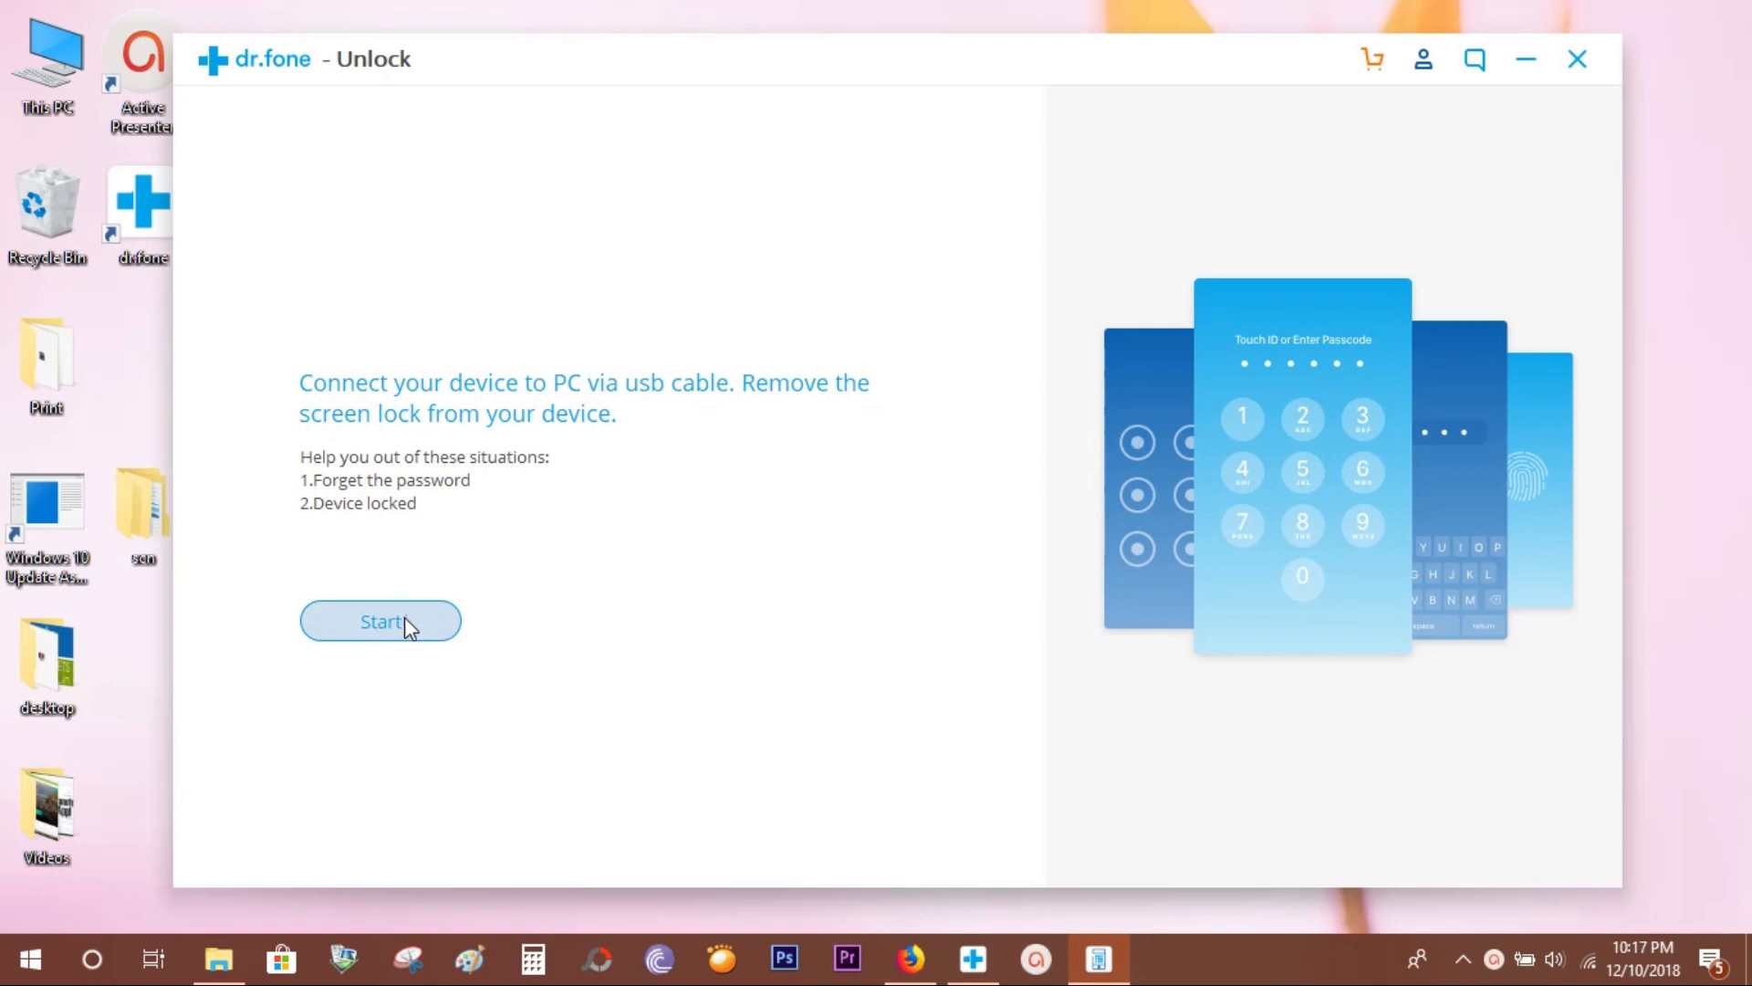
pyautogui.click(380, 621)
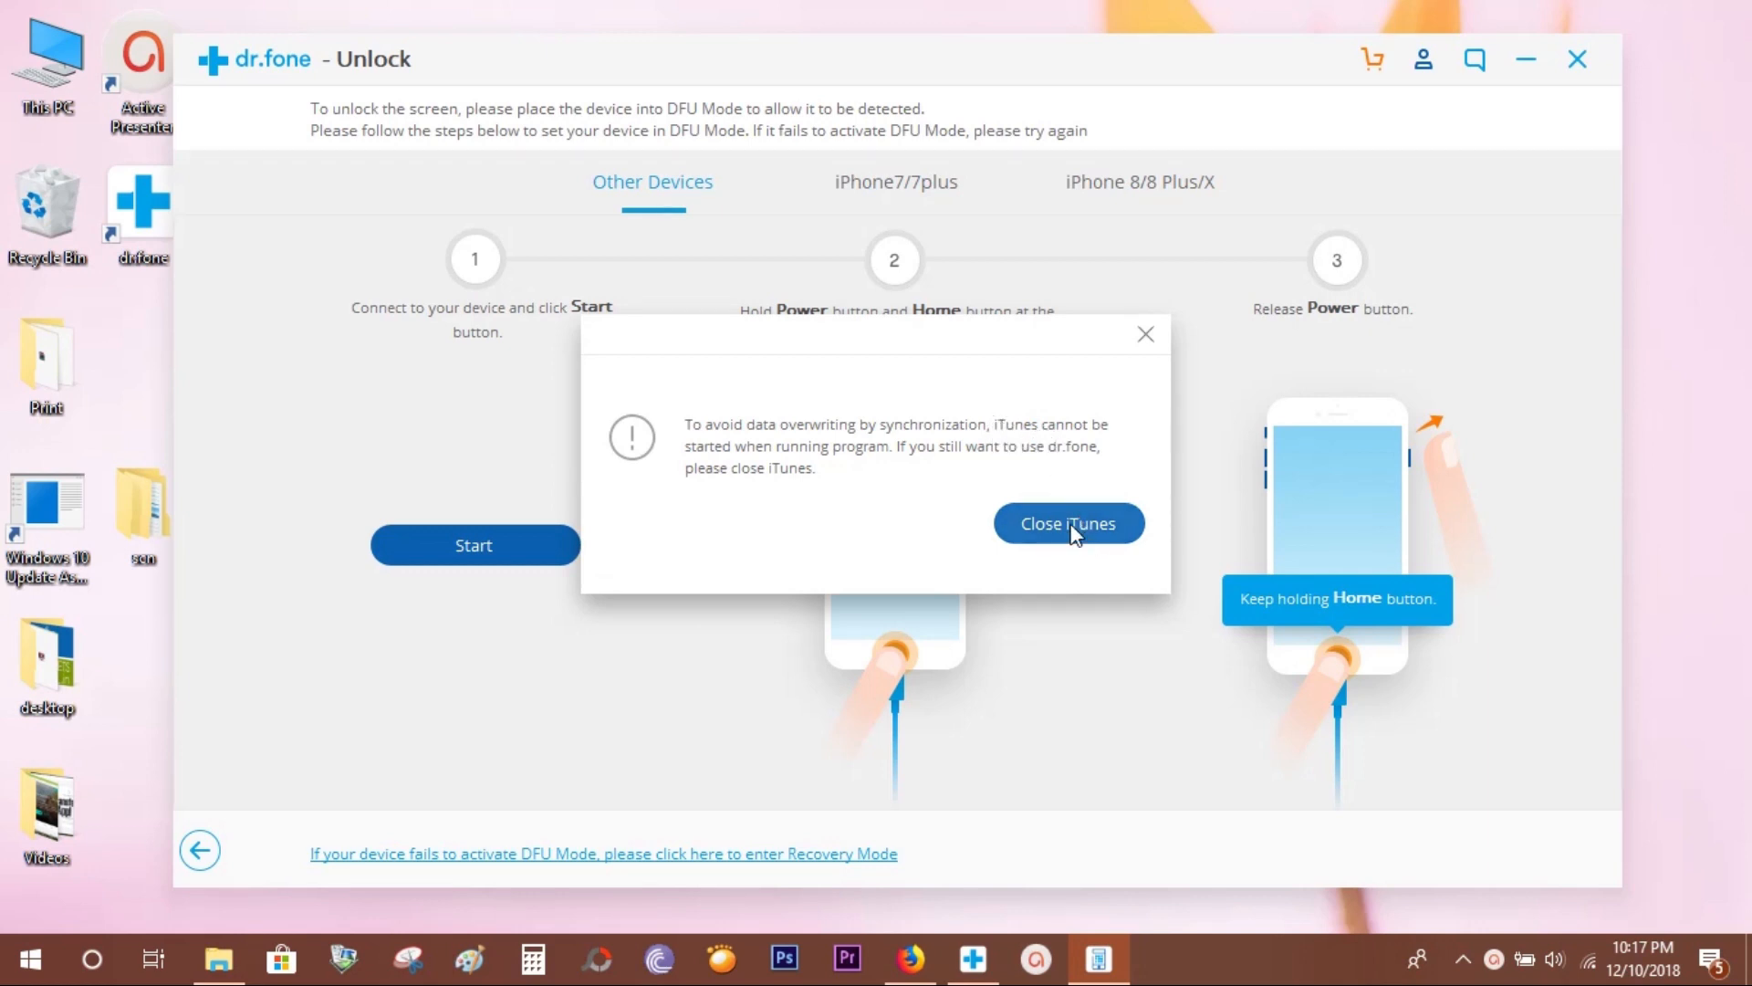
# Close iTunes and start DFU mode device detection.
pyautogui.click(1067, 523)
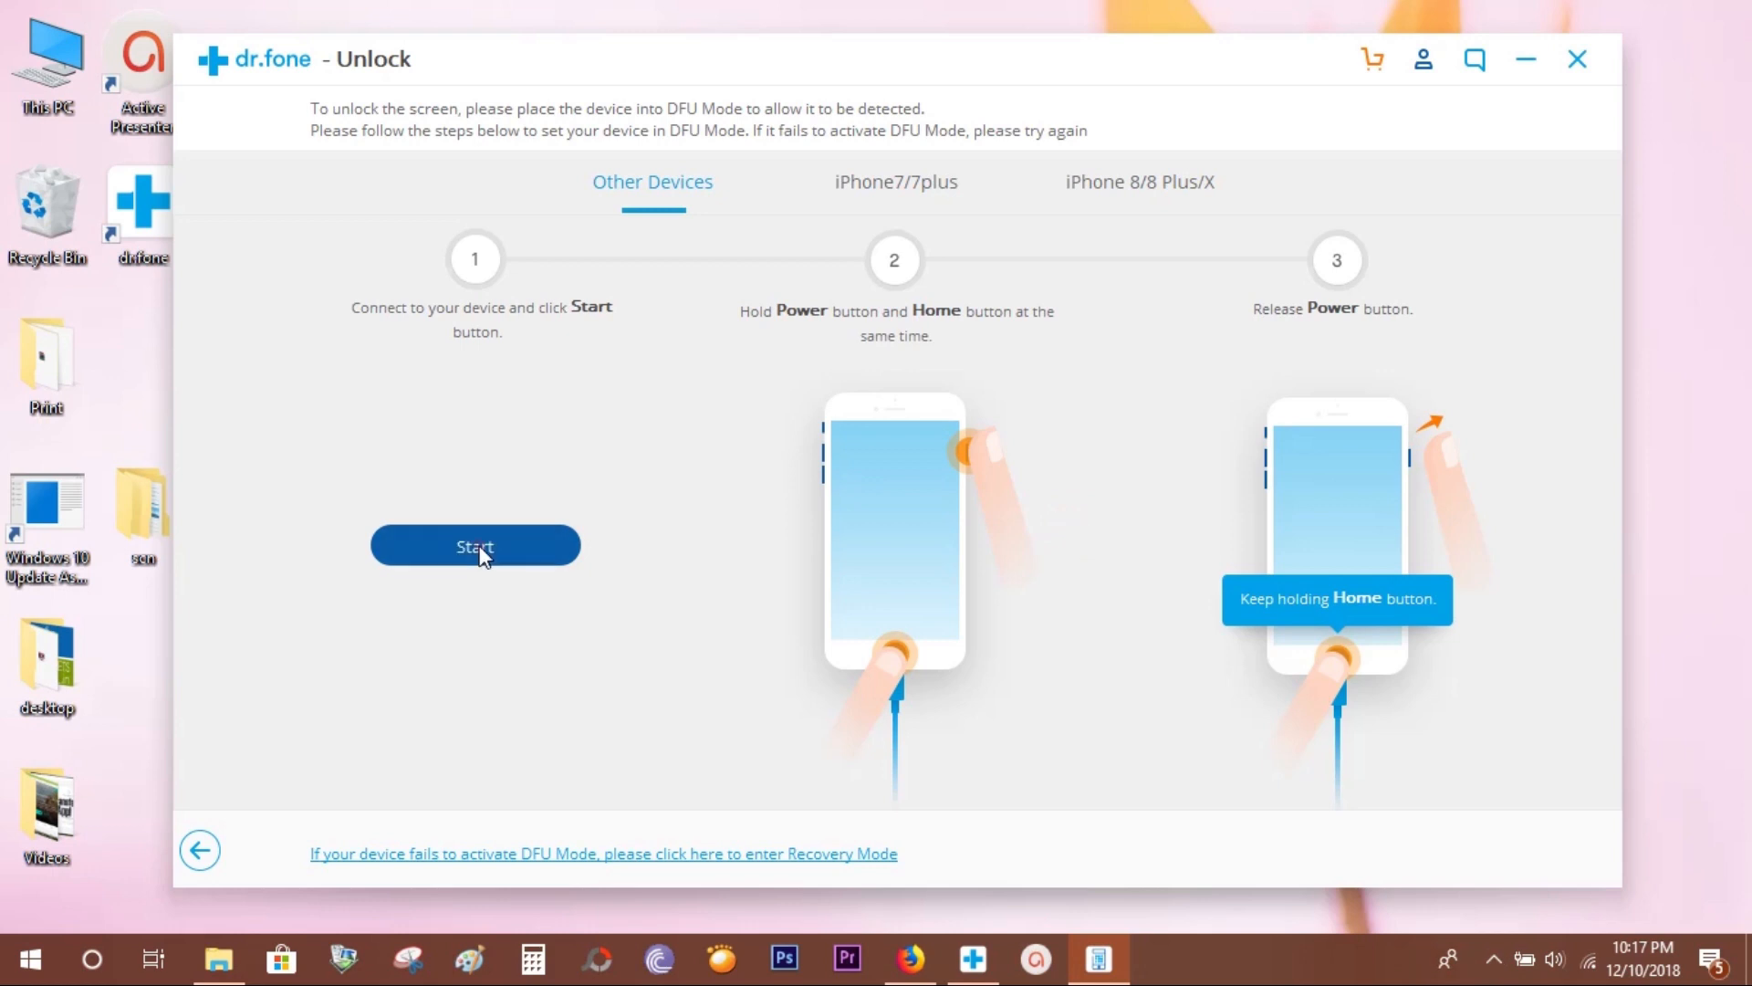
pyautogui.click(474, 547)
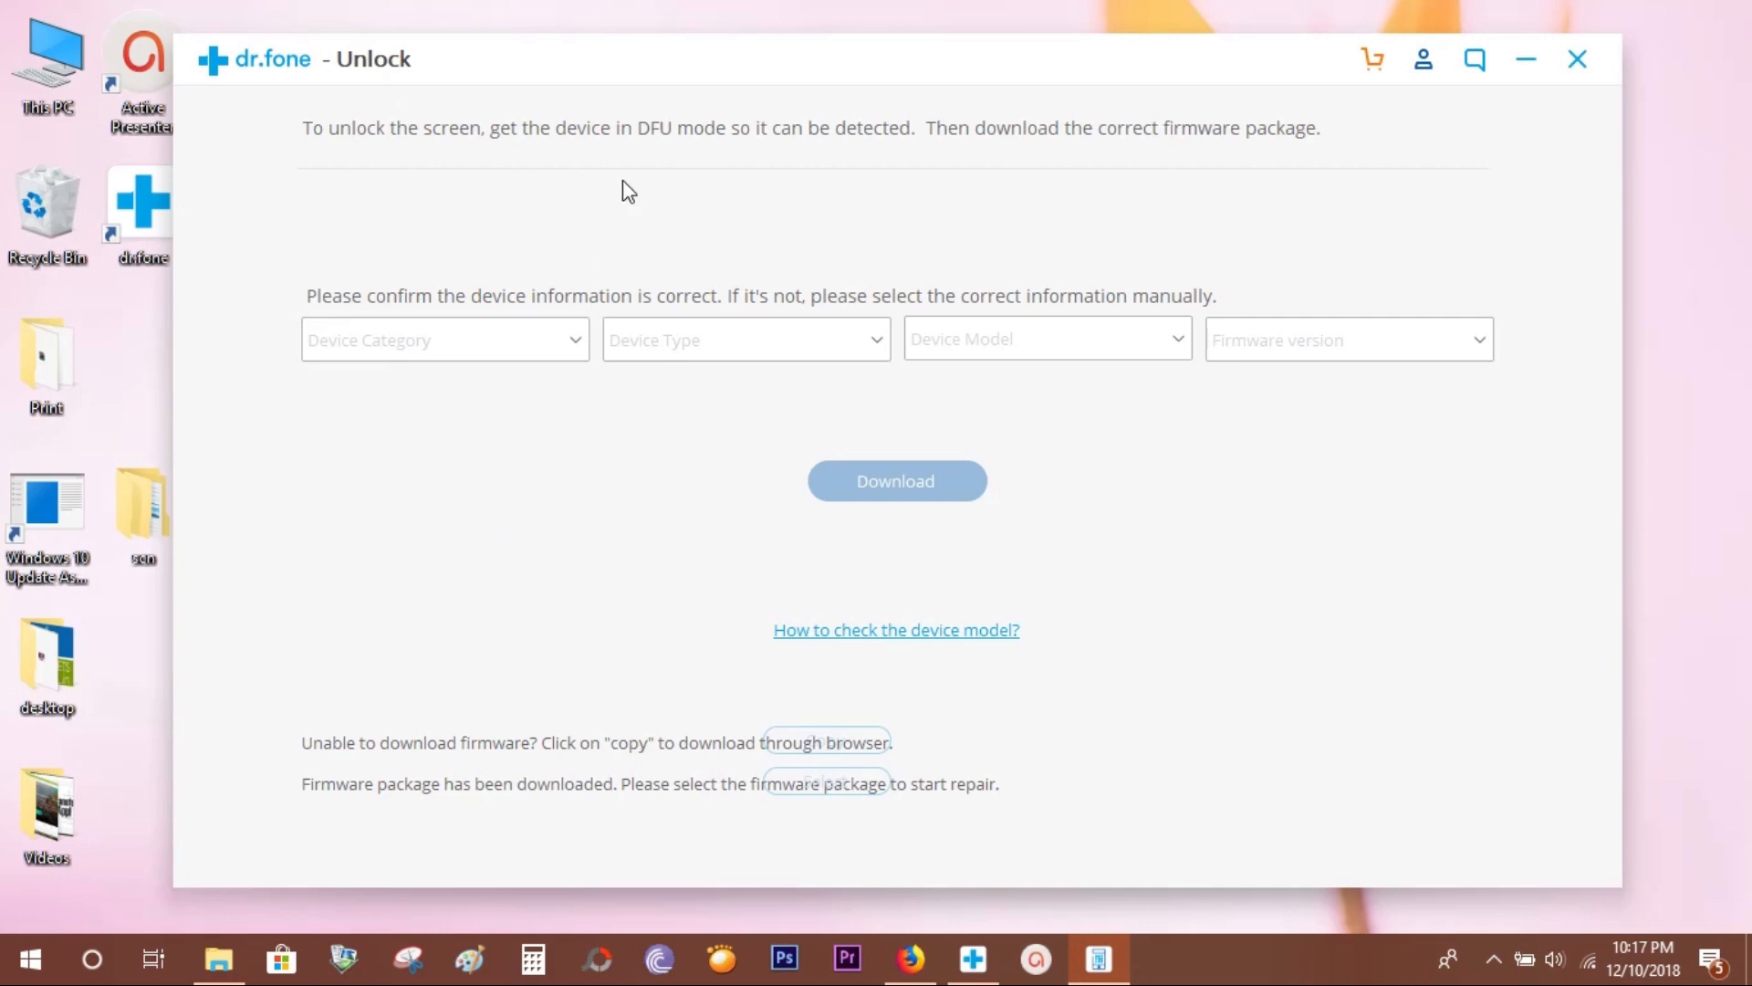
pyautogui.moveTo(547, 290)
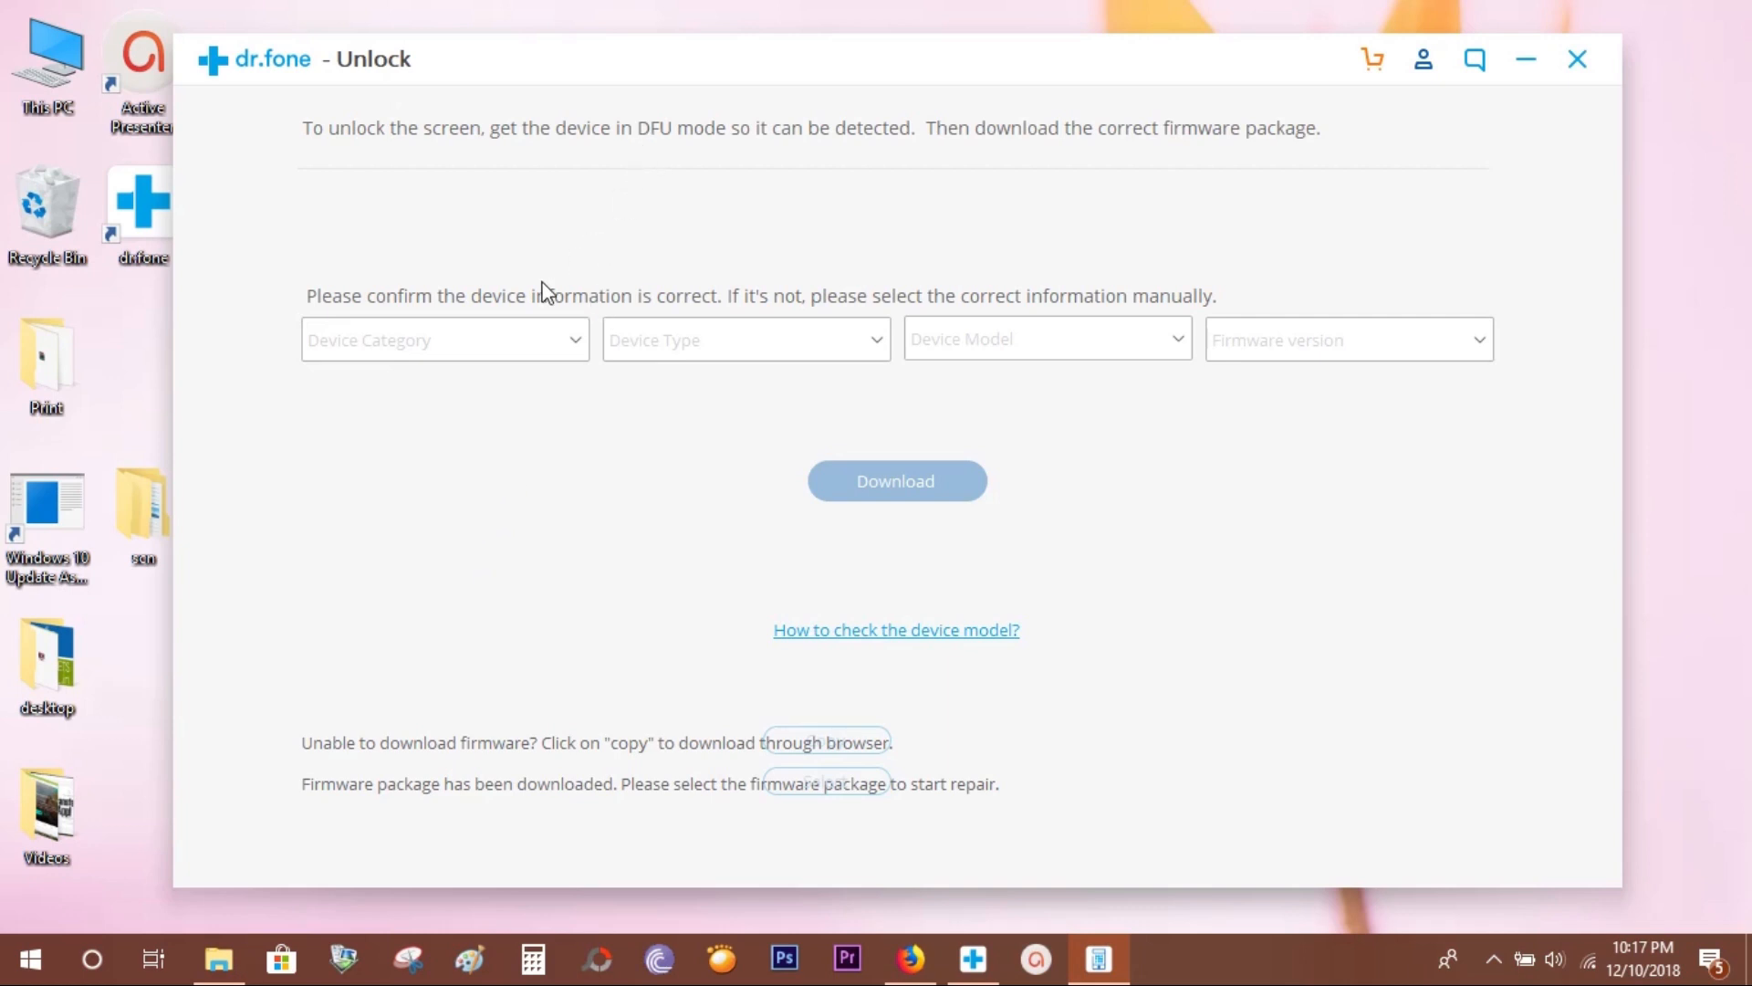
# Set device to iPad, iPad (2017), model A1822, and download firmware 12.1.1.
pyautogui.click(444, 339)
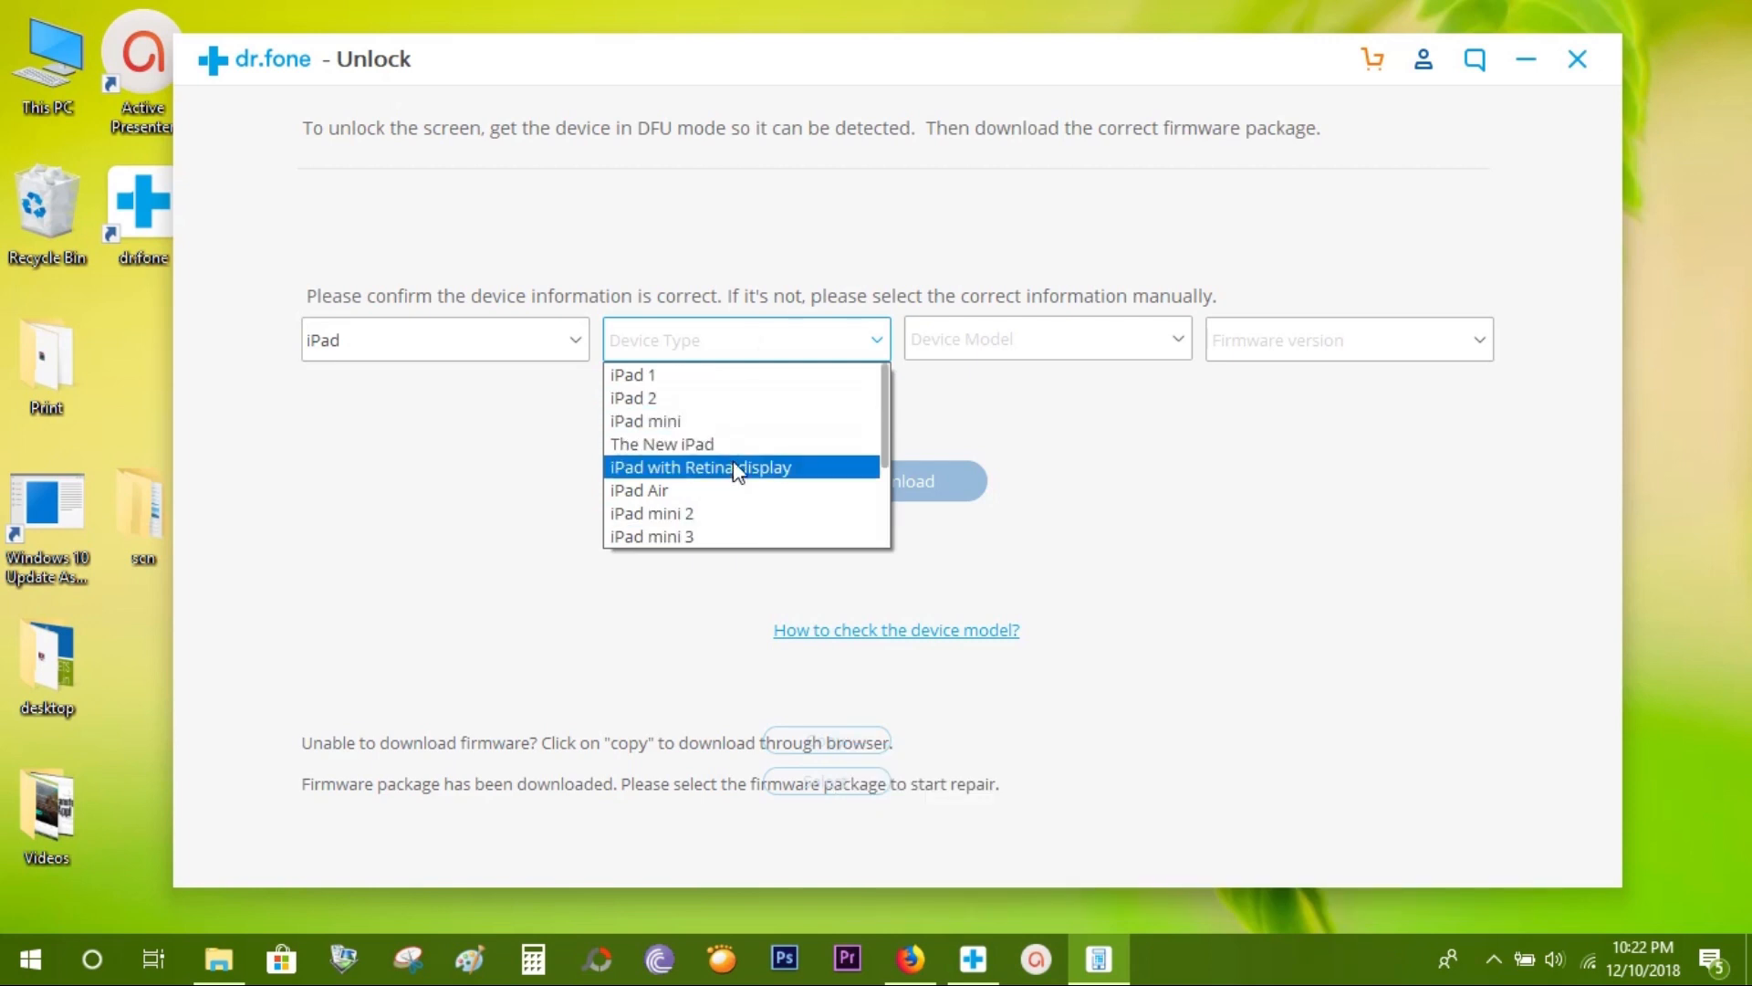
pyautogui.click(701, 467)
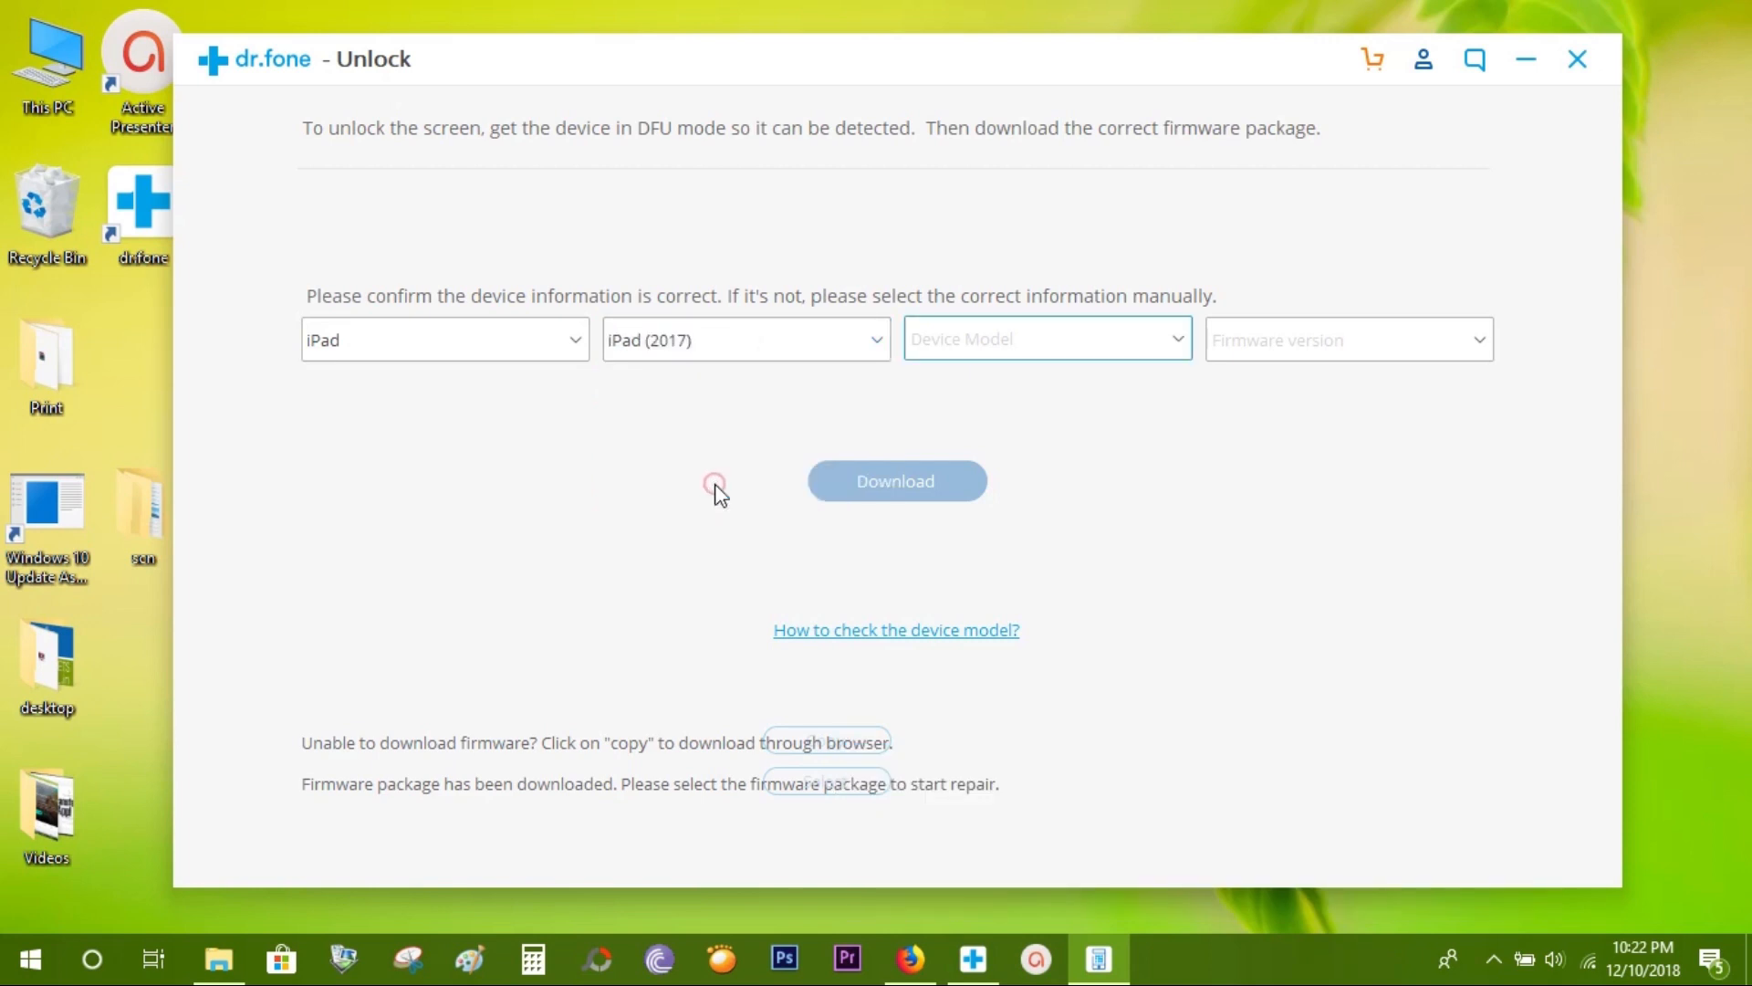
pyautogui.click(1045, 339)
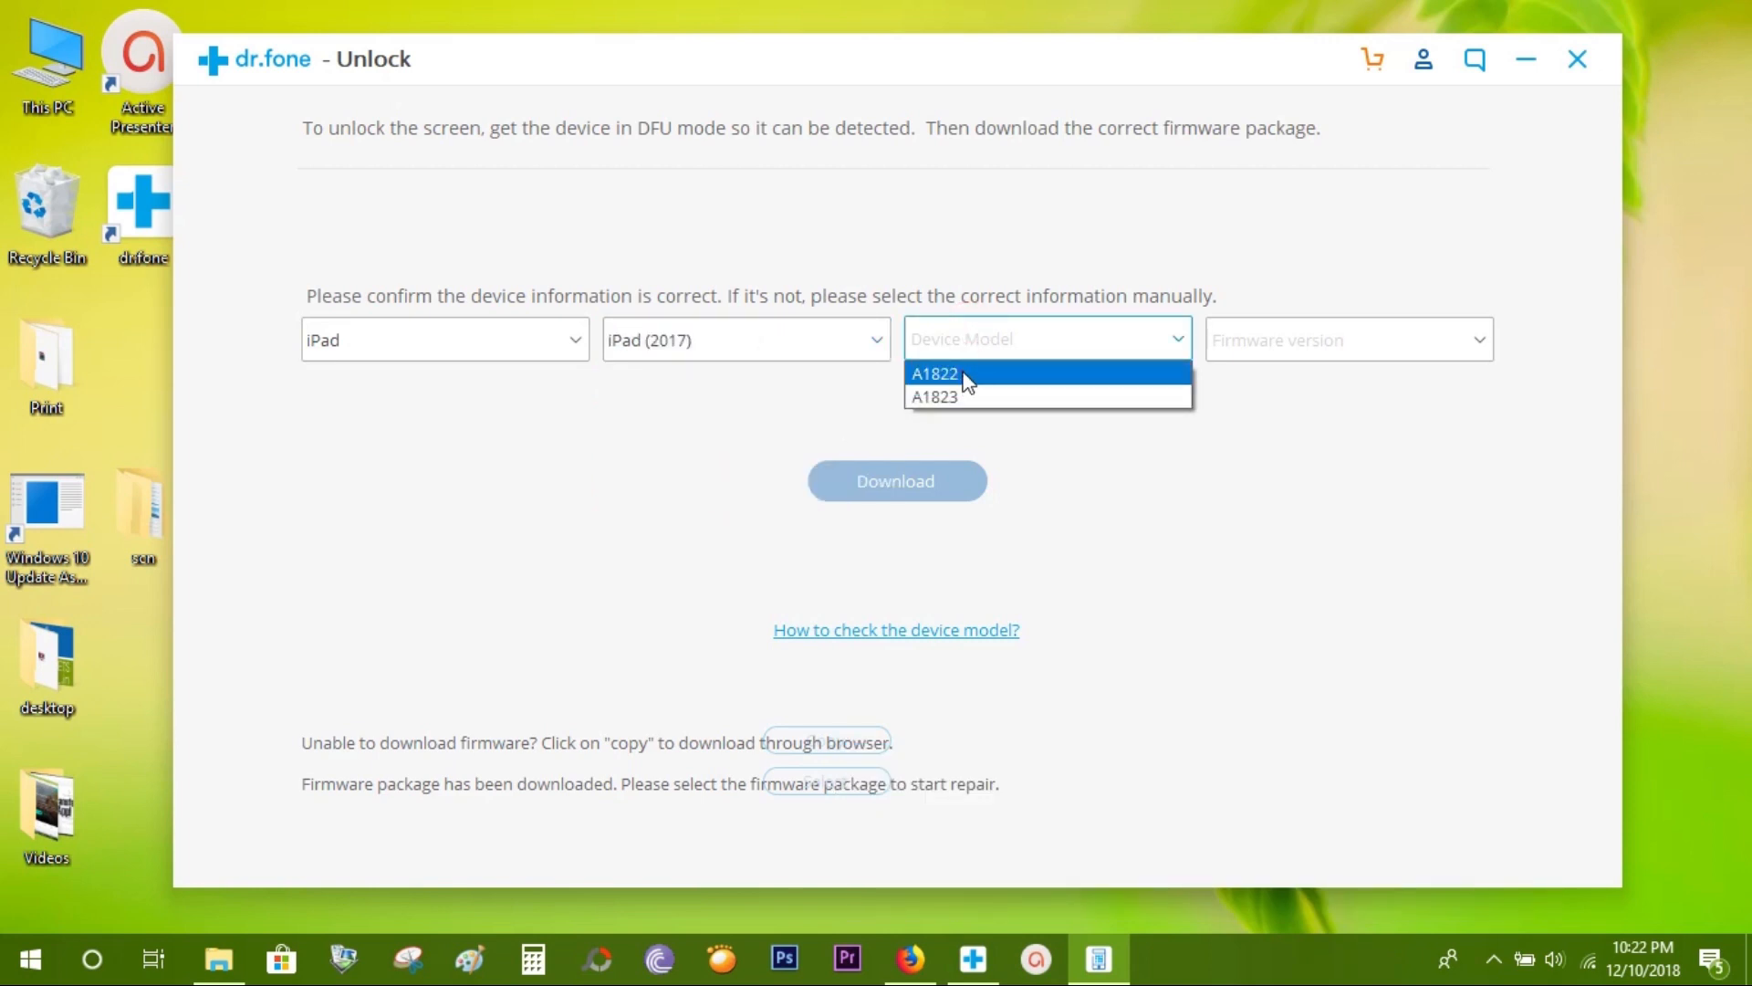
pyautogui.click(933, 373)
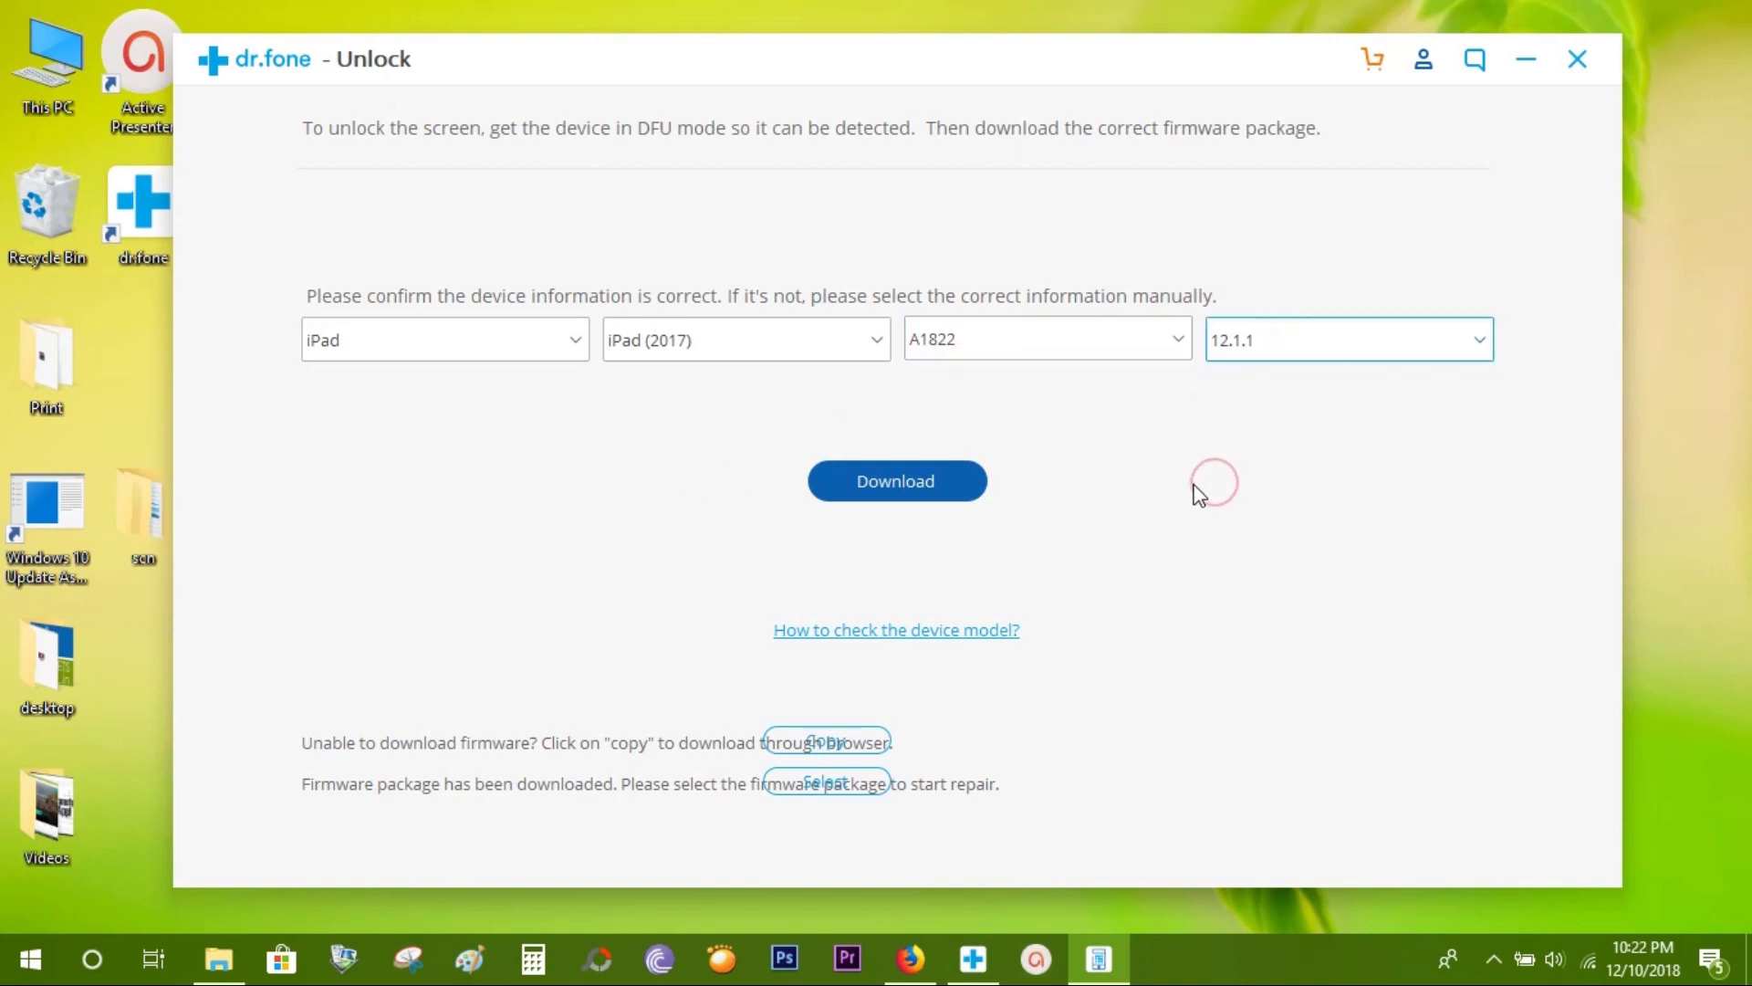
pyautogui.click(895, 481)
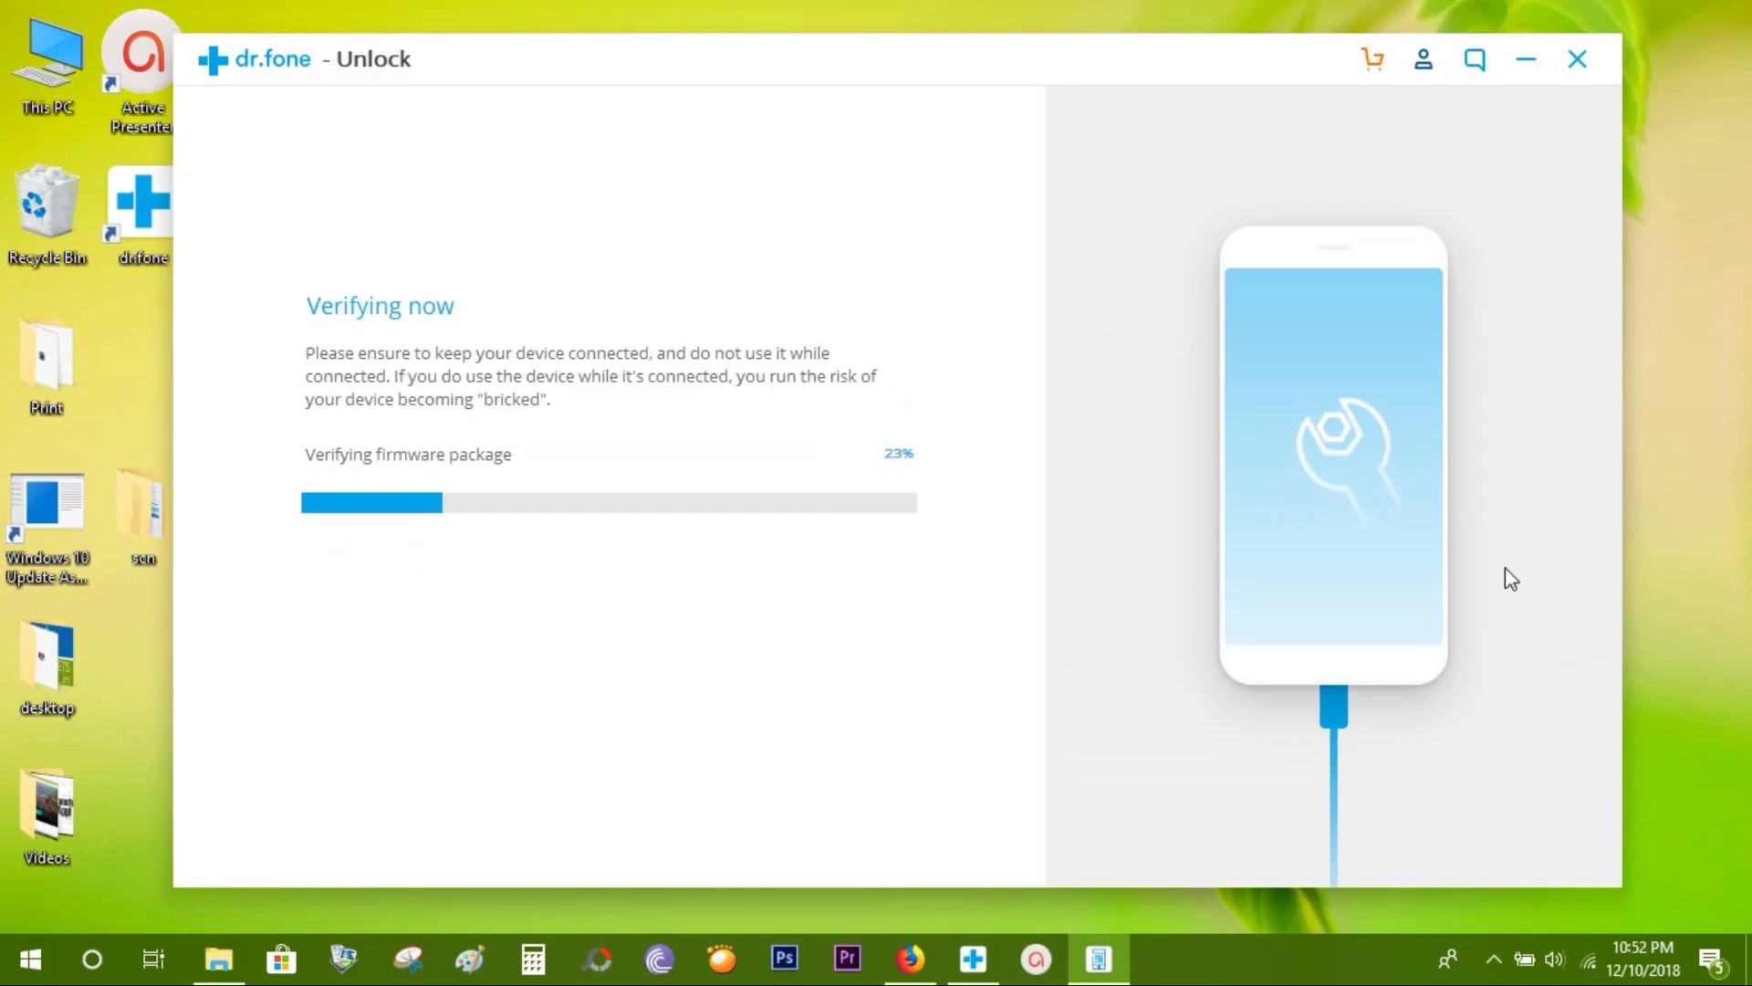
pyautogui.moveTo(858, 136)
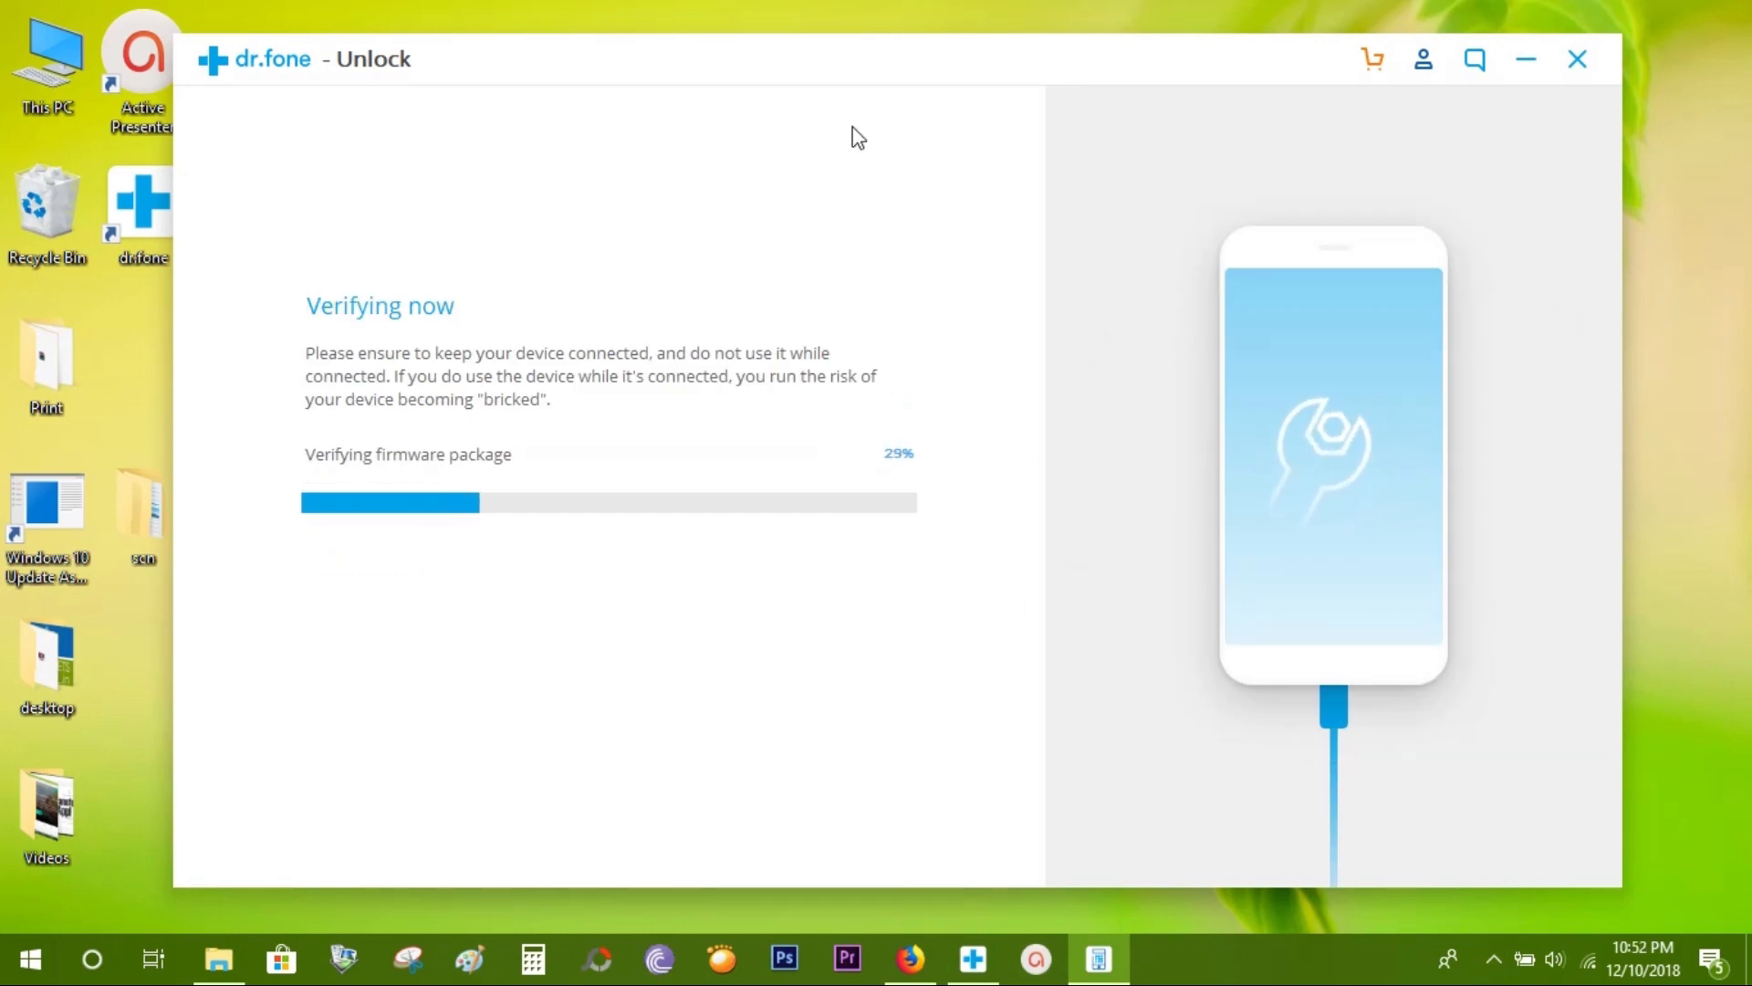
pyautogui.moveTo(417, 348)
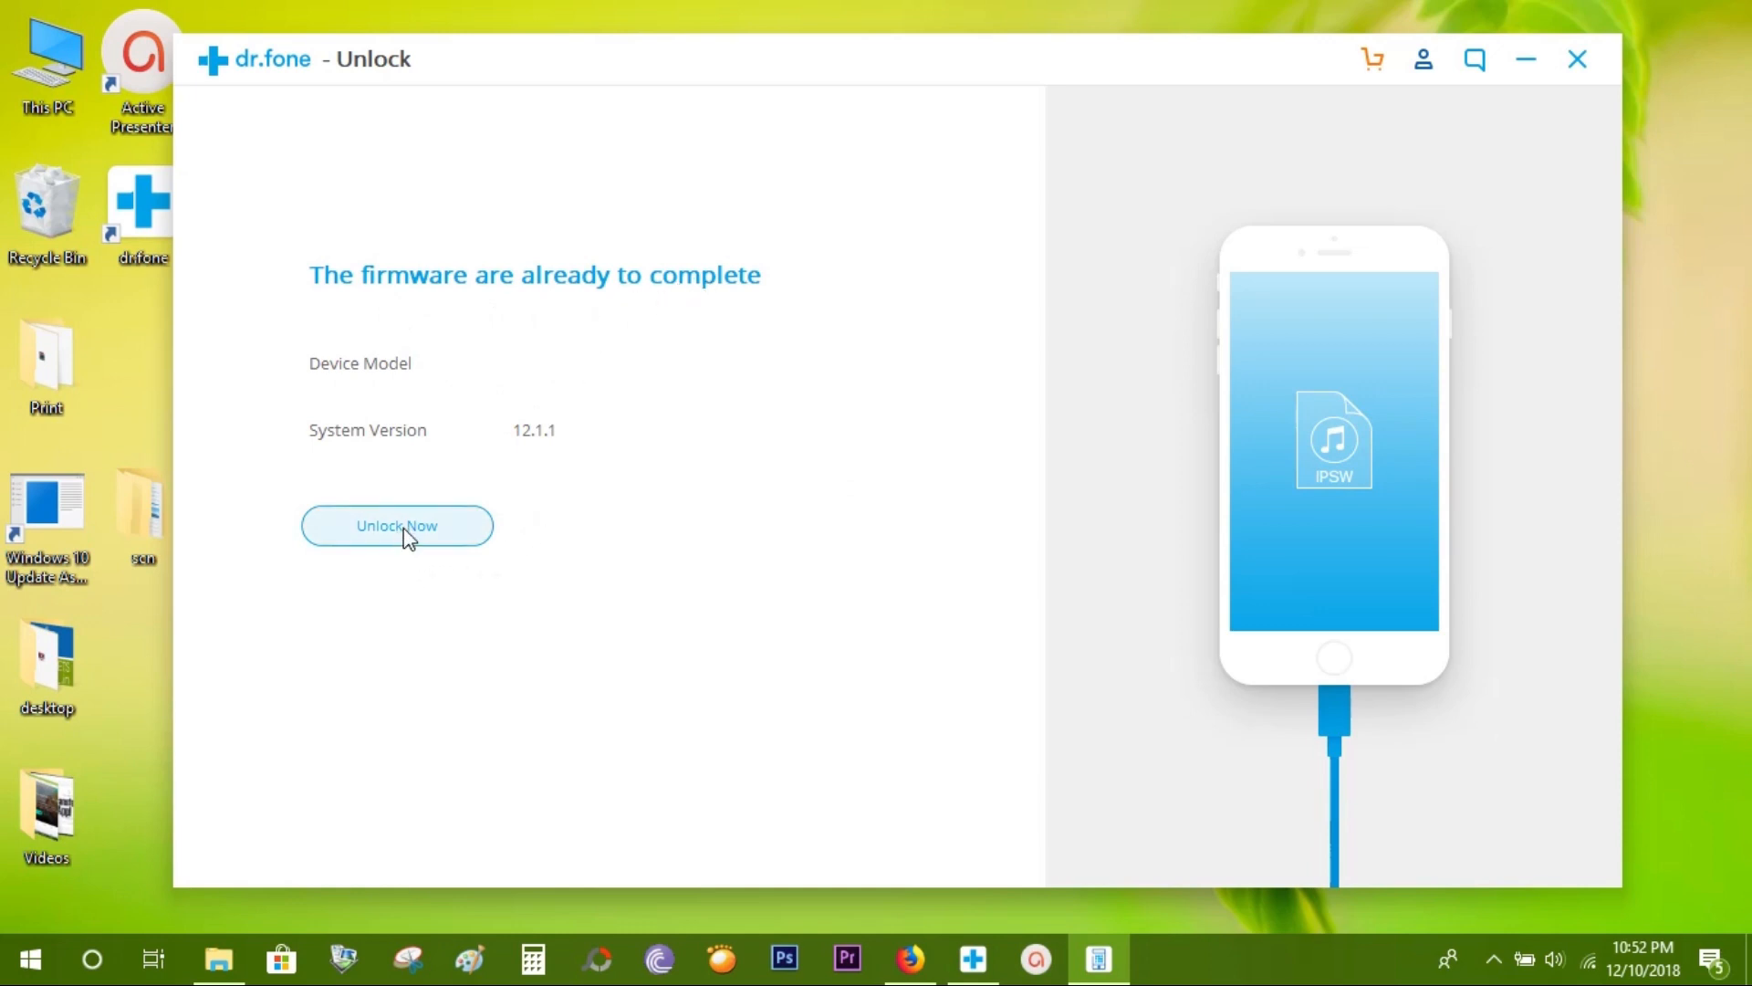
# Confirm data erasure with code 000000 and unlock the iPad.
pyautogui.click(397, 526)
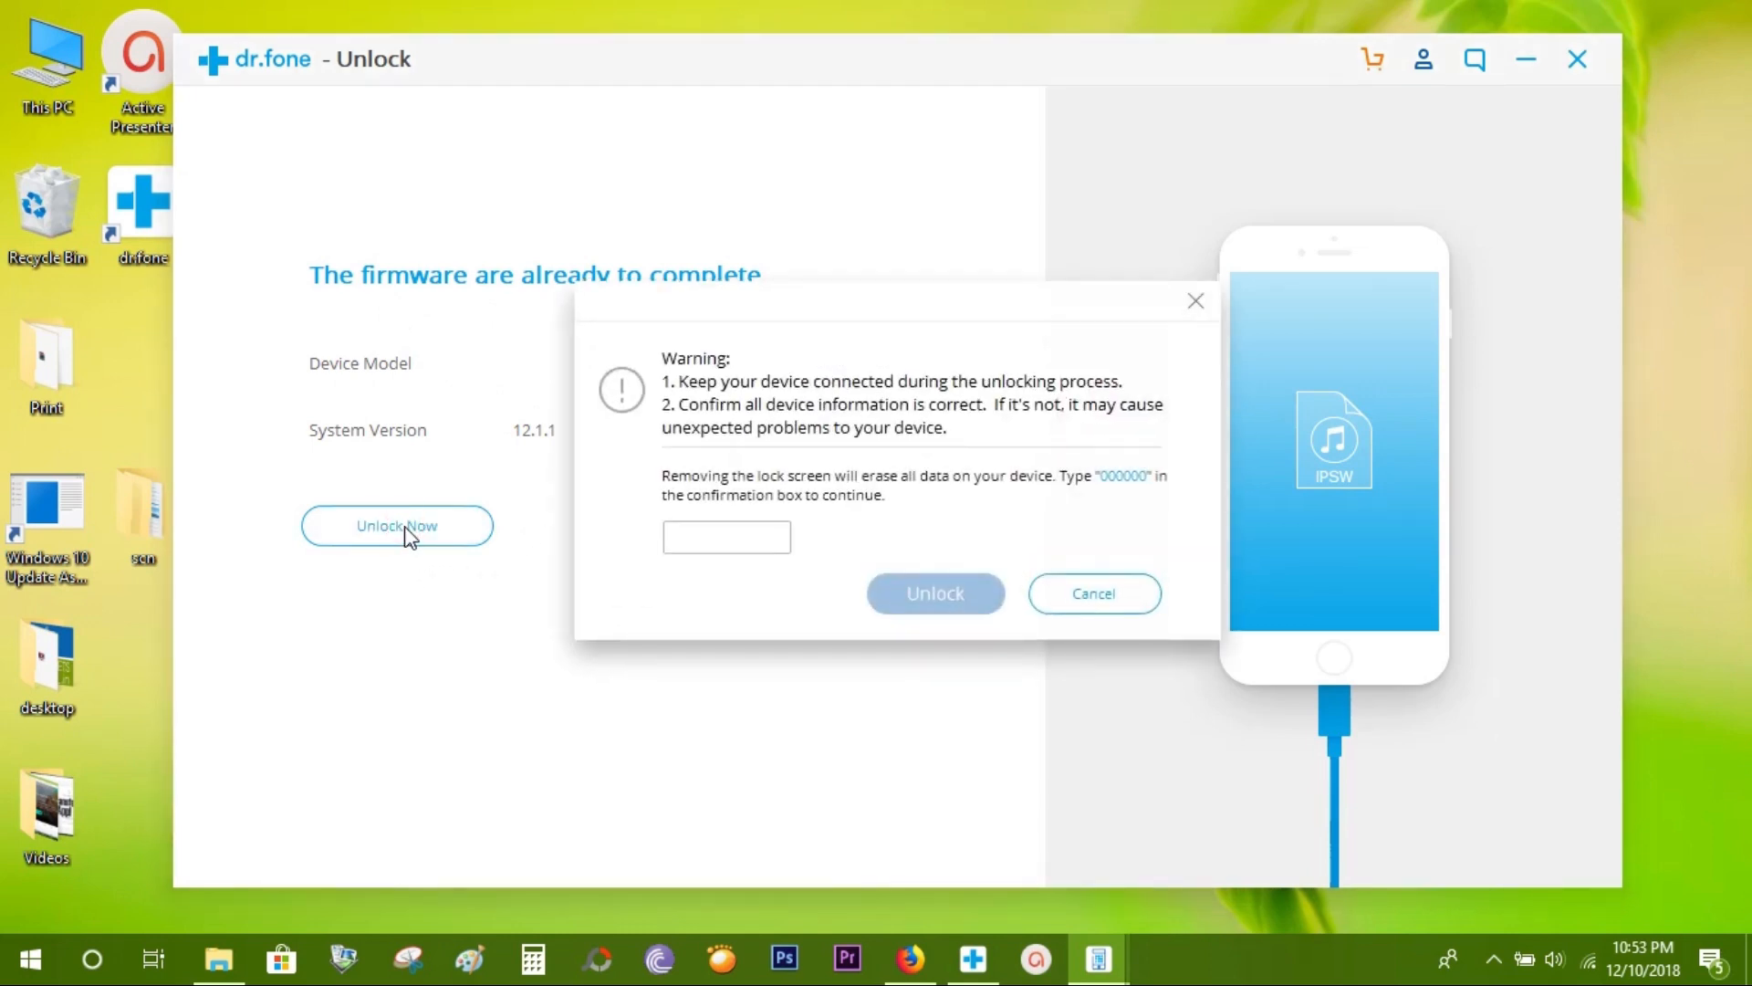
pyautogui.write('000000')
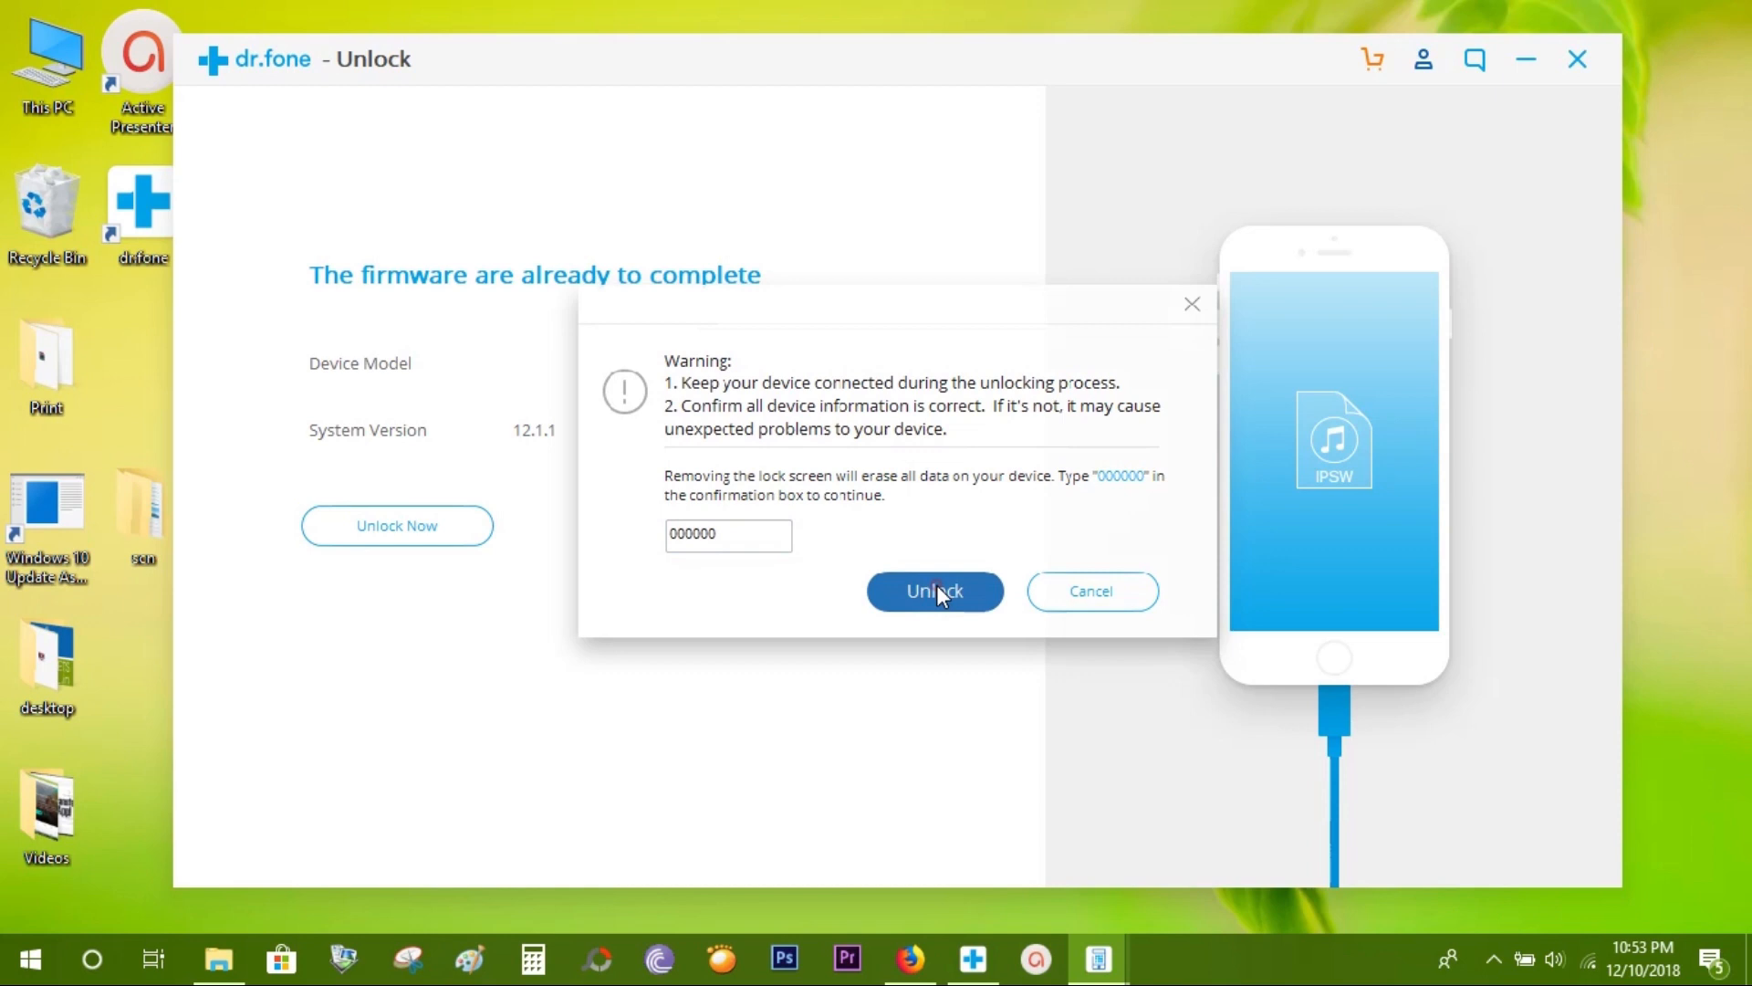
pyautogui.click(935, 590)
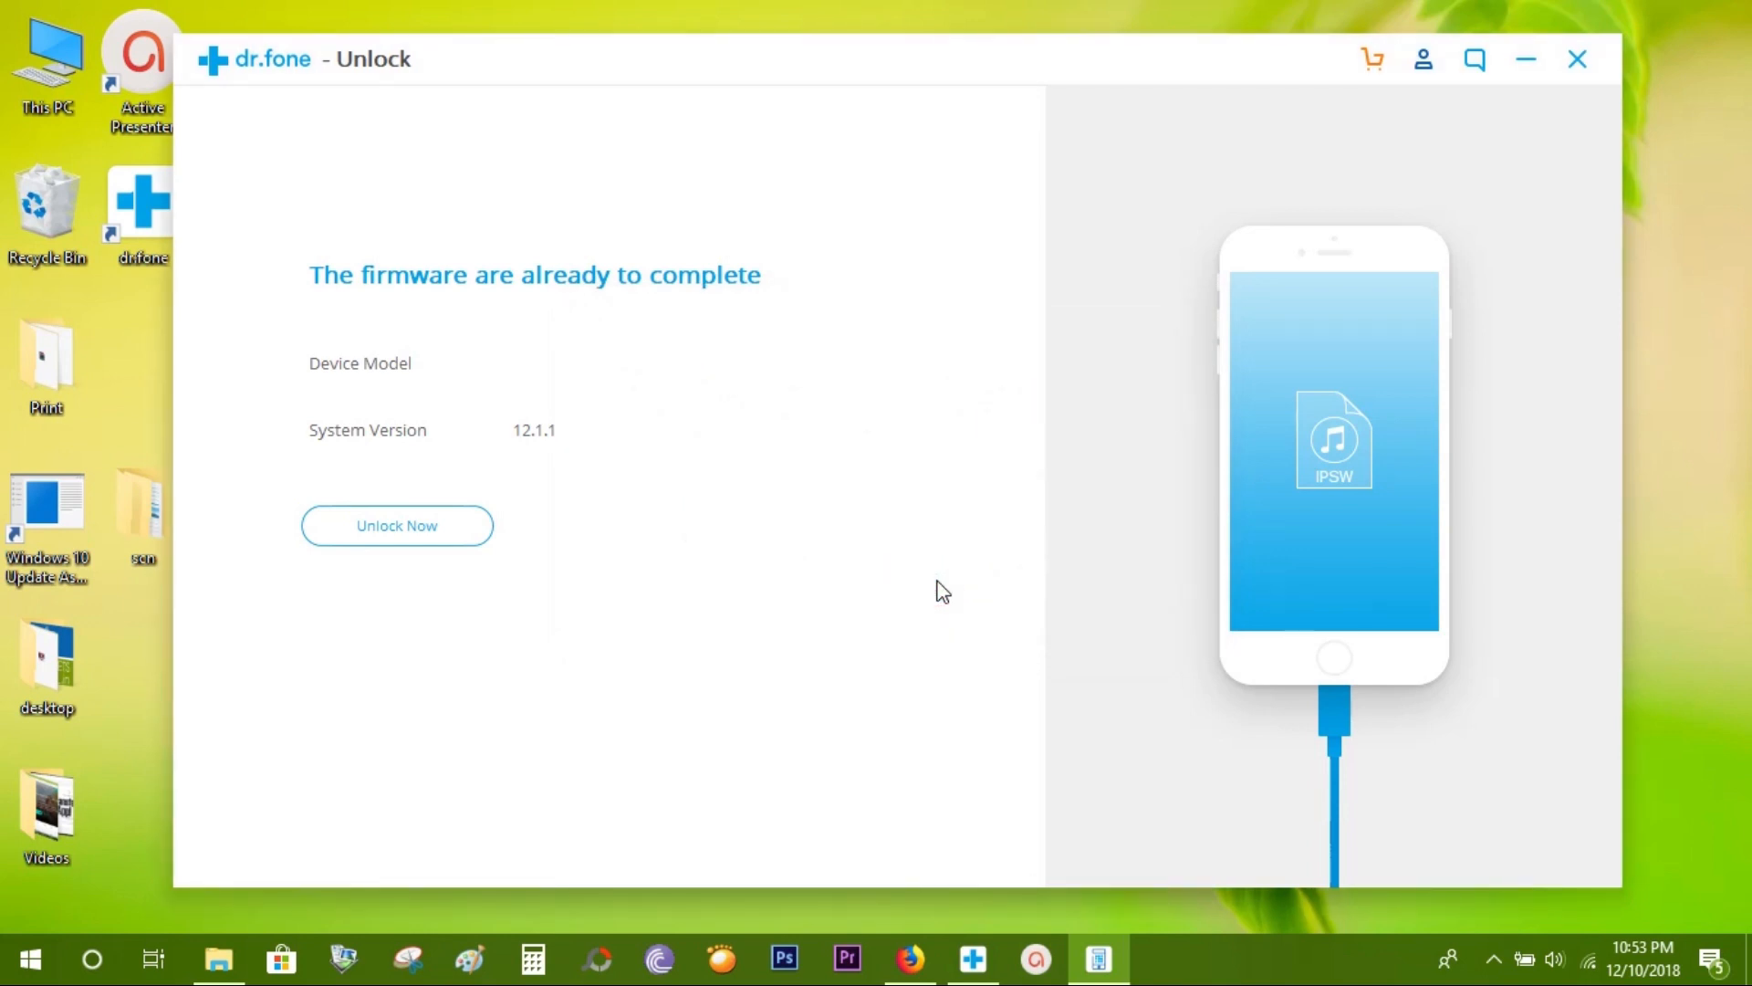
pyautogui.click(395, 526)
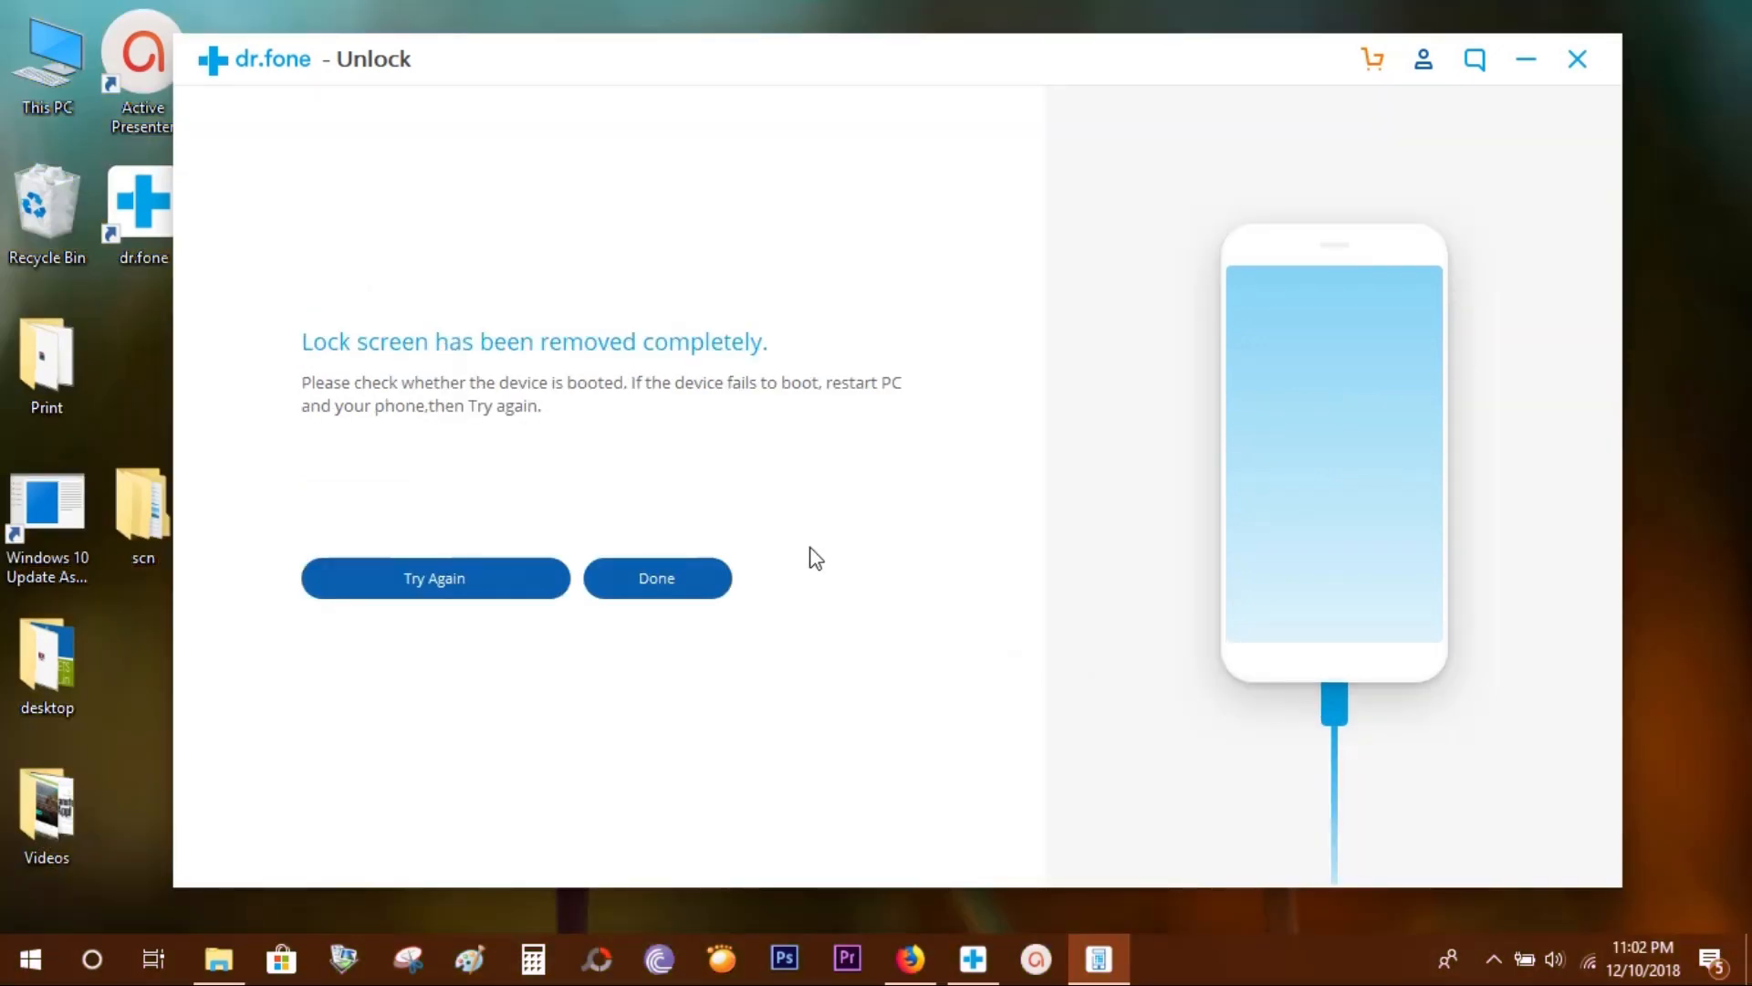
pyautogui.moveTo(458, 352)
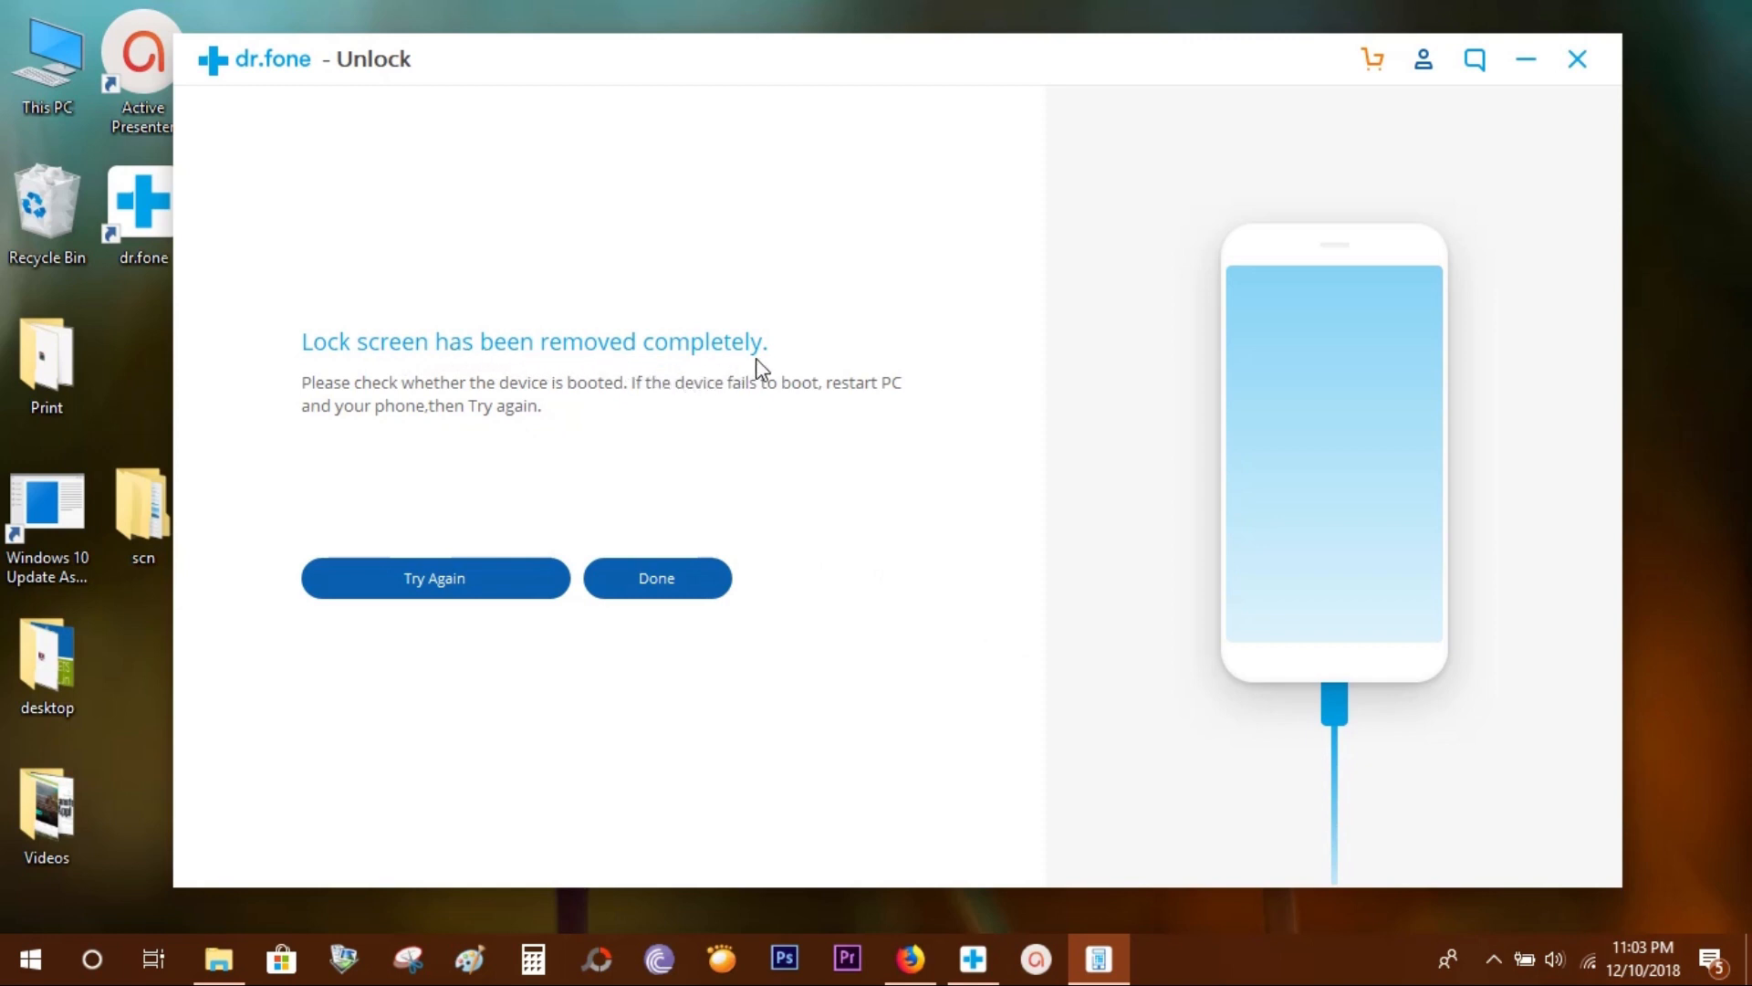
pyautogui.moveTo(578, 408)
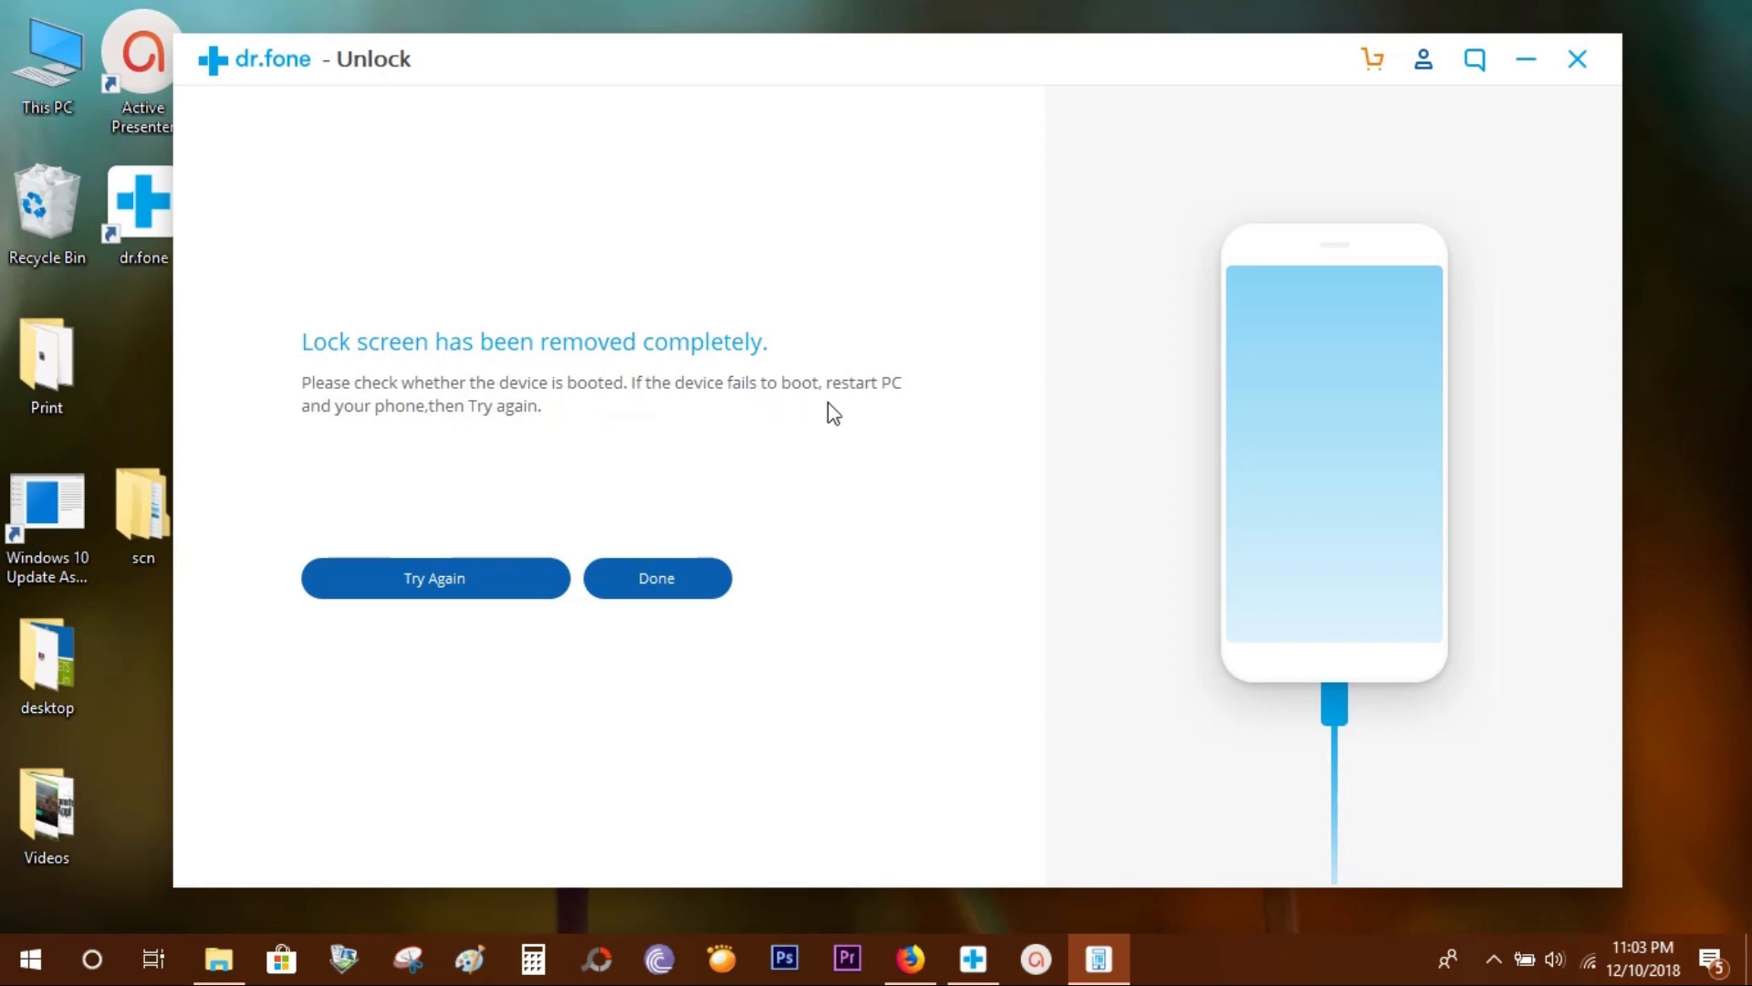
pyautogui.moveTo(462, 437)
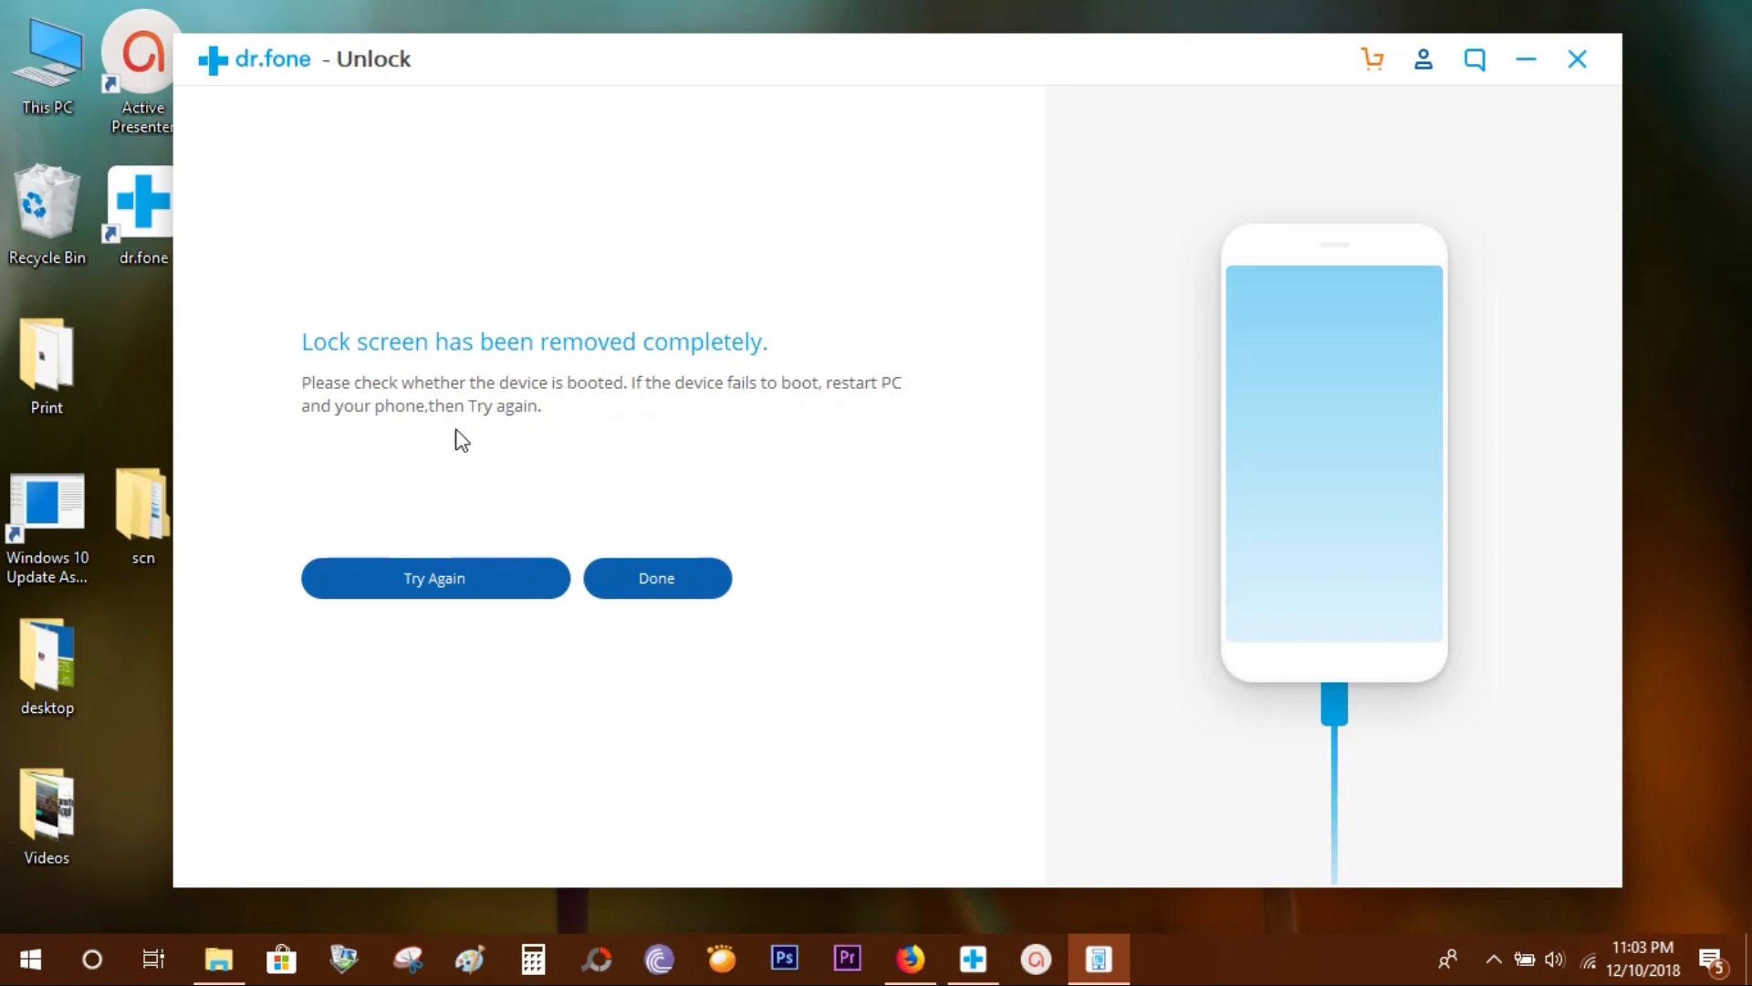
pyautogui.moveTo(528, 466)
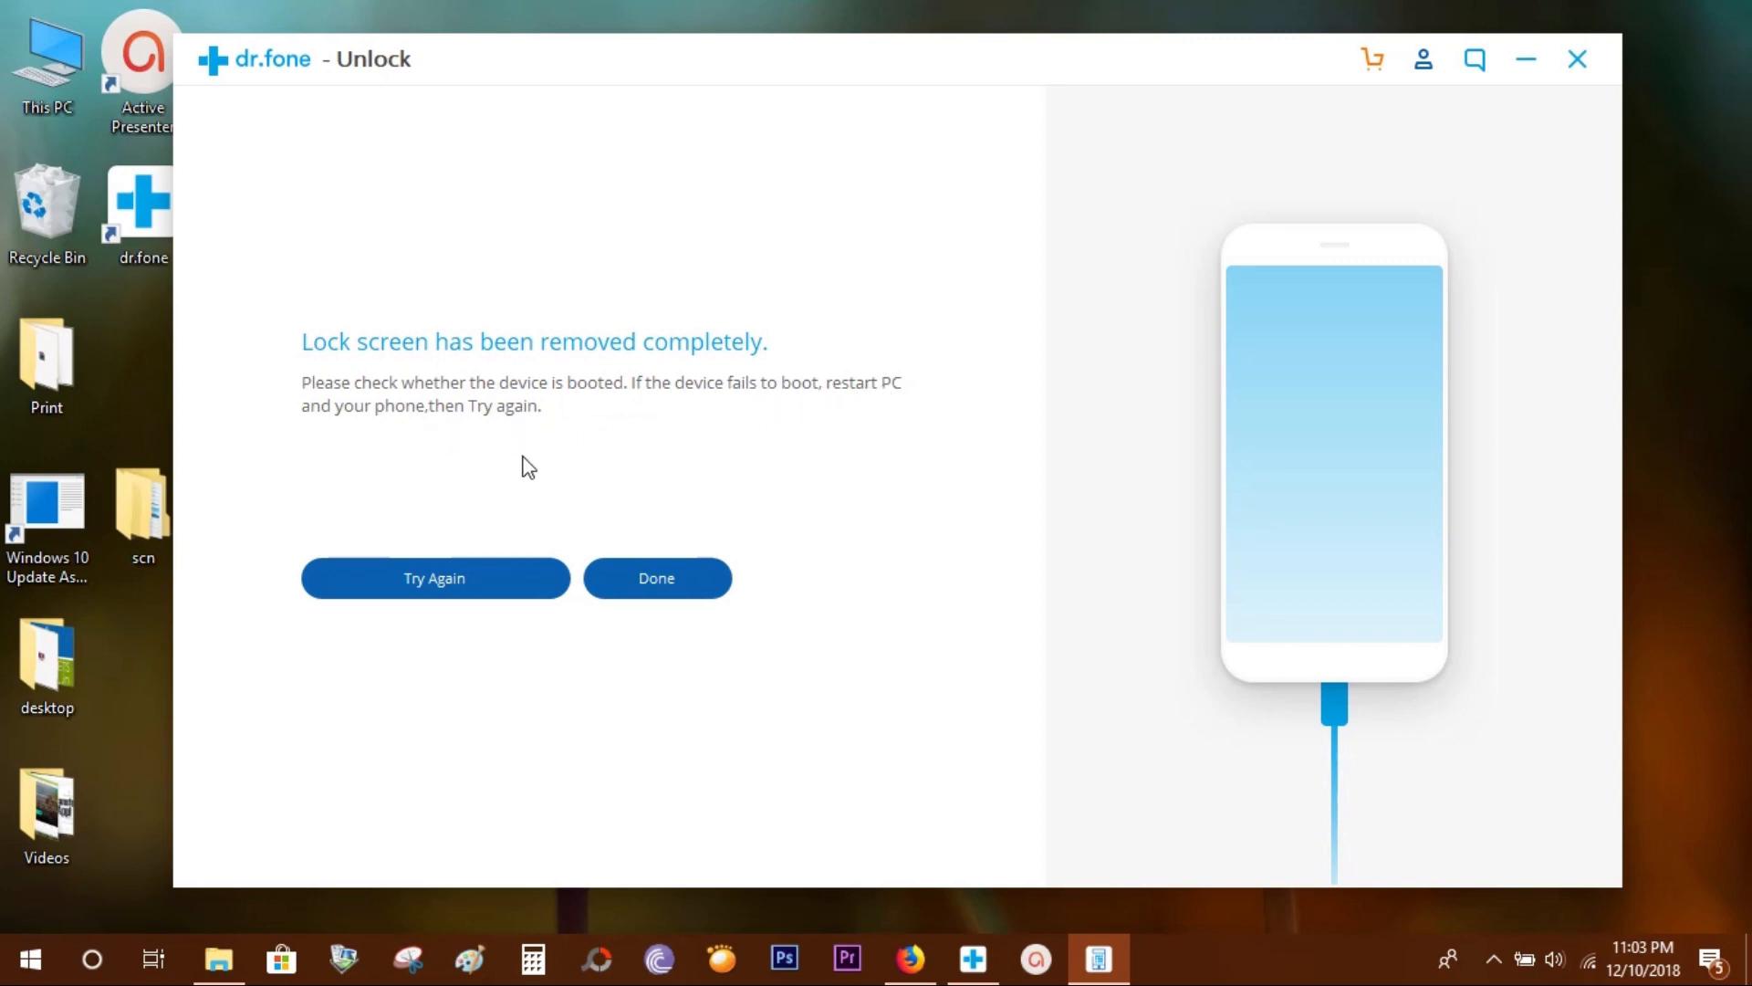
pyautogui.moveTo(547, 481)
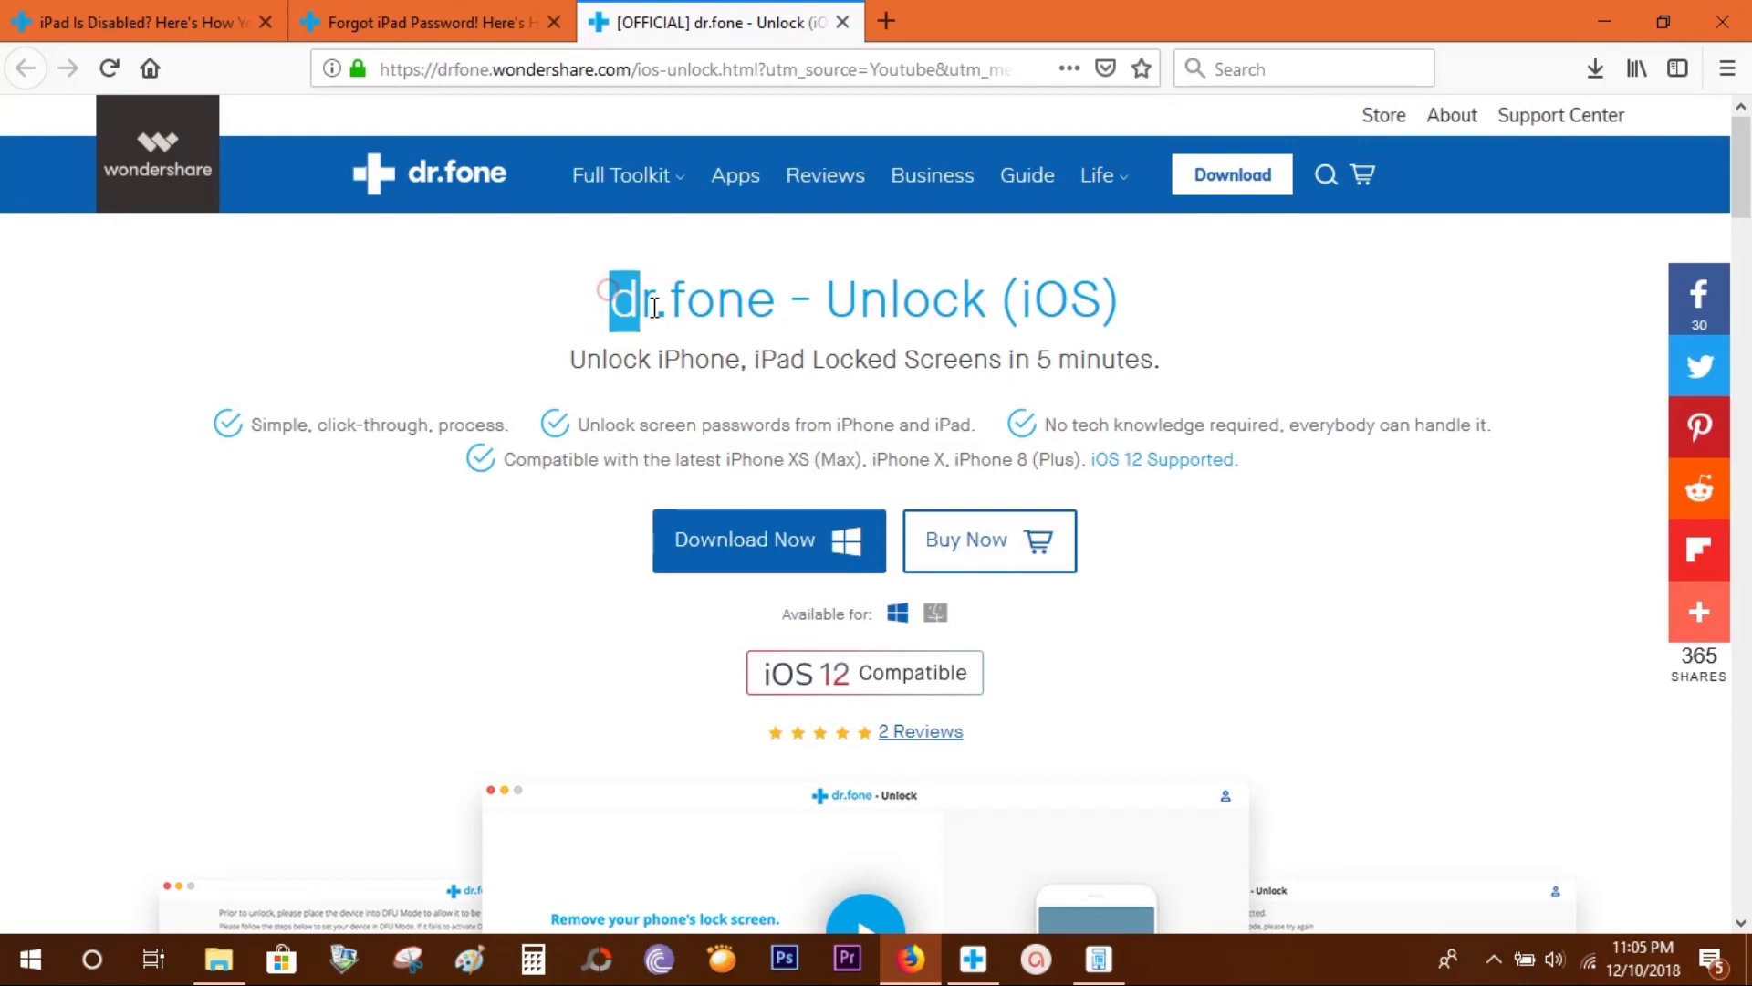
# Highlight the 'dr.fone - Unlock (iOS)' heading, scroll the page, and choose Buy Now.
pyautogui.moveTo(626, 298); pyautogui.dragTo(1117, 298)
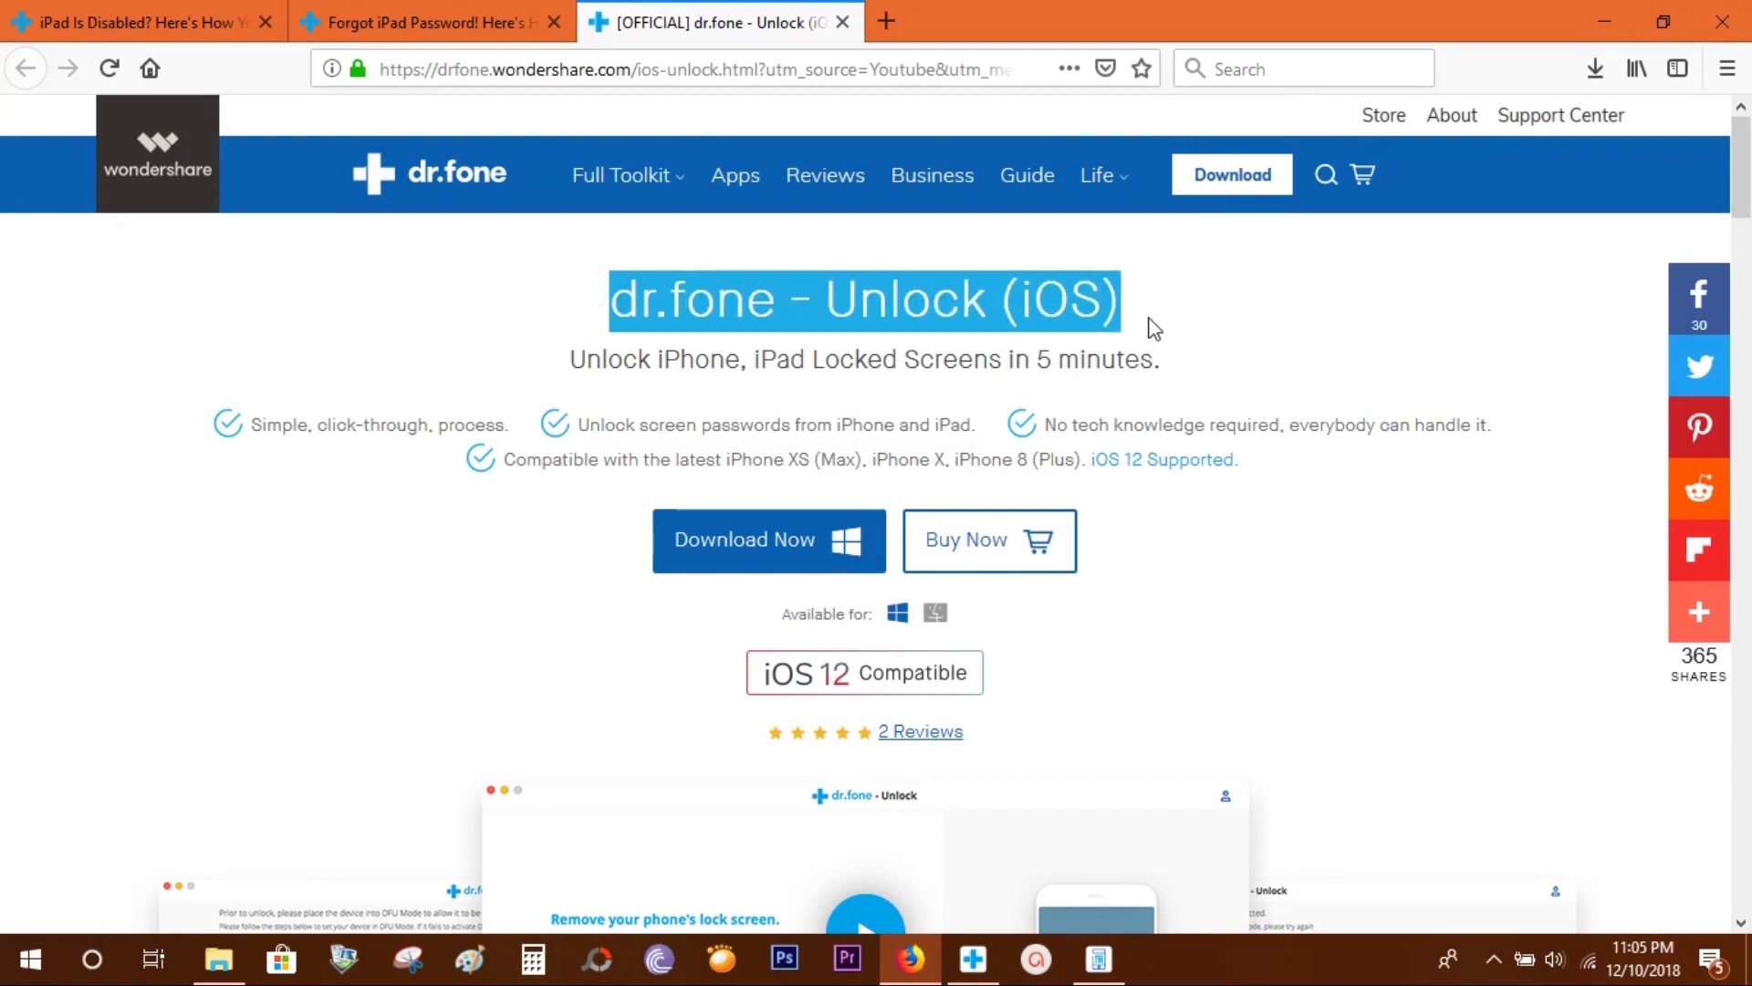
pyautogui.moveTo(1166, 333)
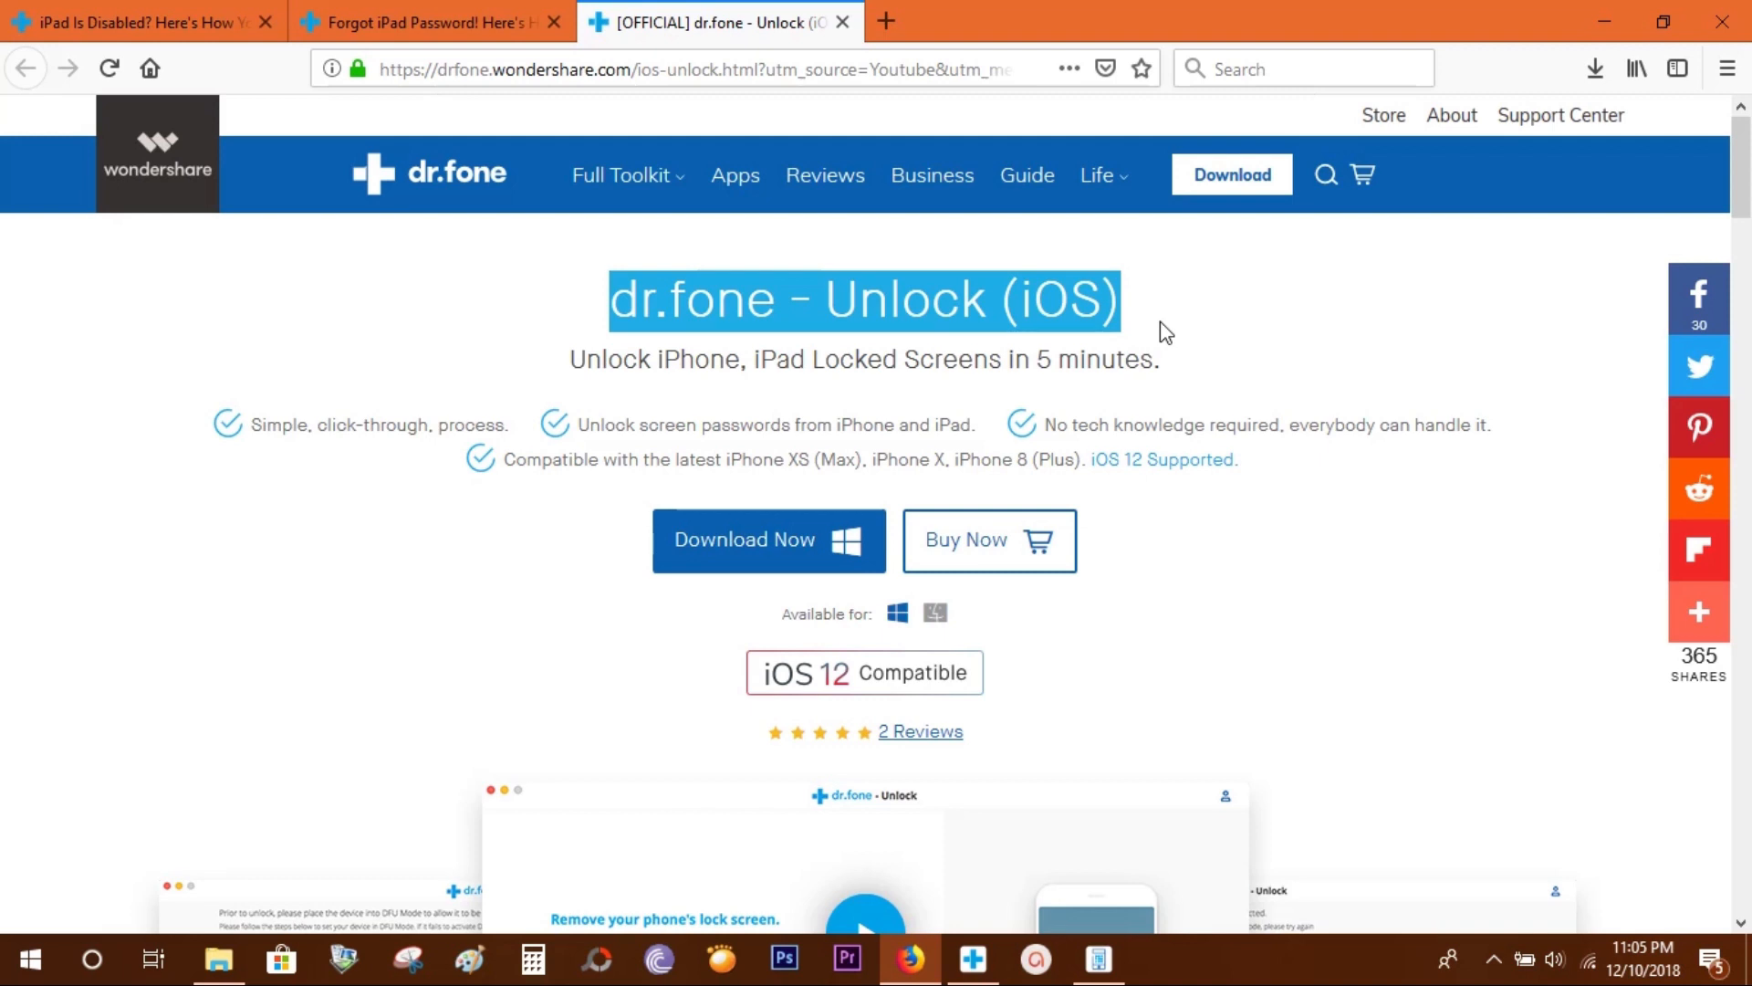
pyautogui.scroll(-3)
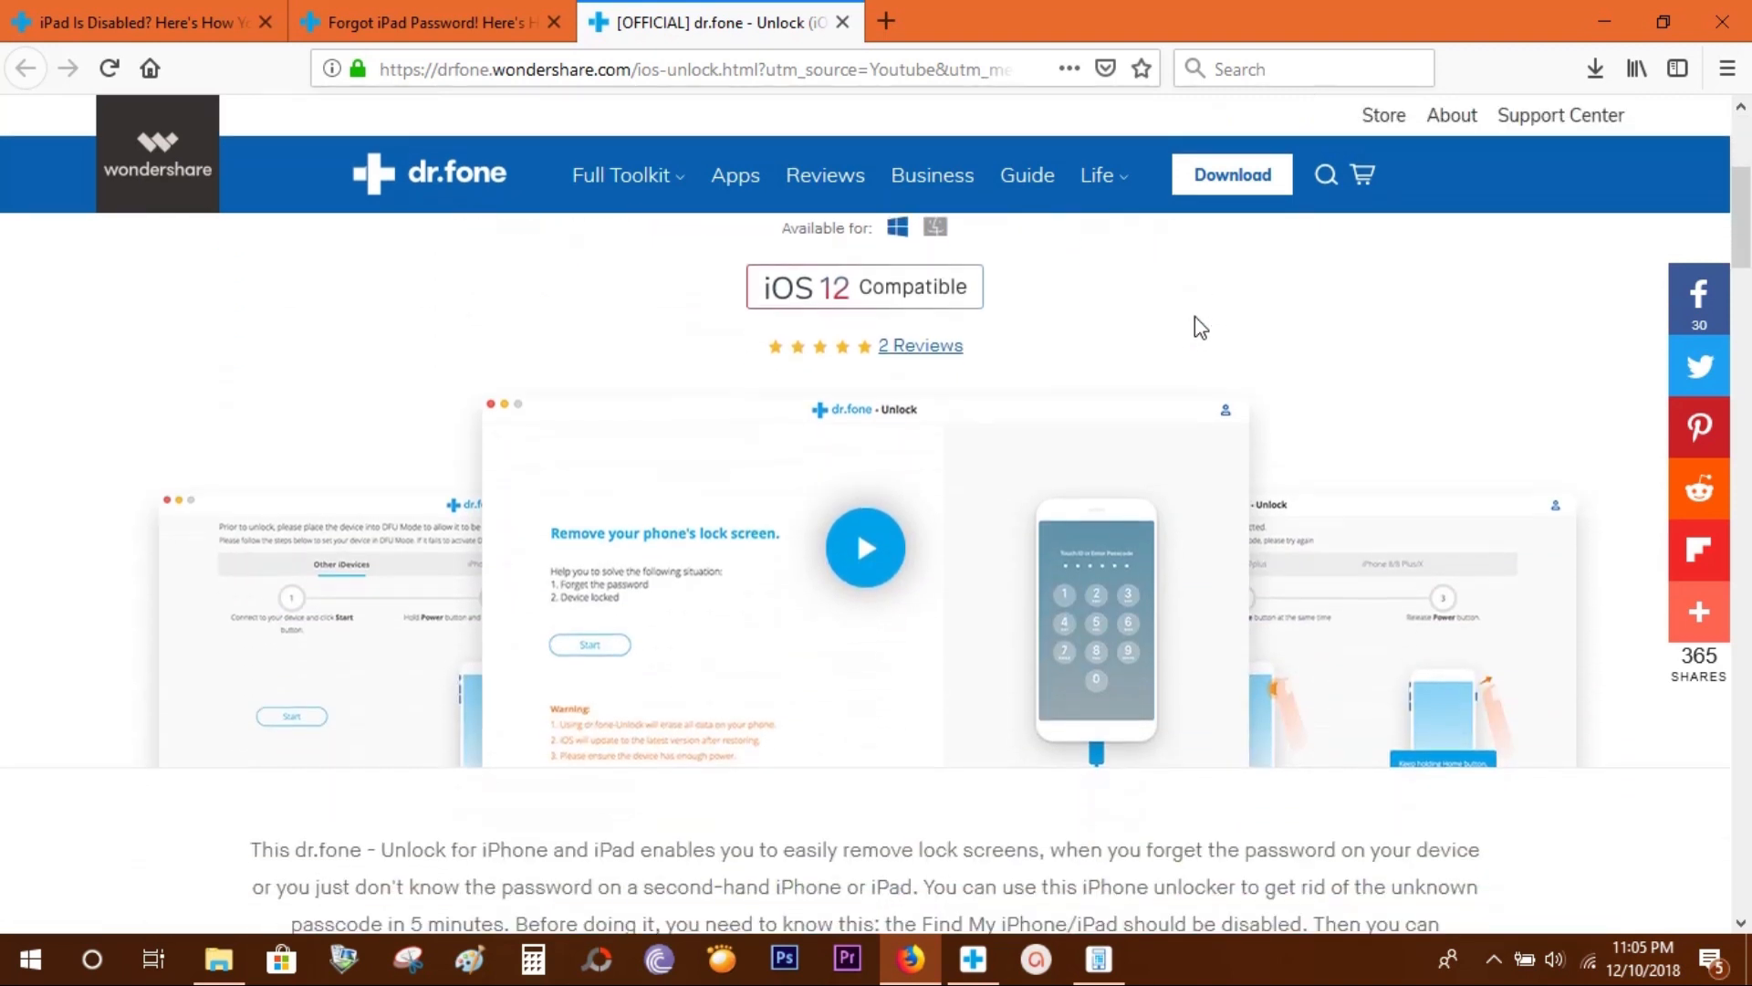
pyautogui.scroll(-3)
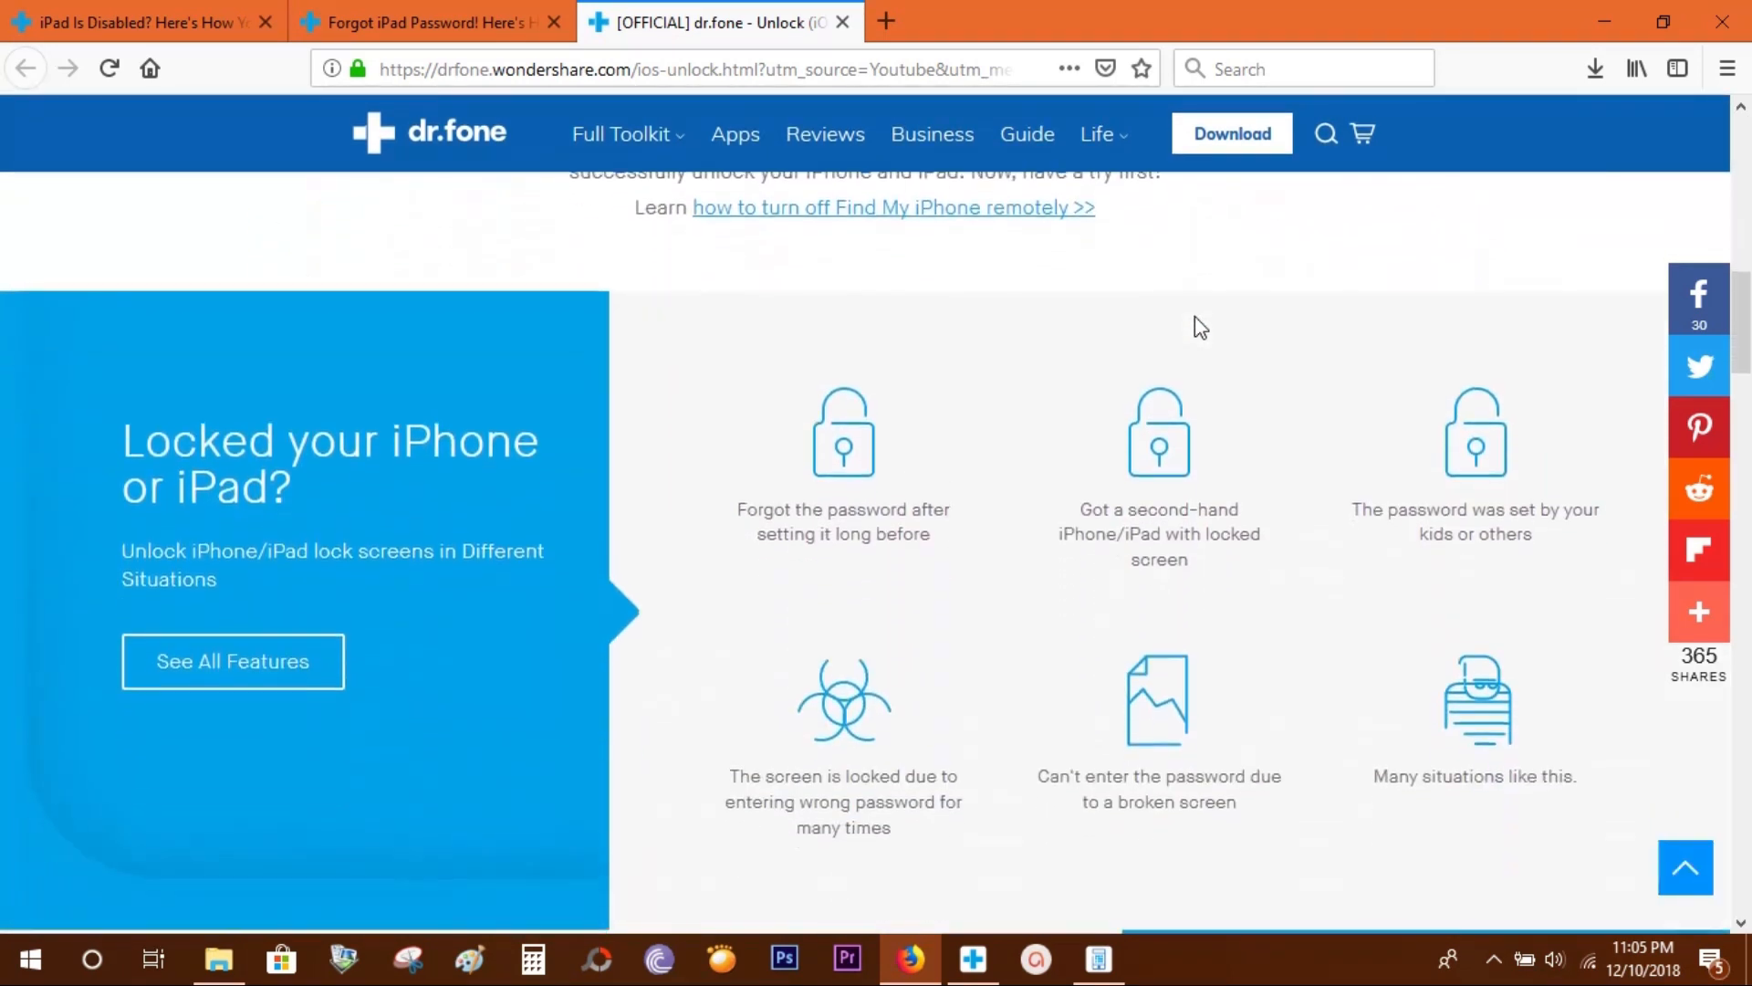
pyautogui.scroll(3)
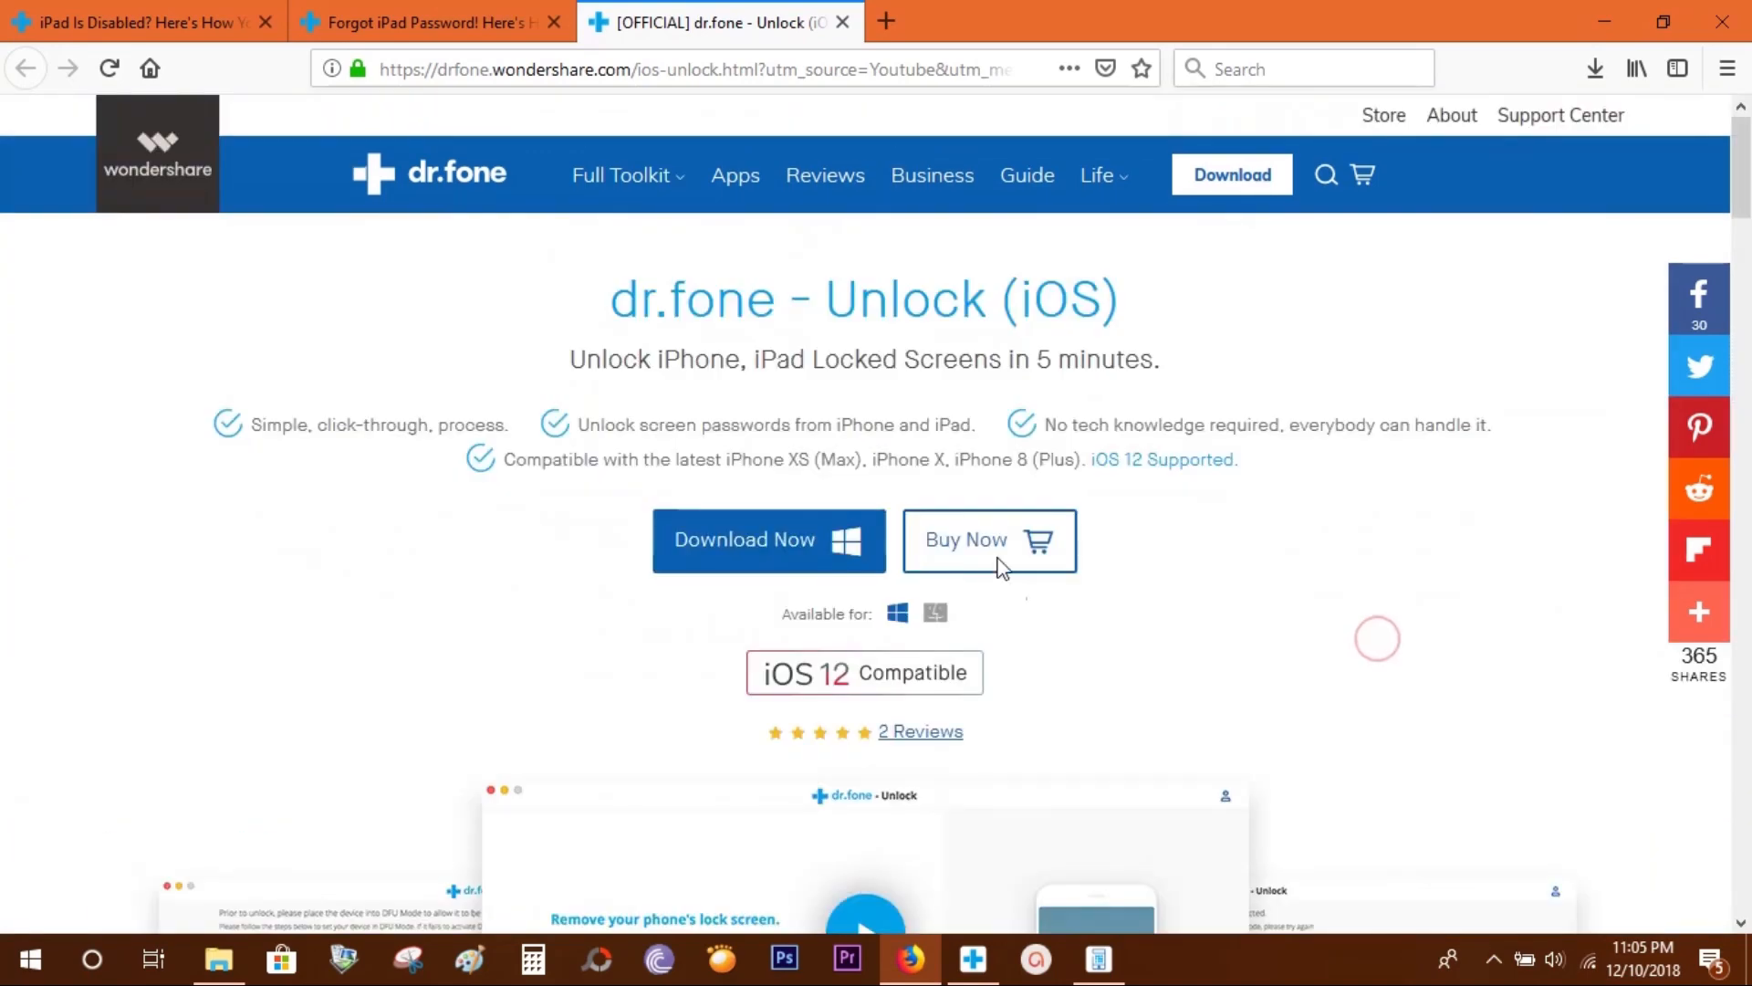
pyautogui.click(988, 539)
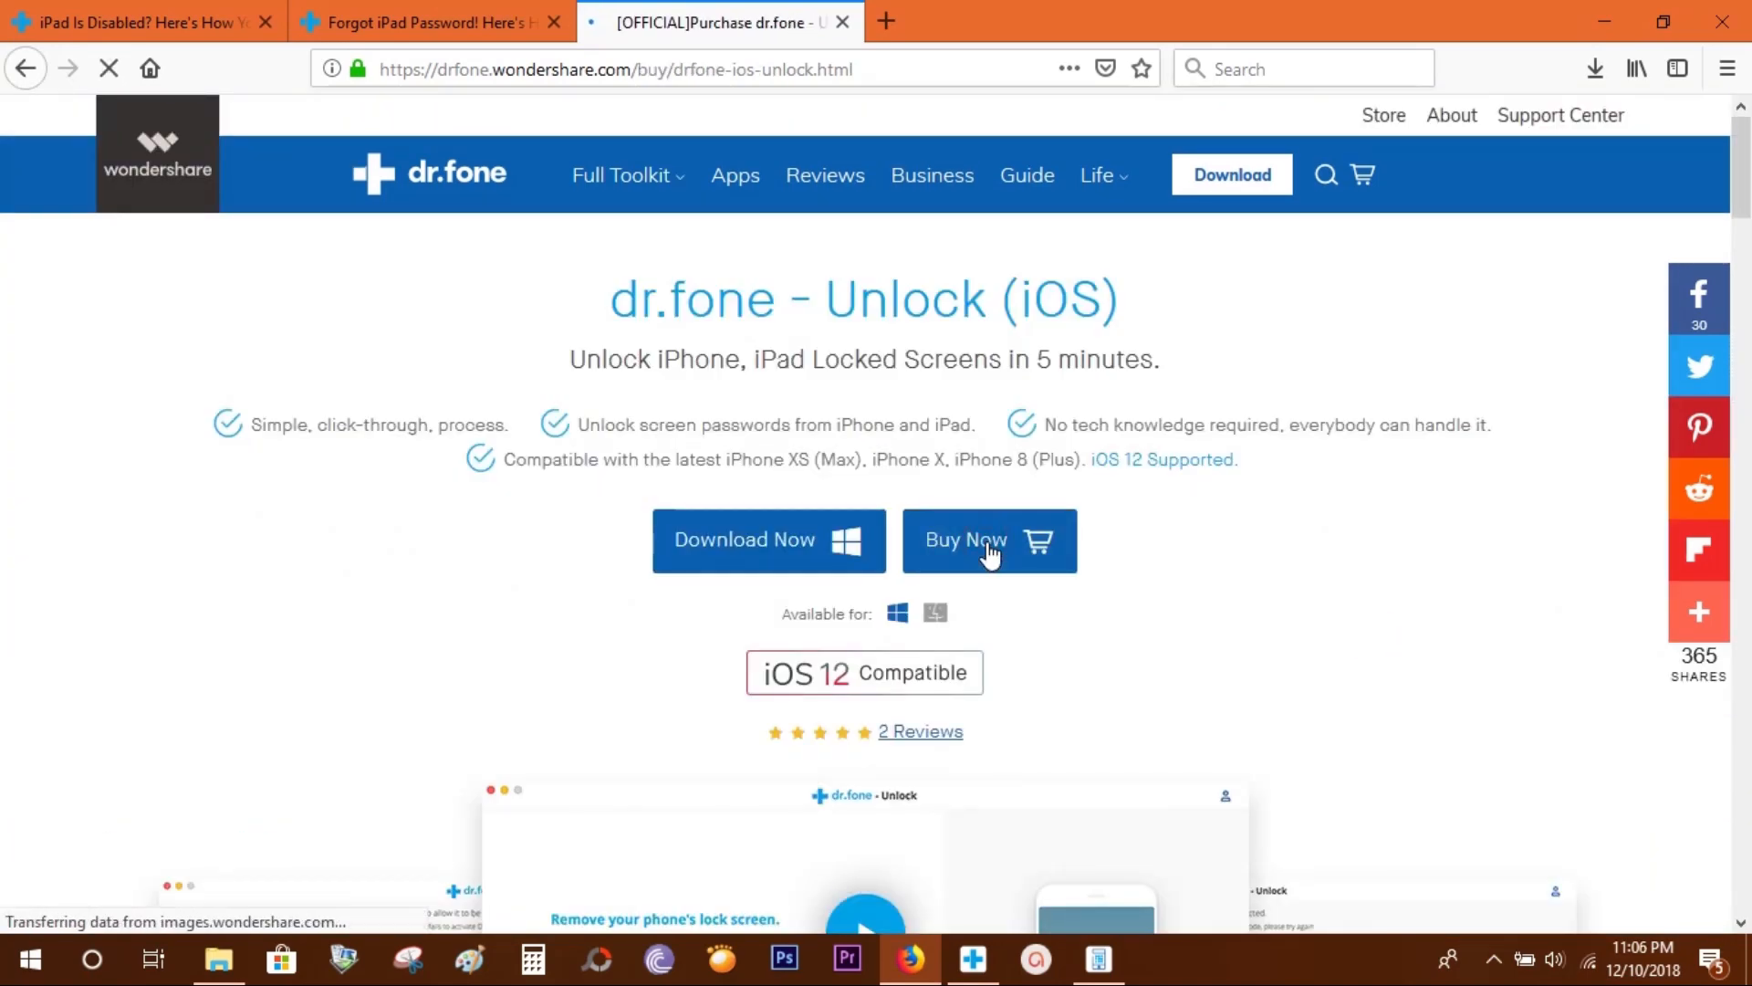
# Scroll down to the toolkit price list, including the $139.95 Full Toolkit.
pyautogui.click(988, 540)
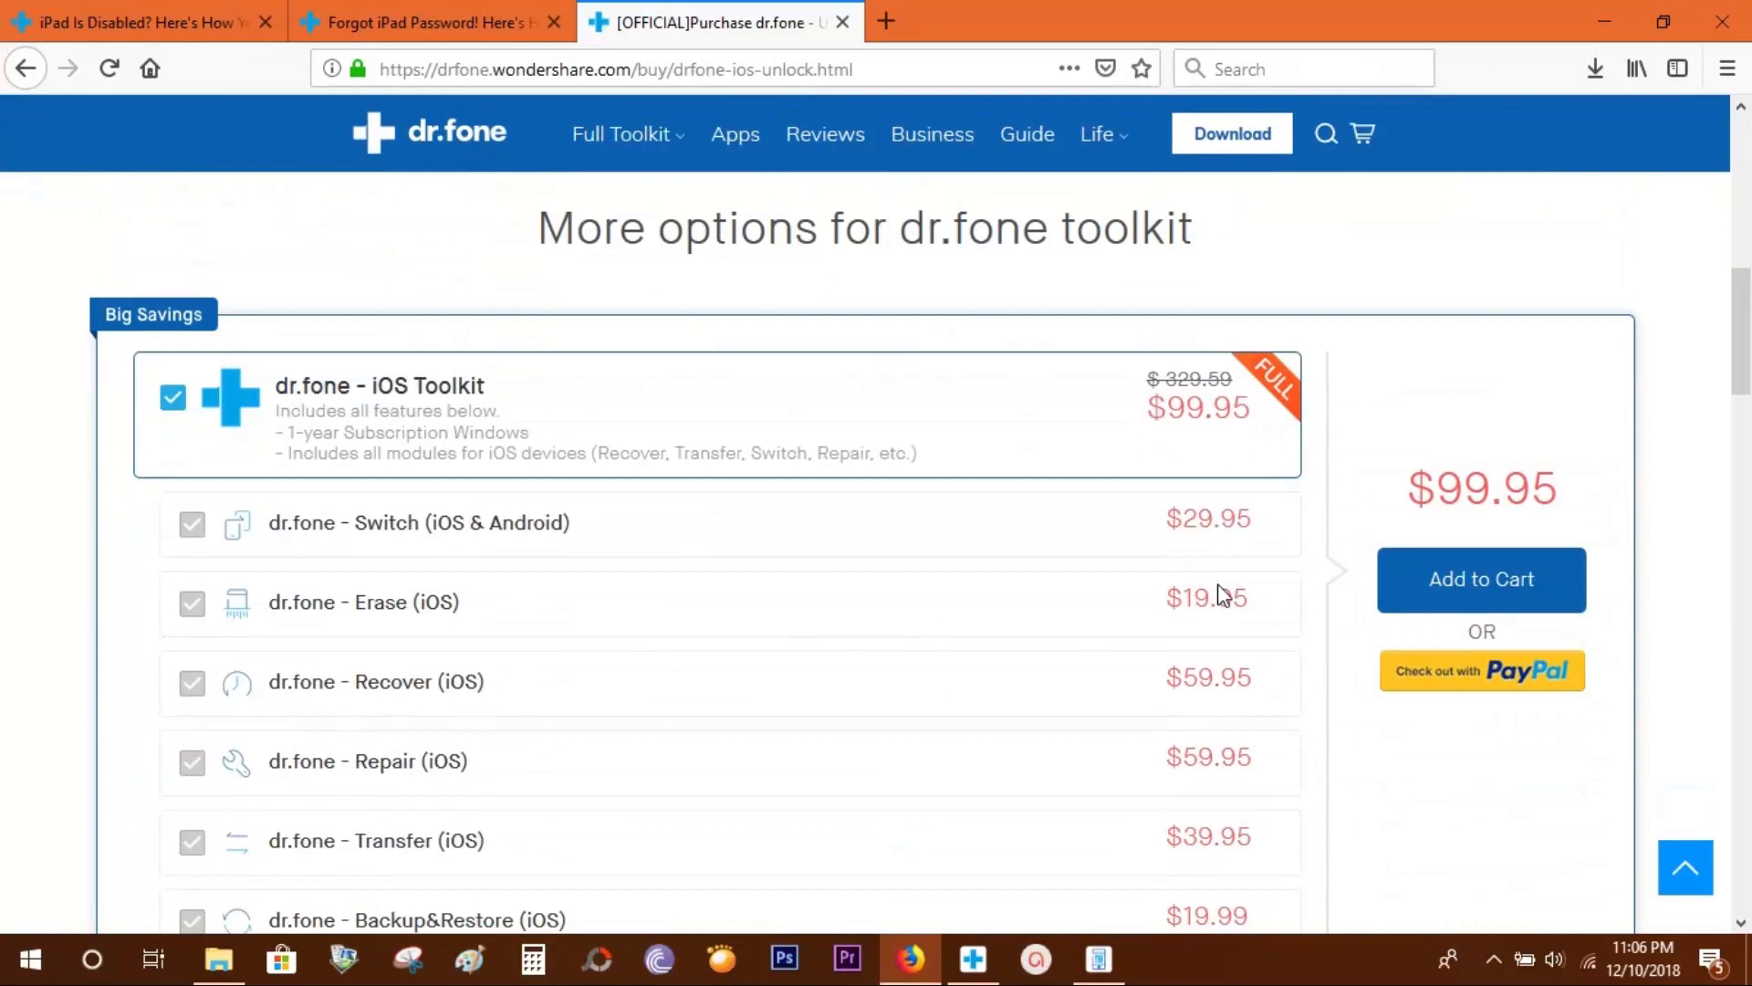
pyautogui.scroll(-3)
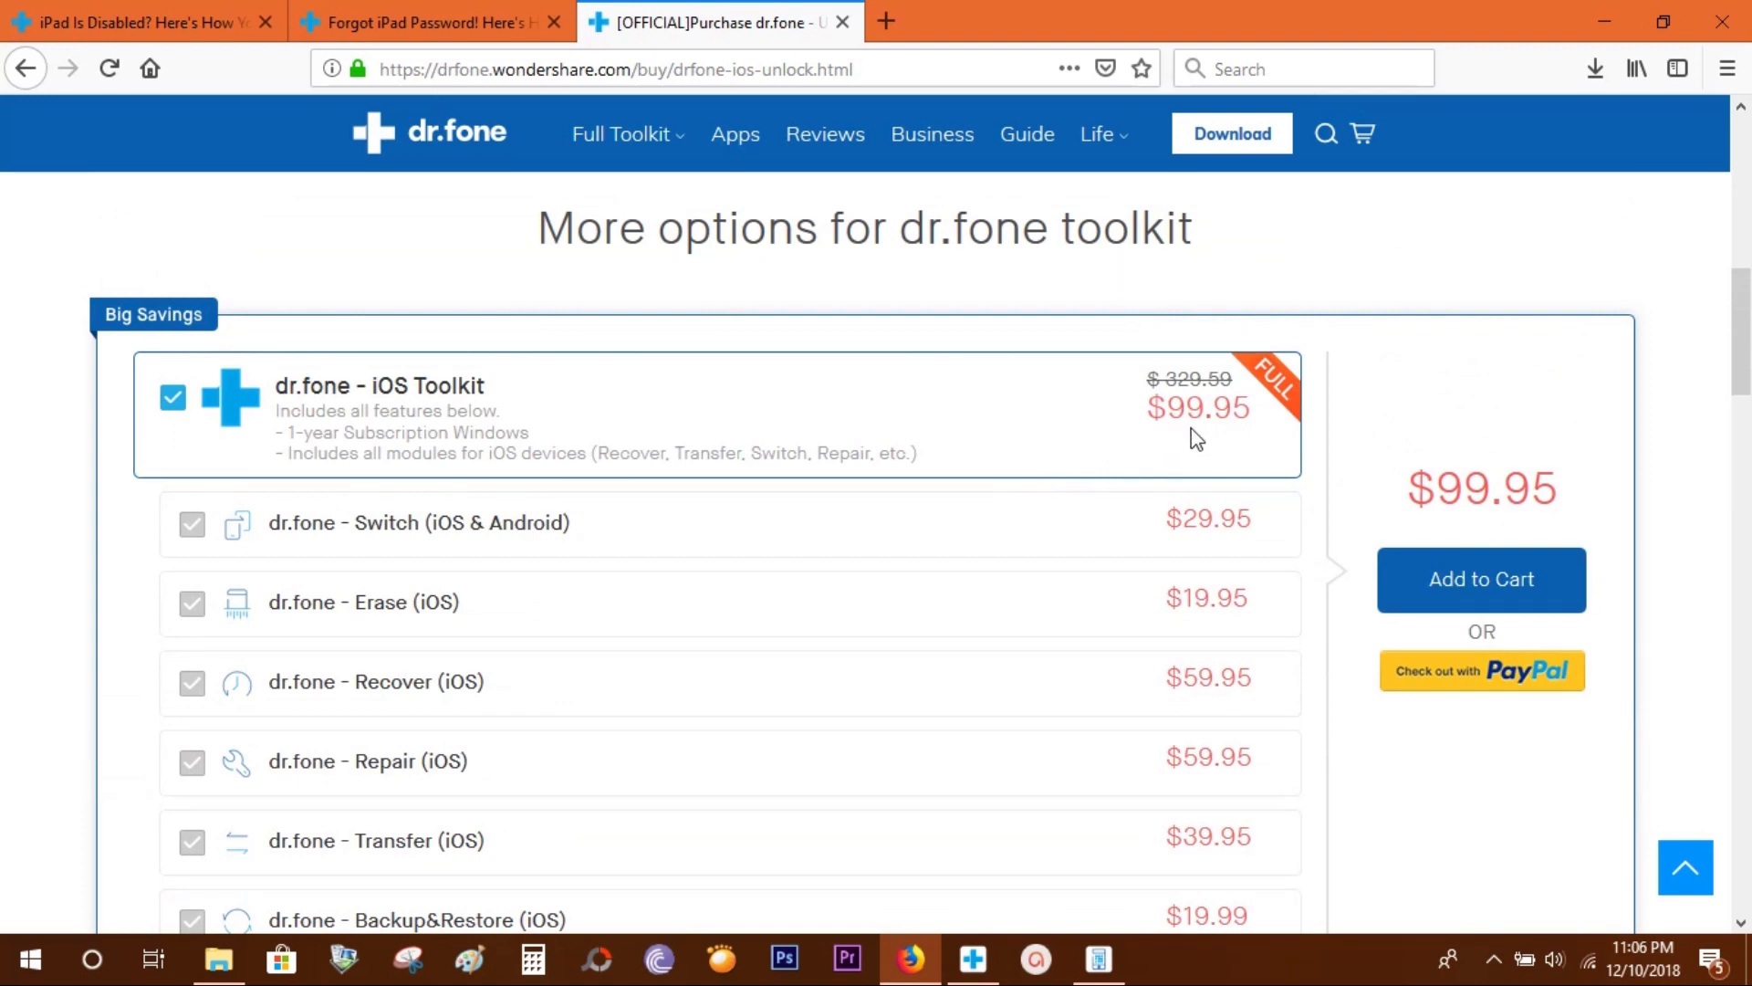
pyautogui.moveTo(1171, 430)
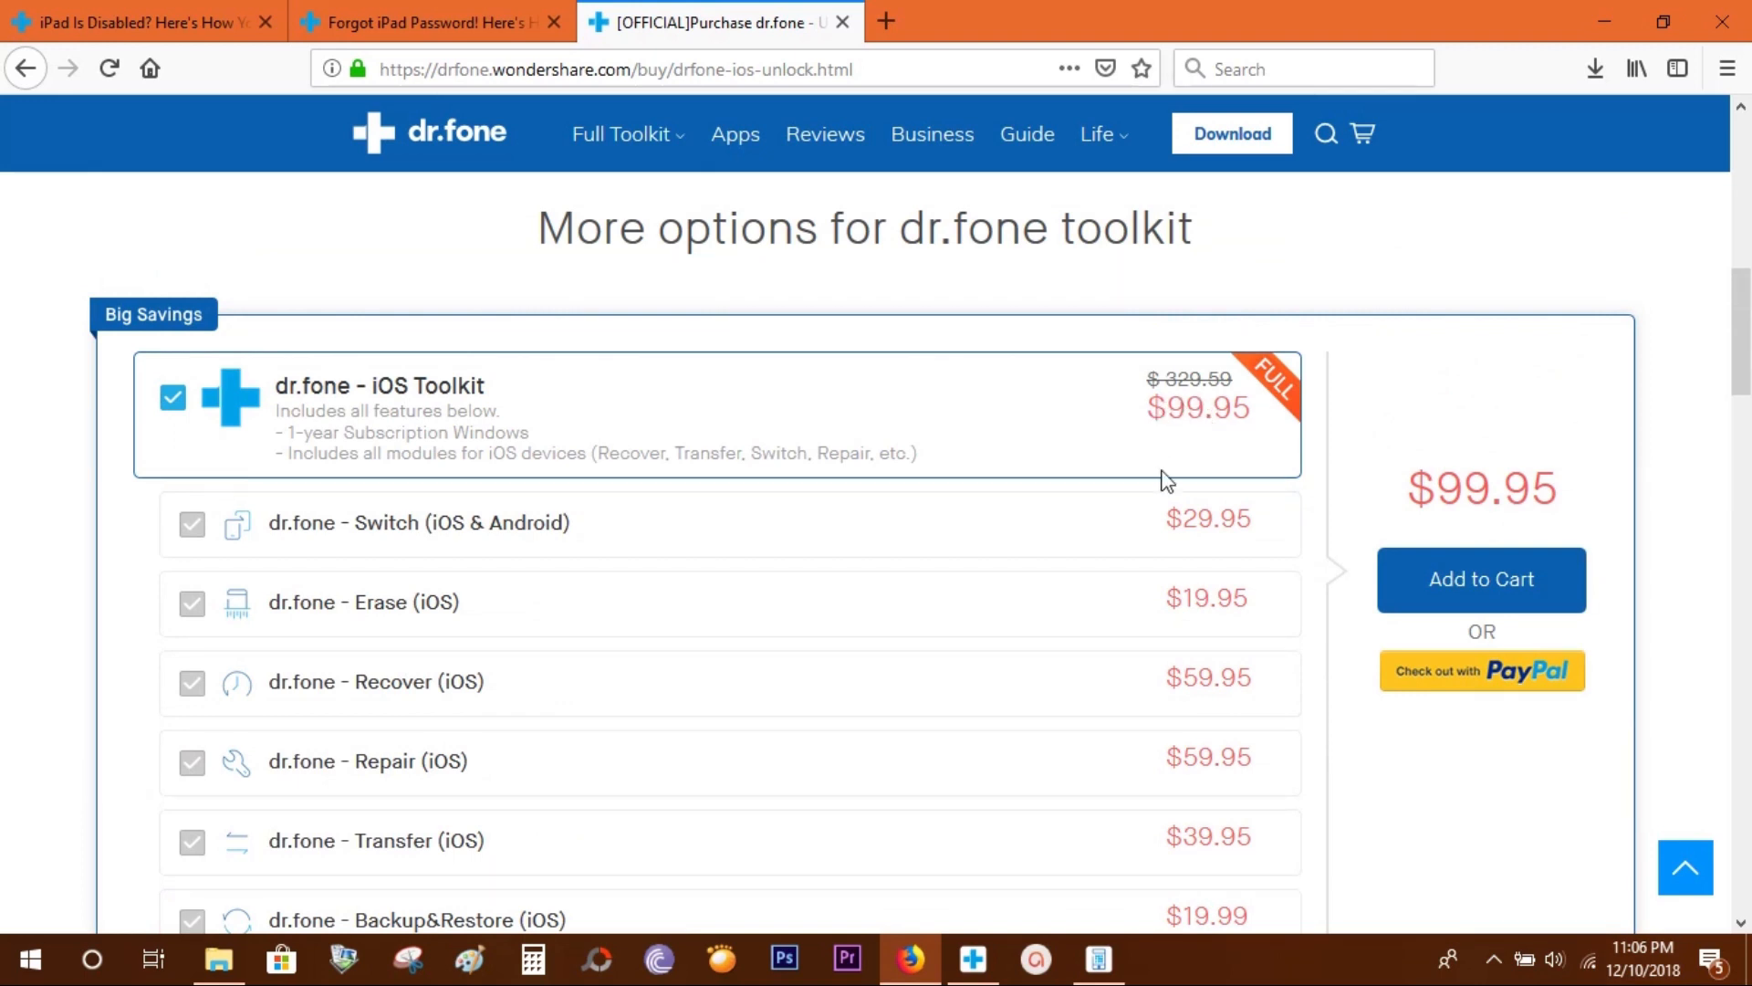
pyautogui.scroll(-3)
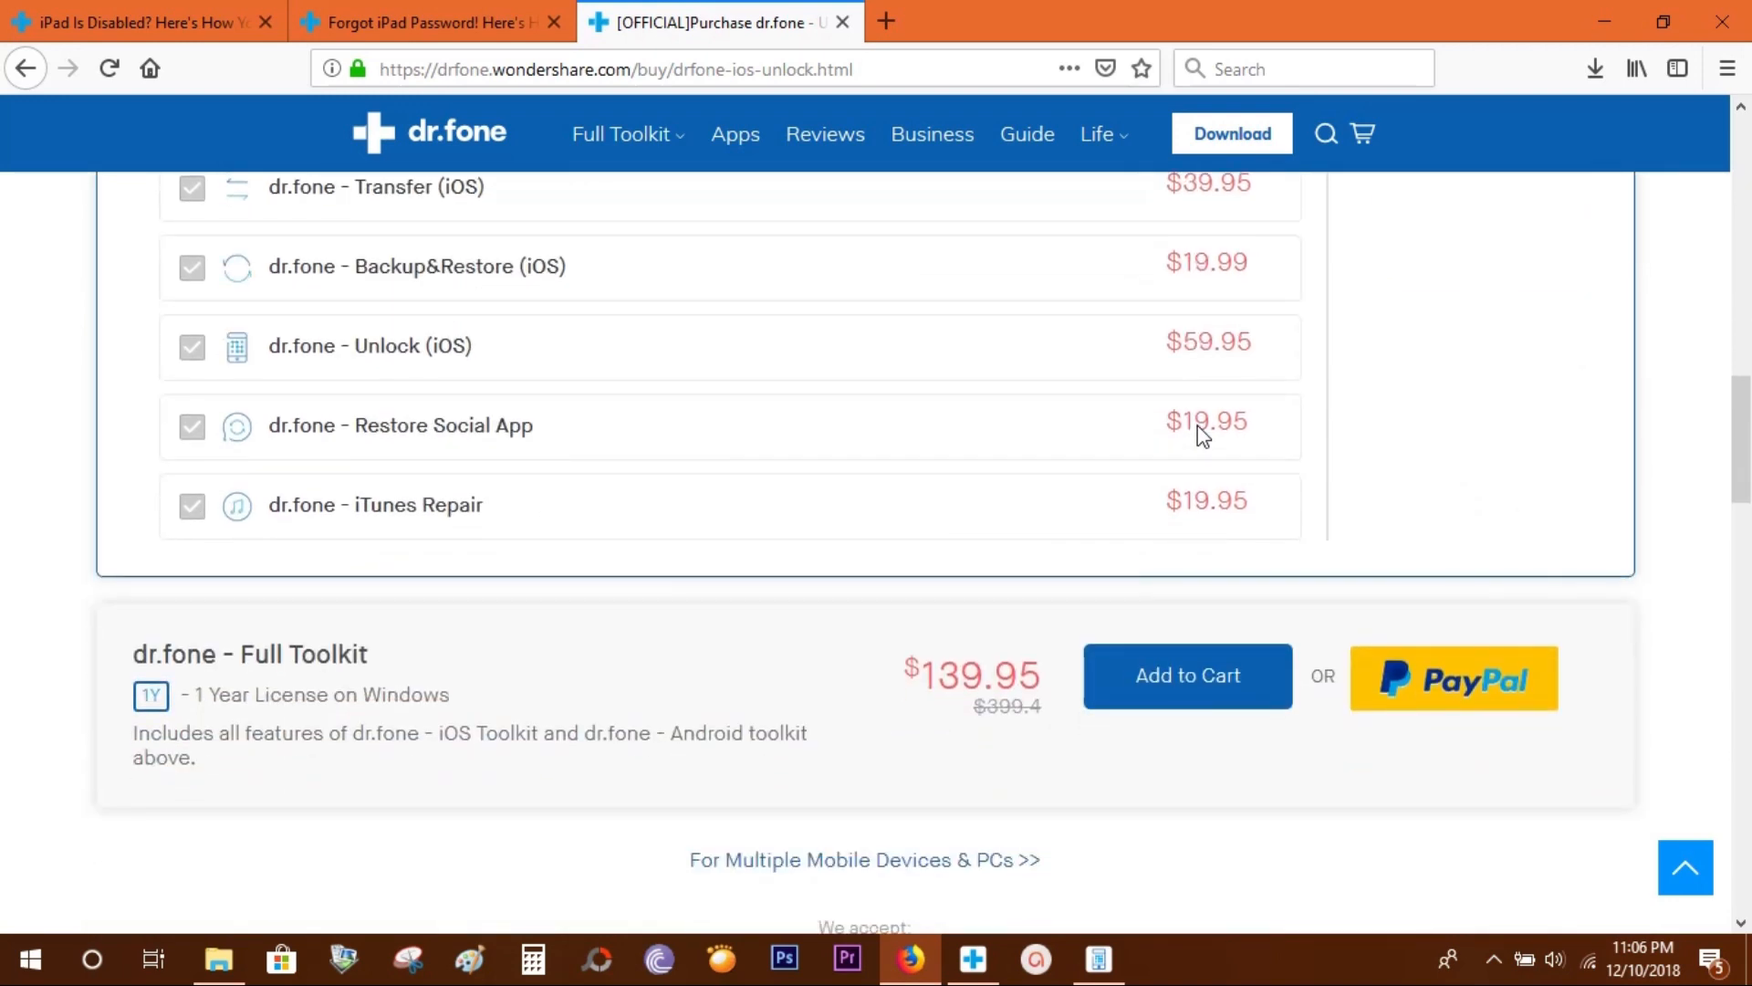